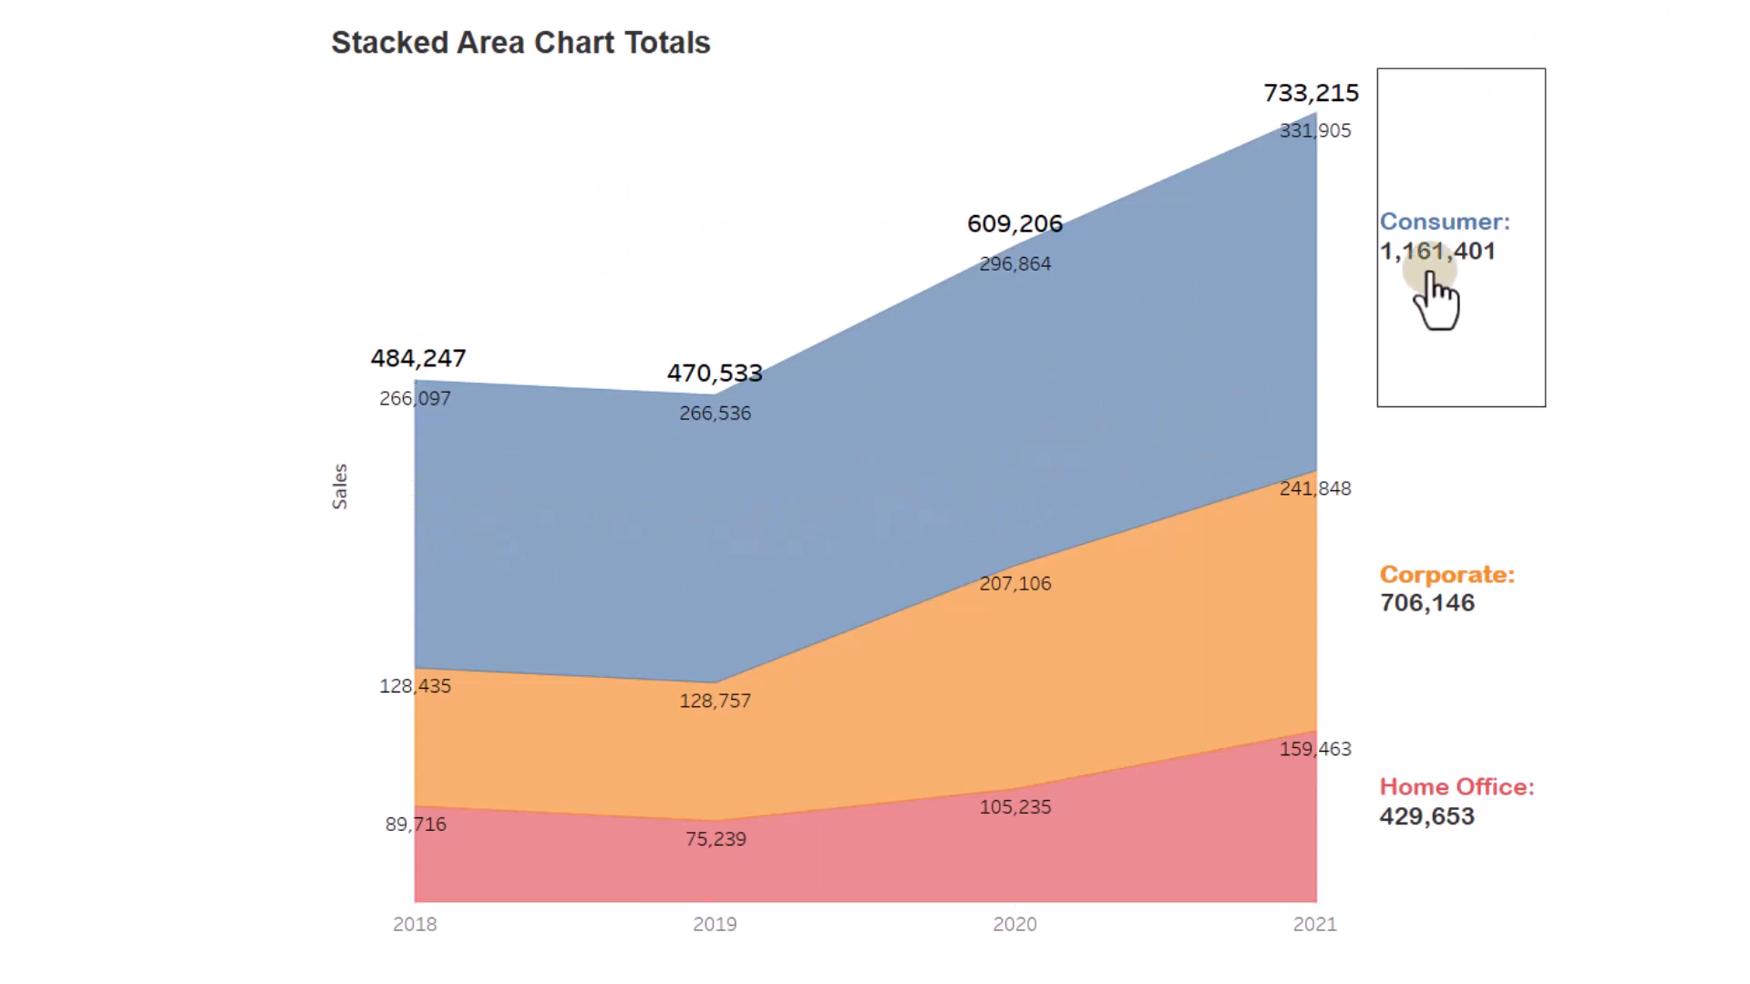
mouse_move(715, 585)
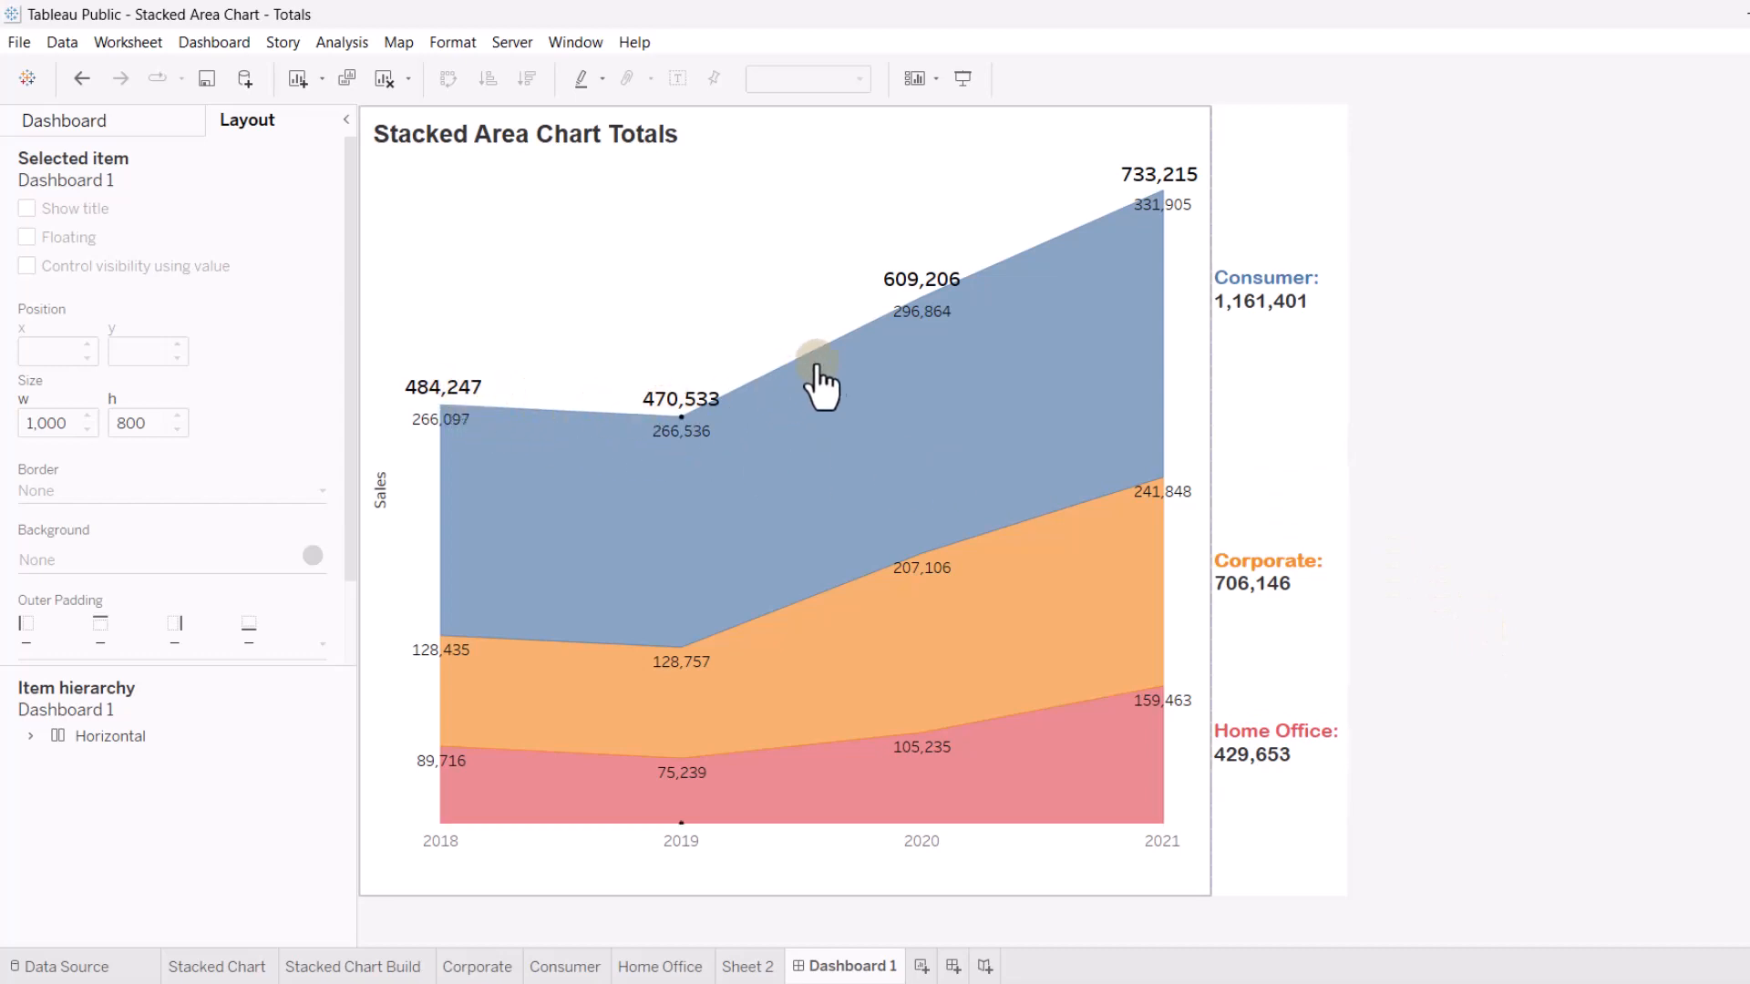
mouse_move(743, 461)
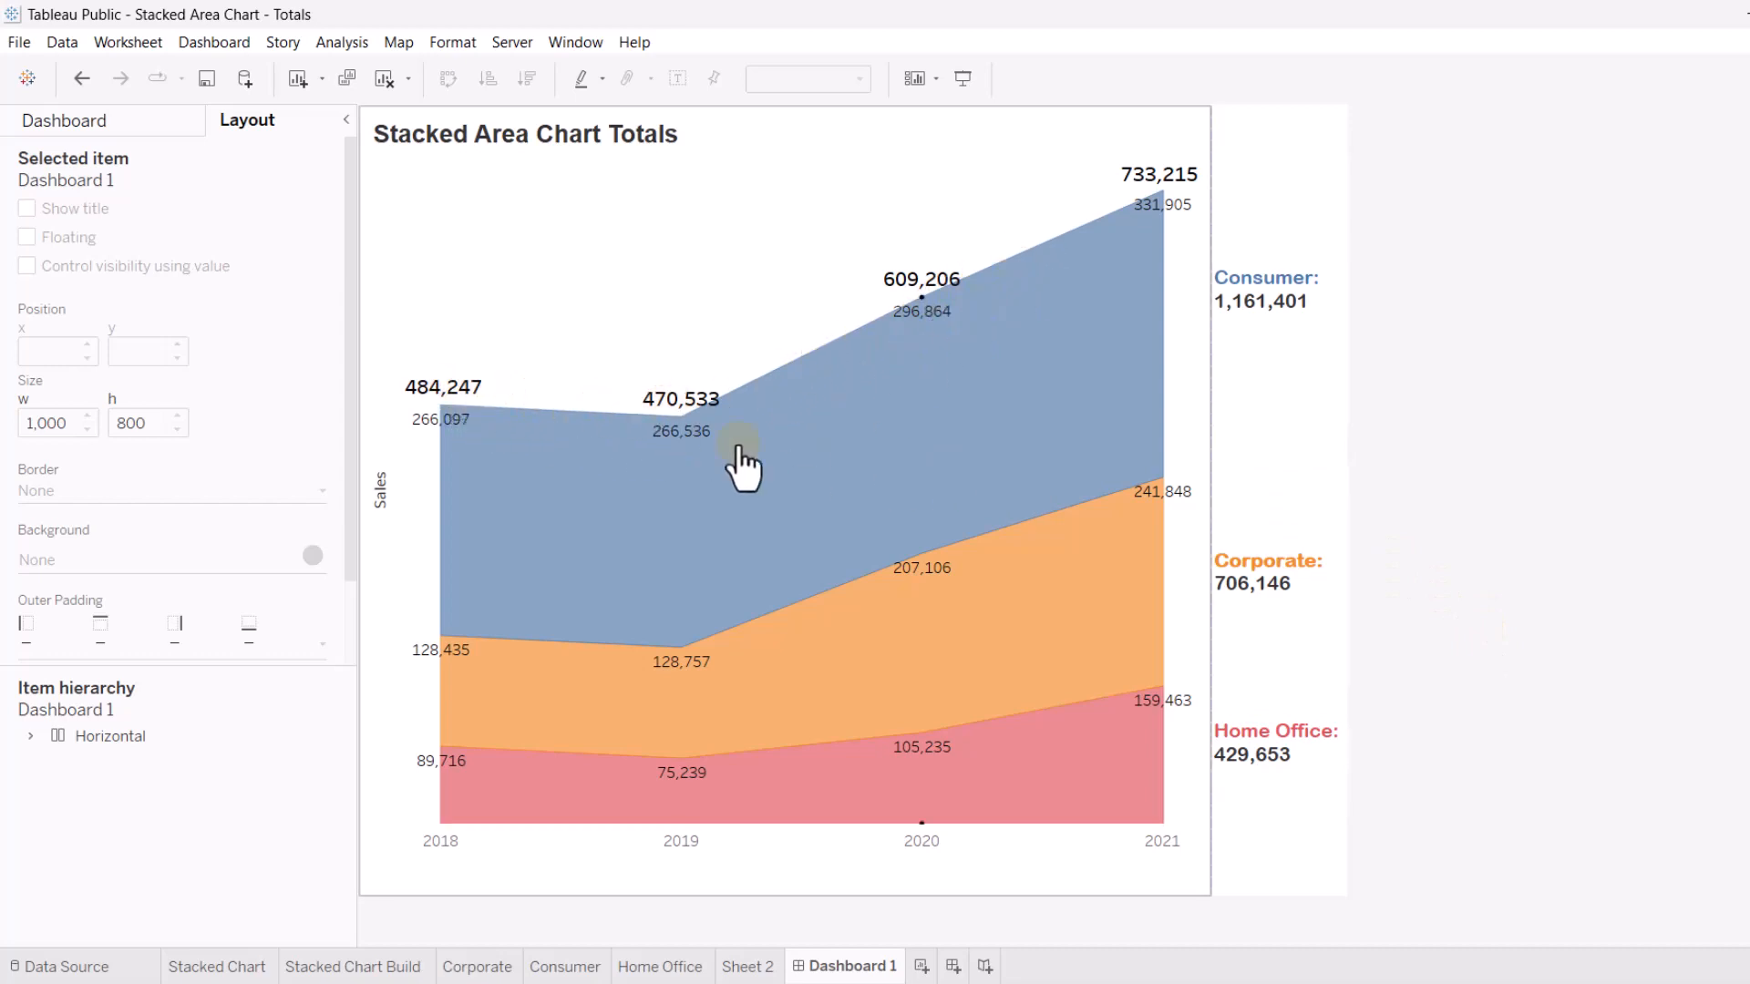
mouse_move(505, 336)
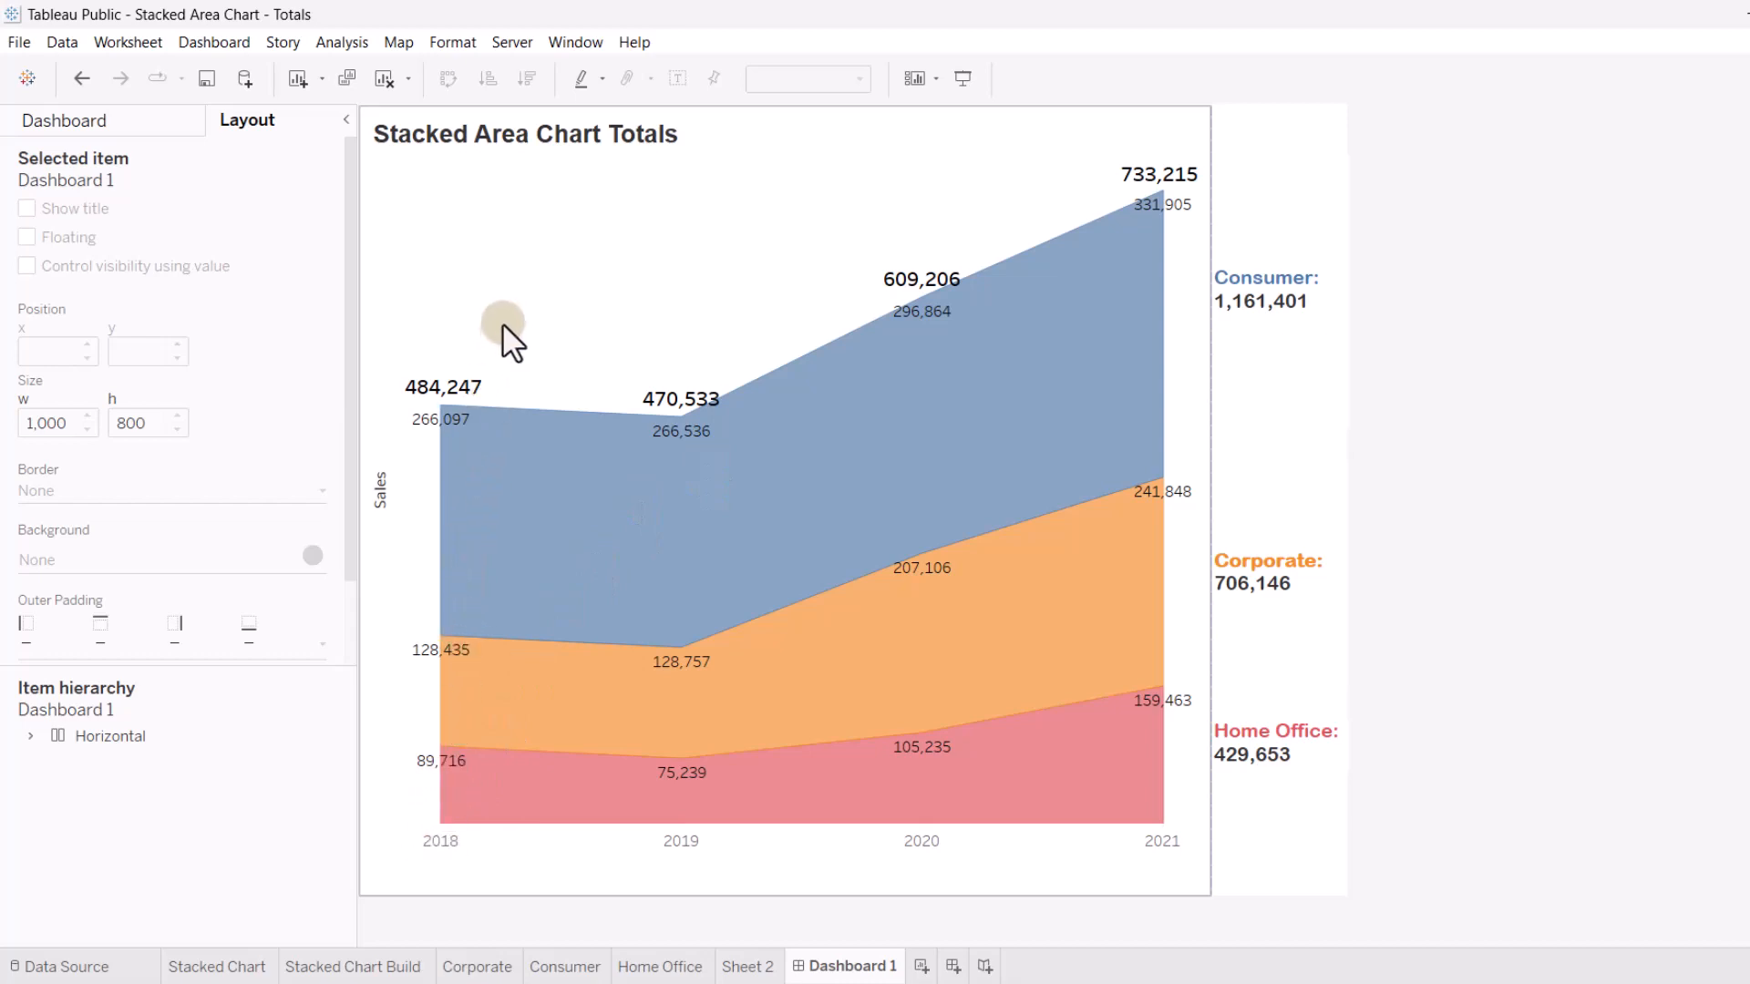
mouse_move(528, 312)
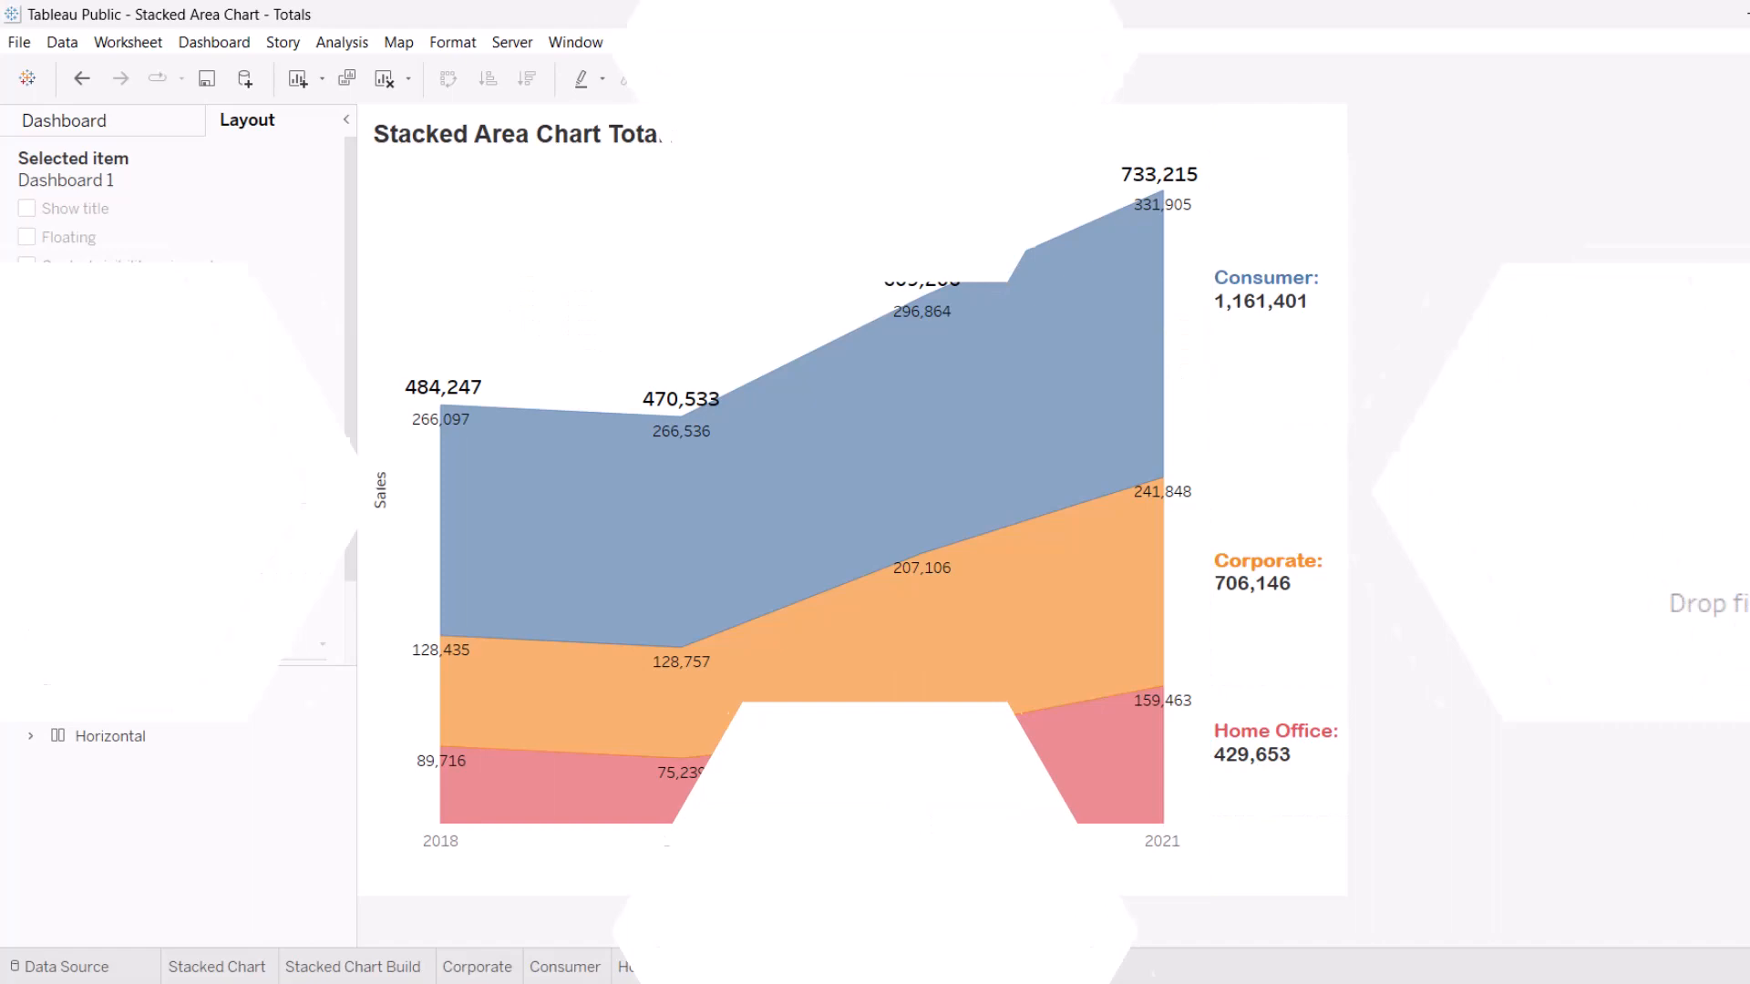
Place Order Date on Columns as a continuous year axis on the Stacked Chart Build sheet
click(355, 964)
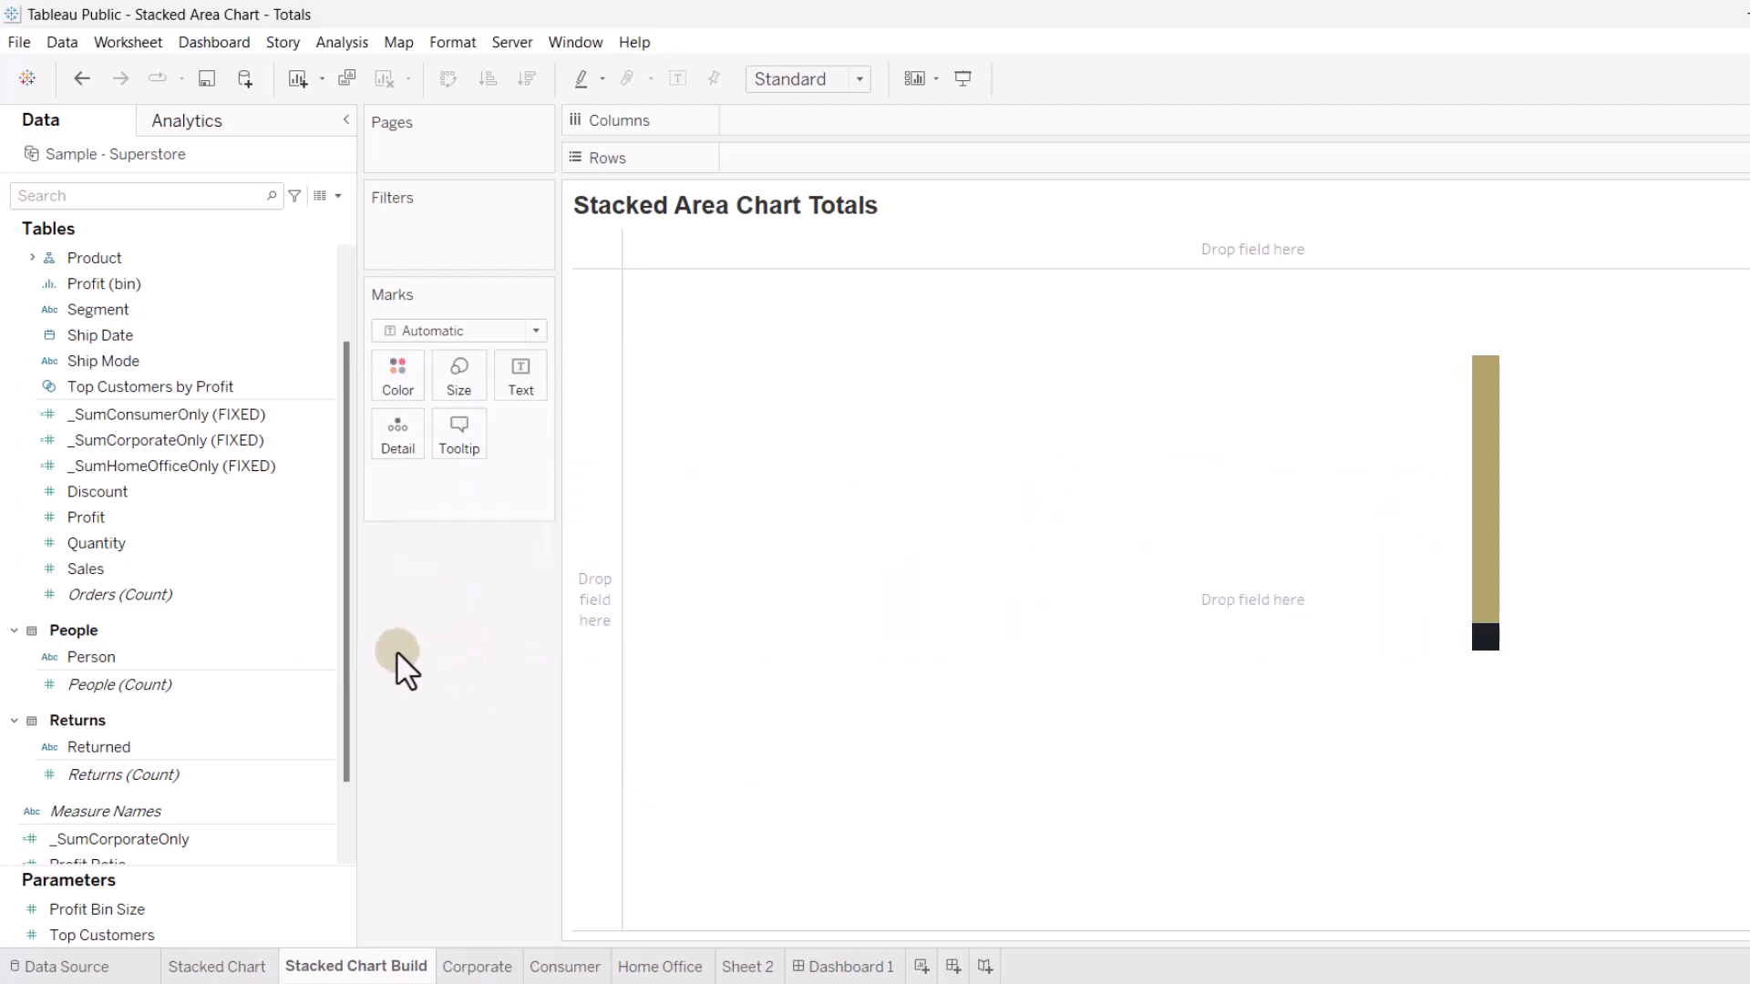
click(91, 656)
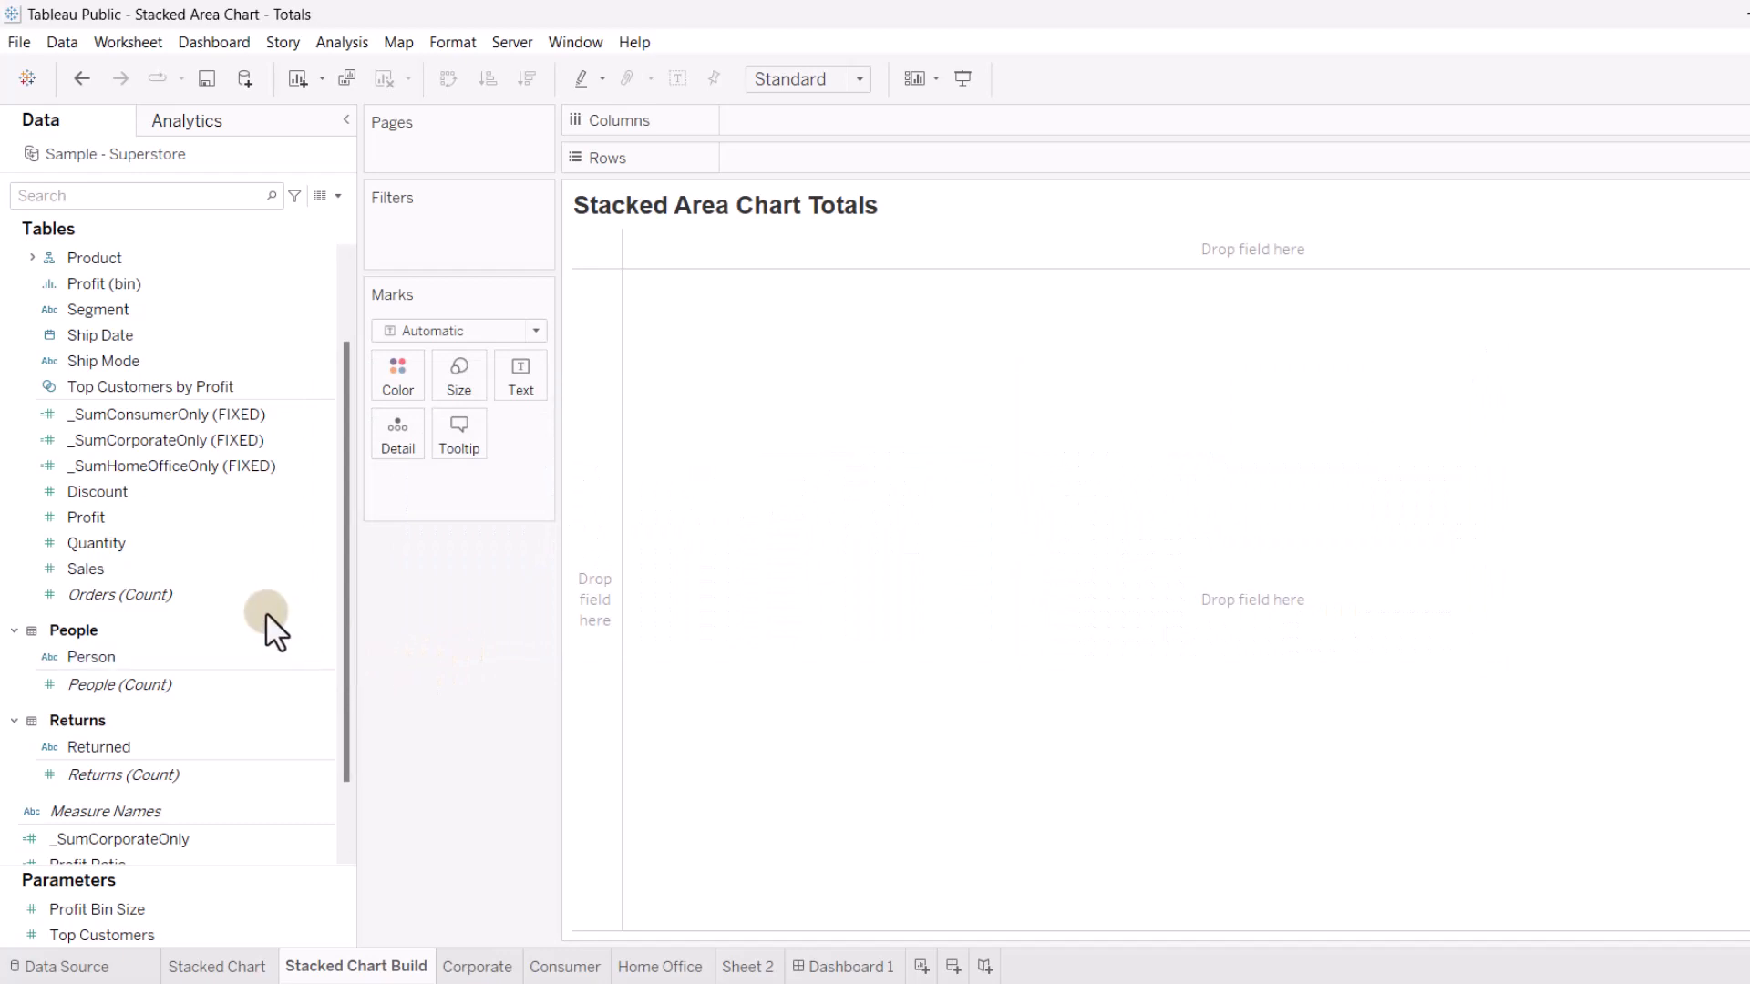
scroll(down, 3)
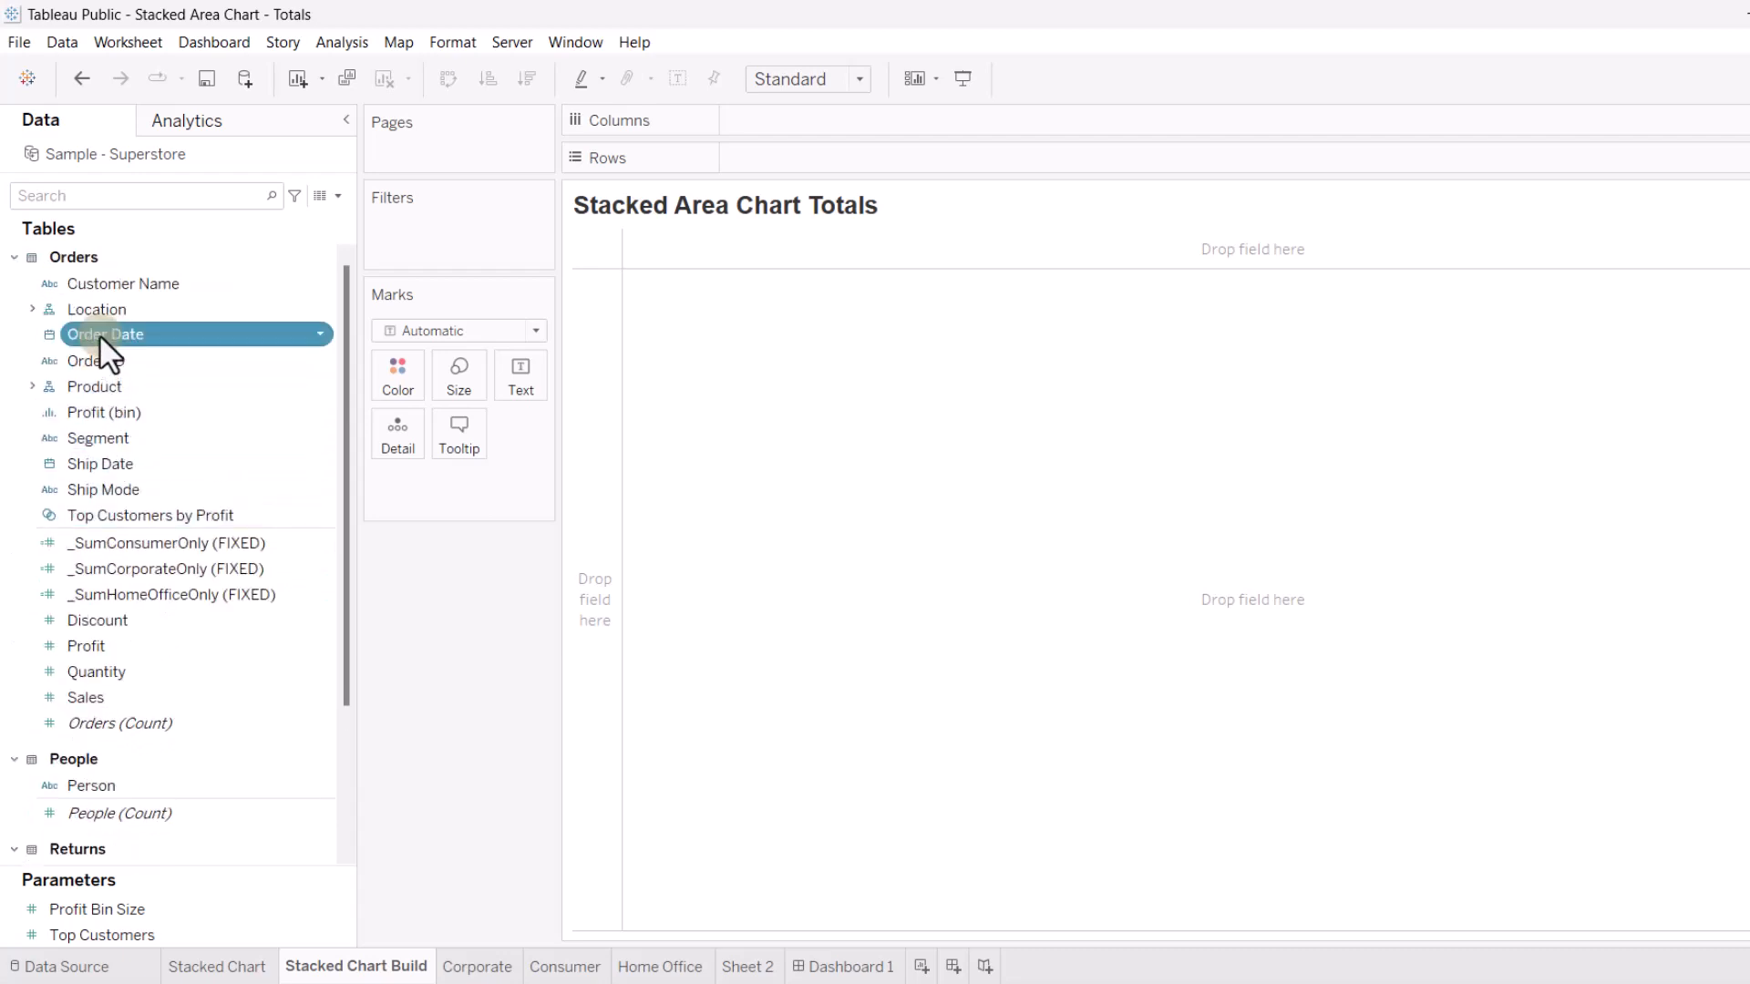
drag(105, 333, 903, 120)
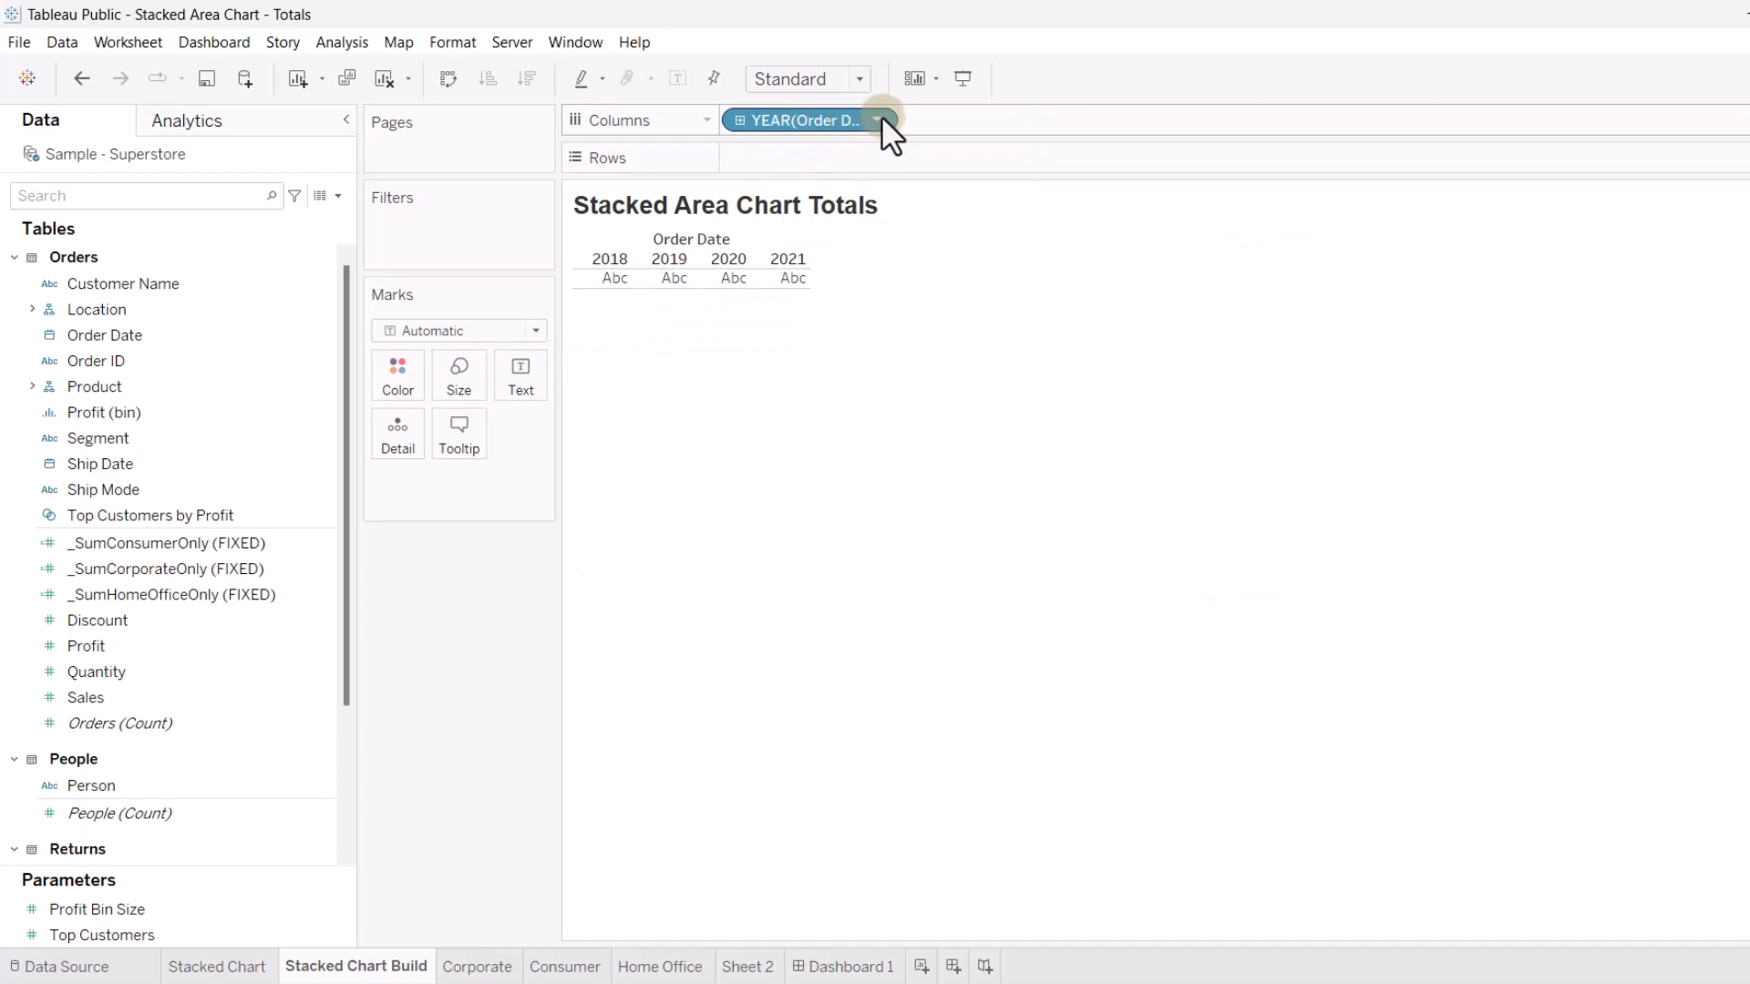
click(879, 120)
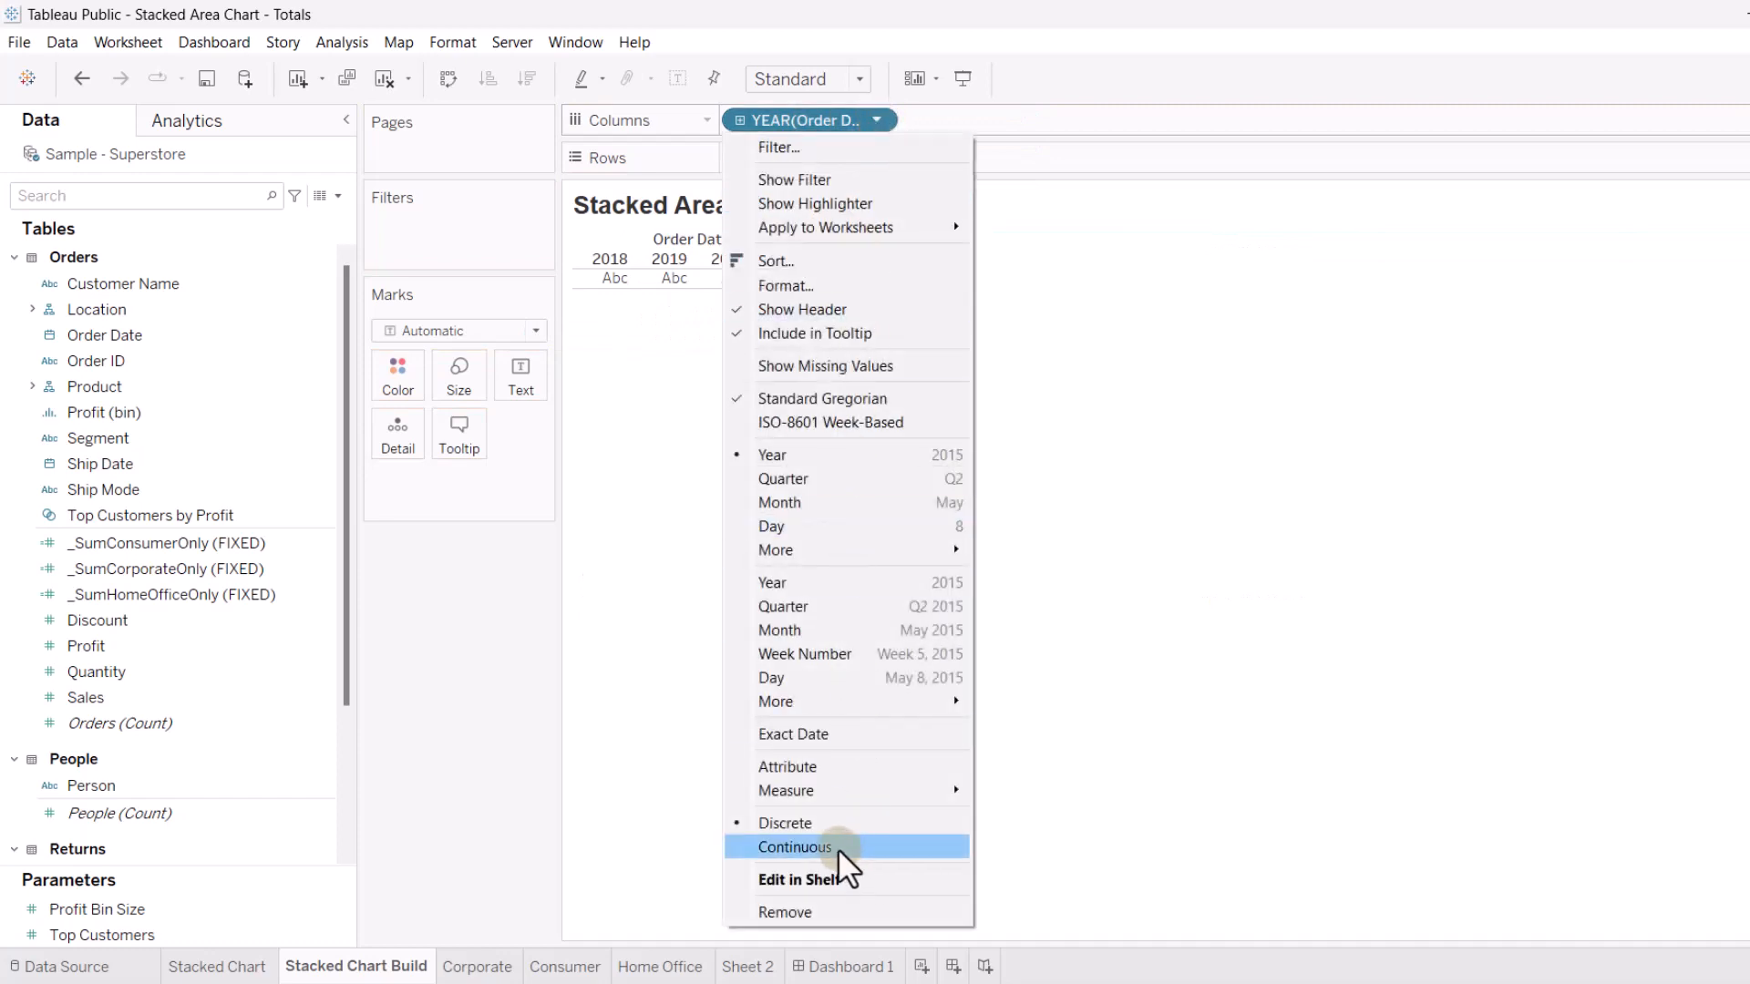
click(796, 845)
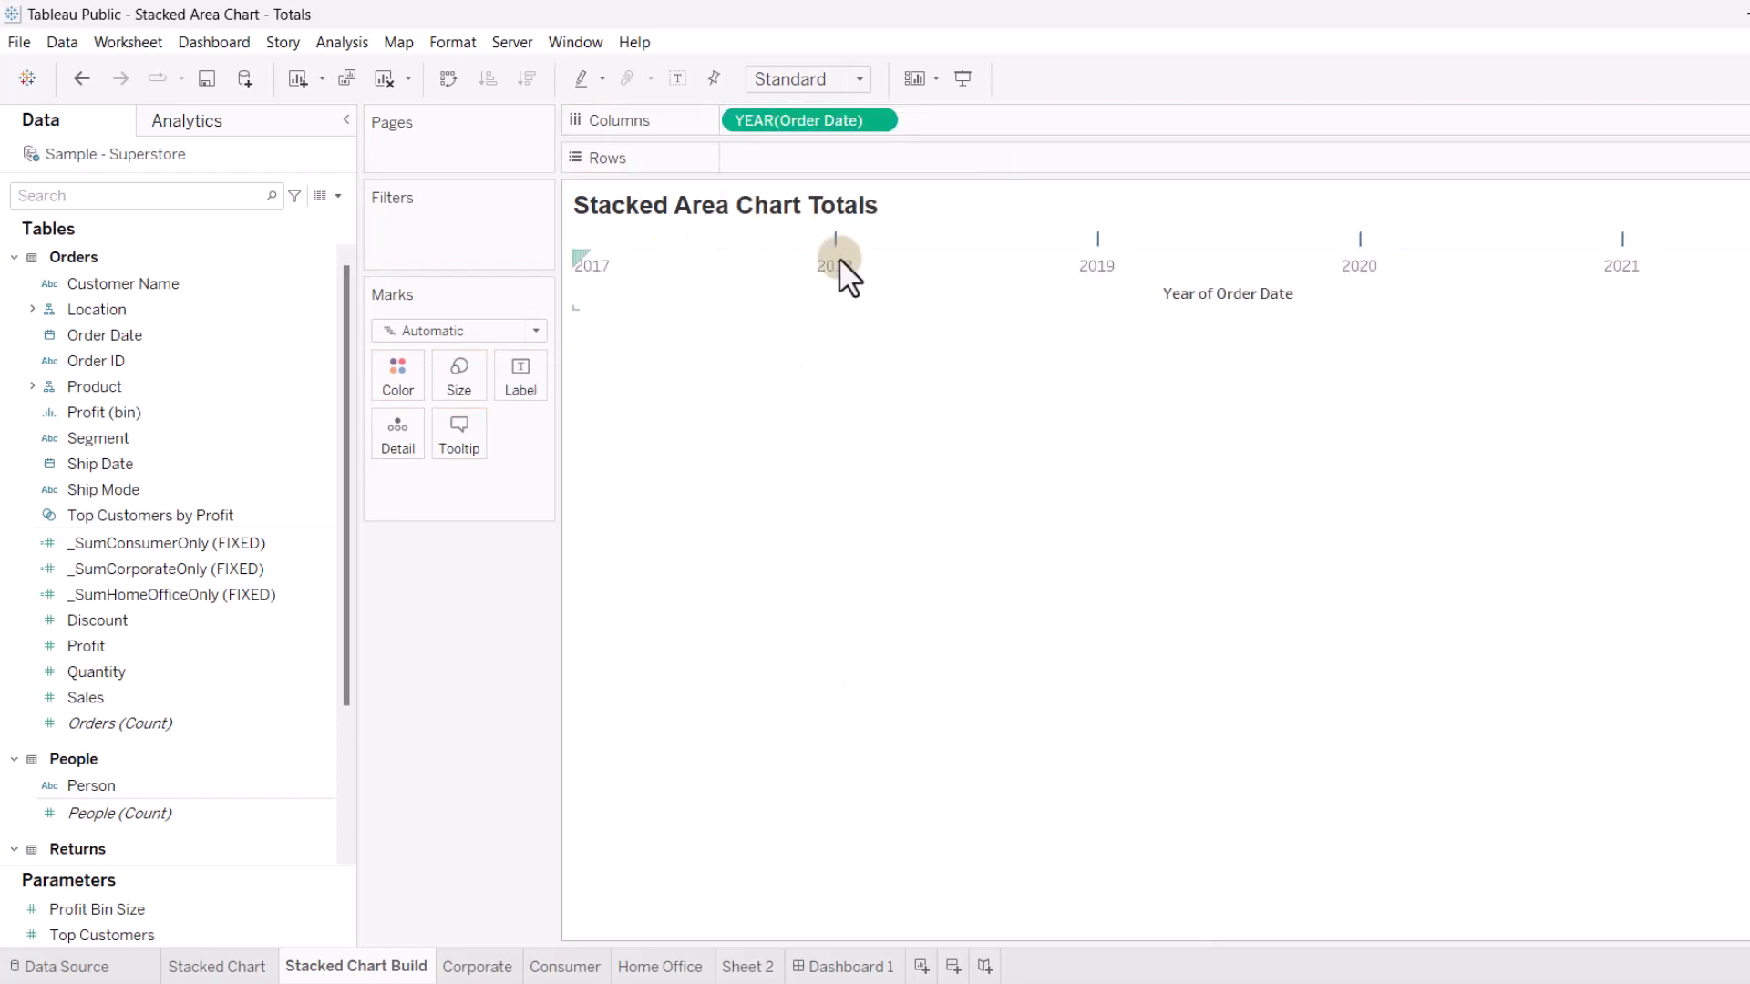
click(86, 645)
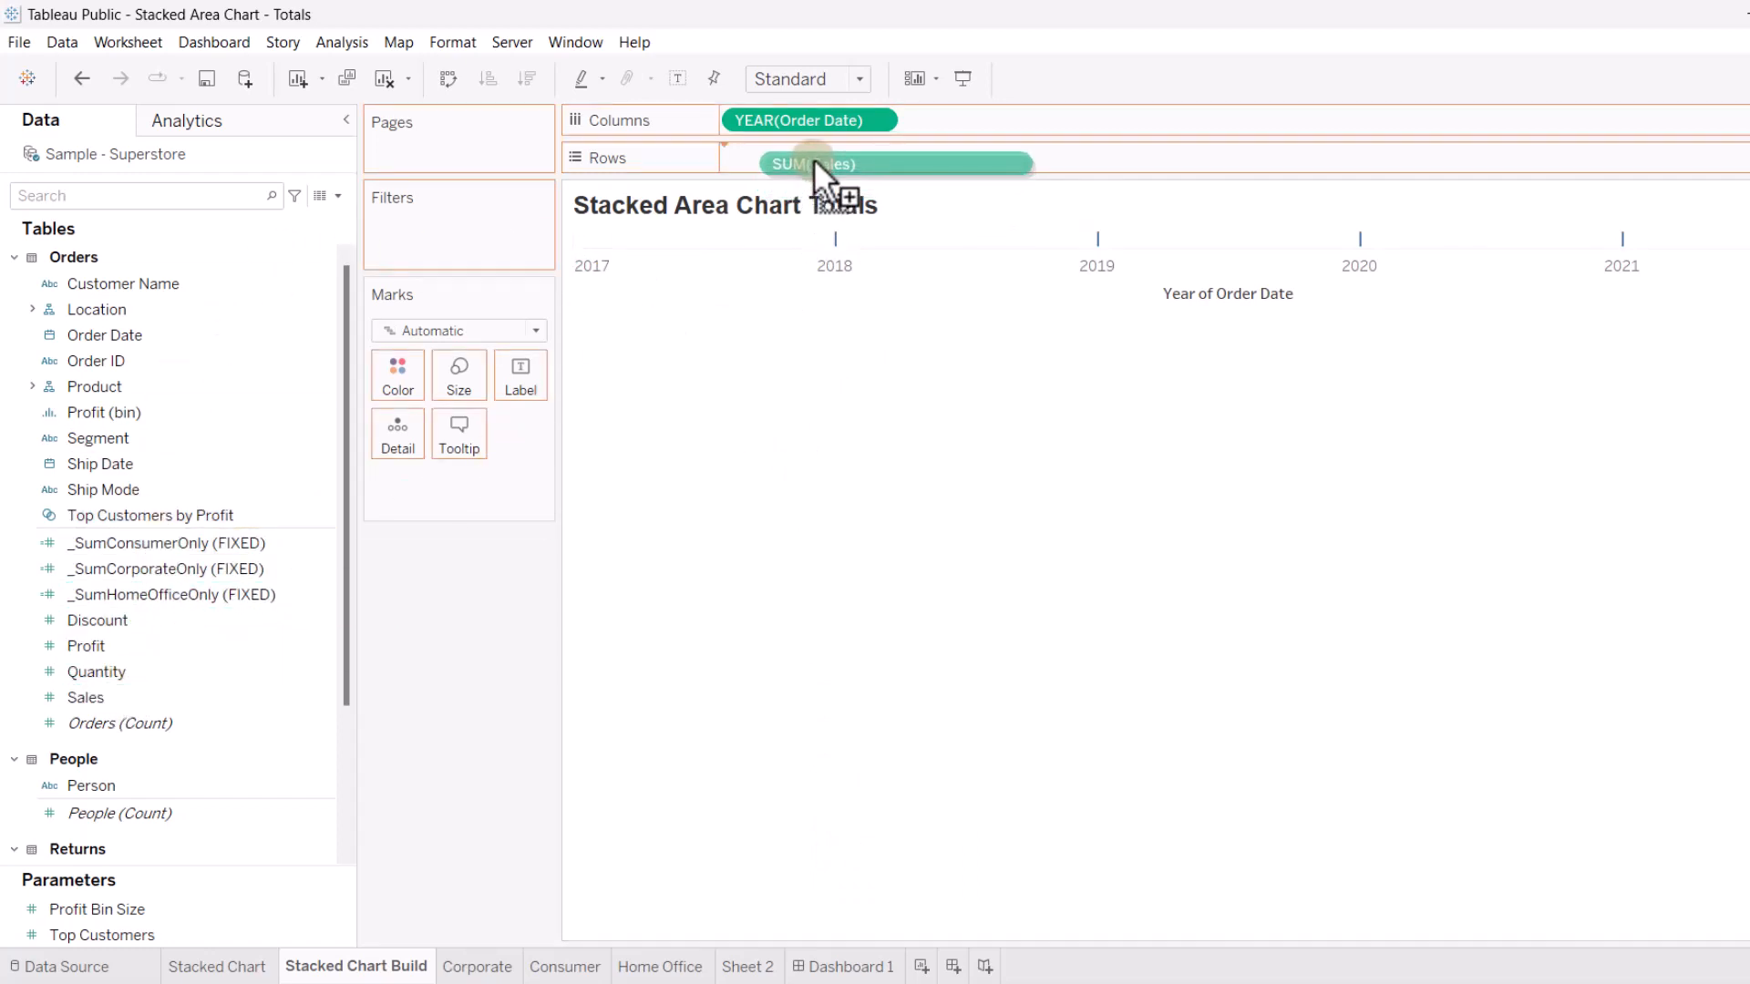
Plot Sales on Rows, colour by Segment and switch to a stacked area chart
drag(815, 164, 809, 157)
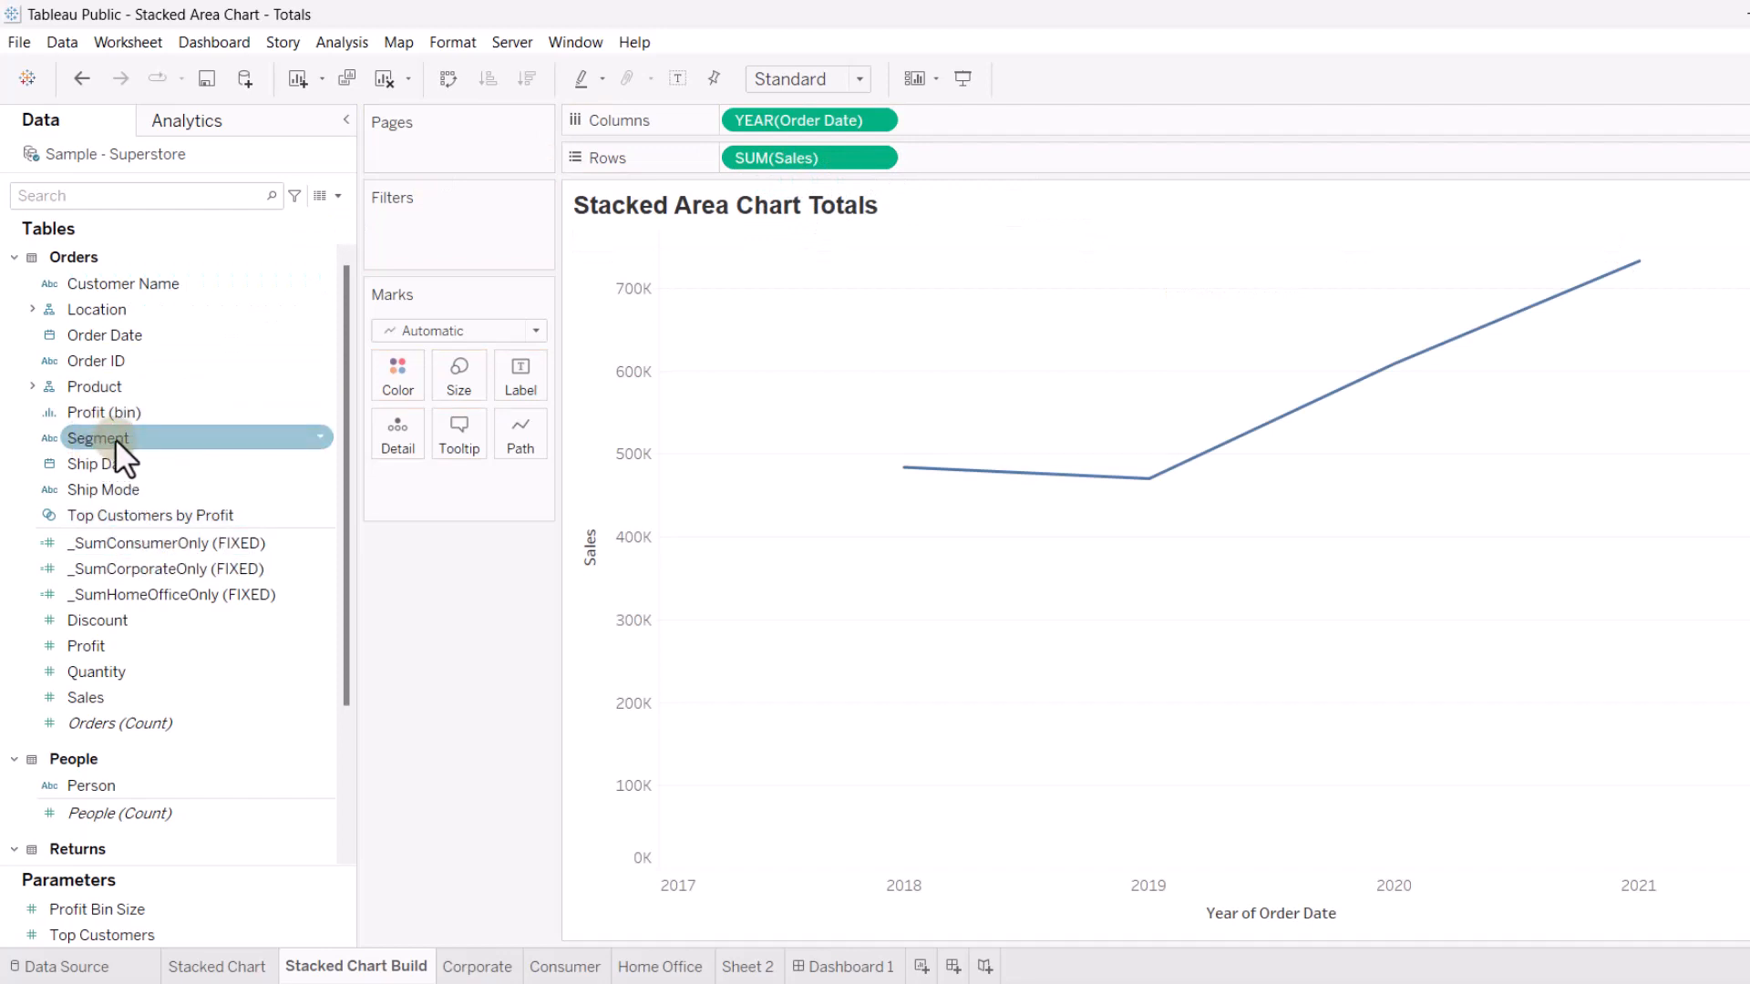
drag(98, 437, 397, 383)
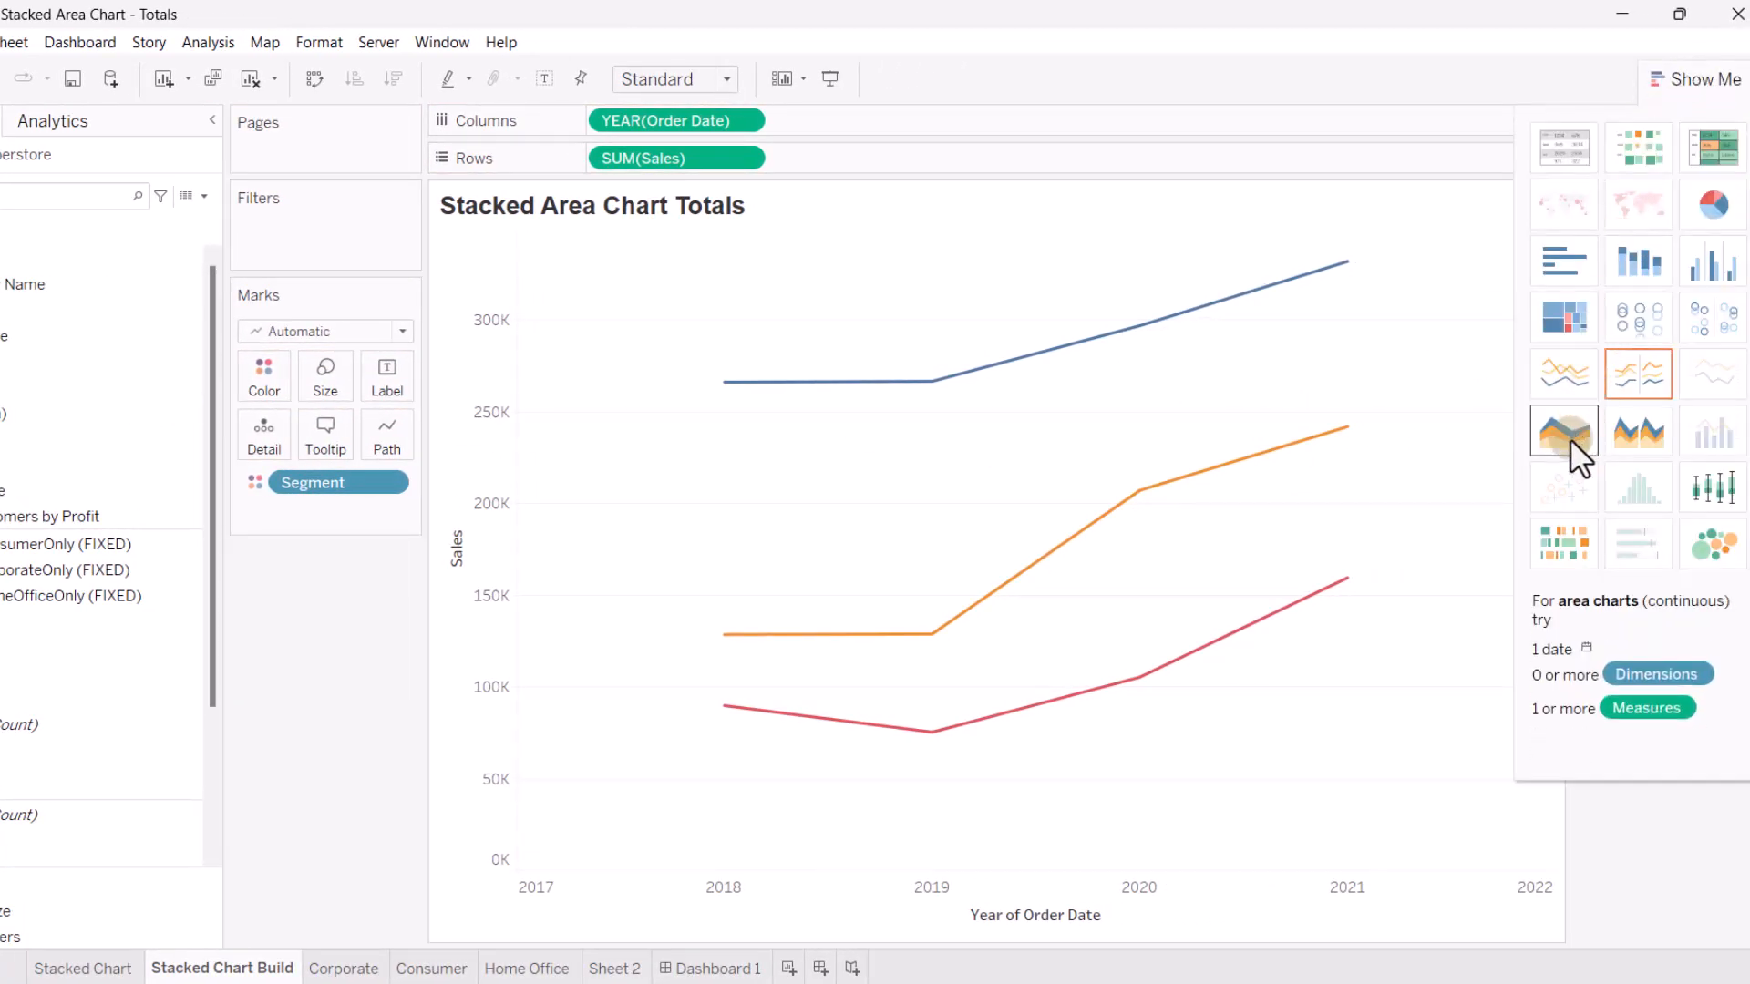
click(1563, 430)
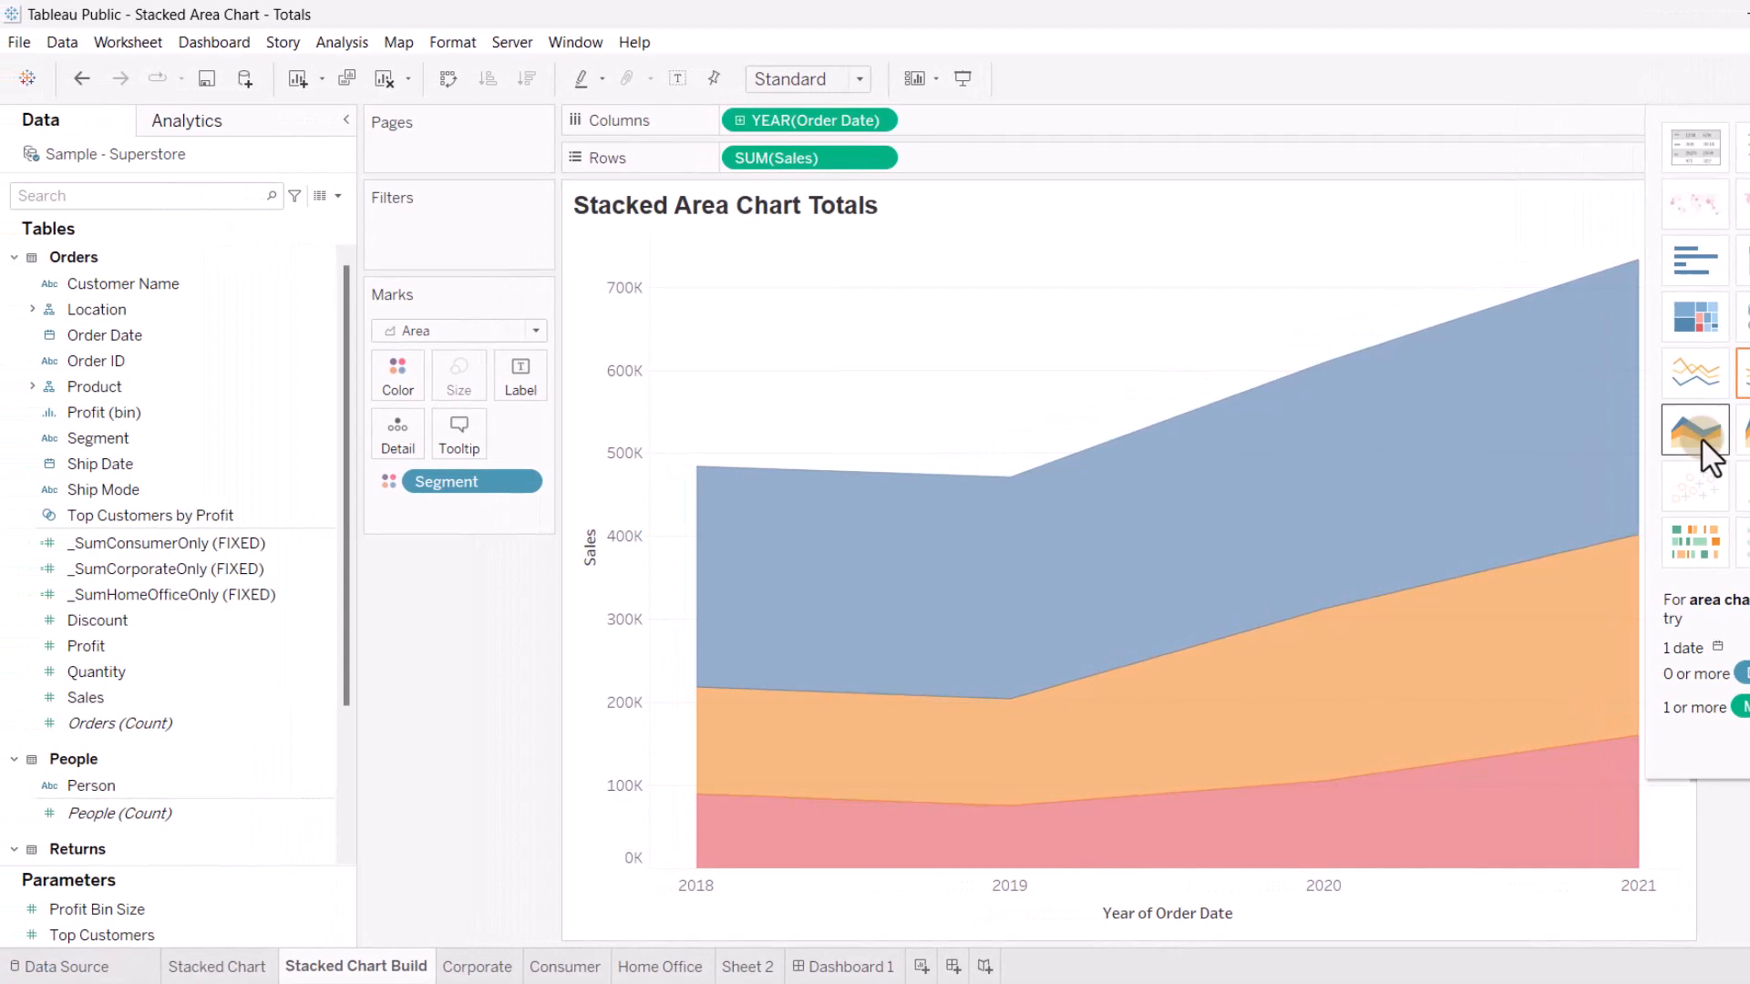
click(86, 645)
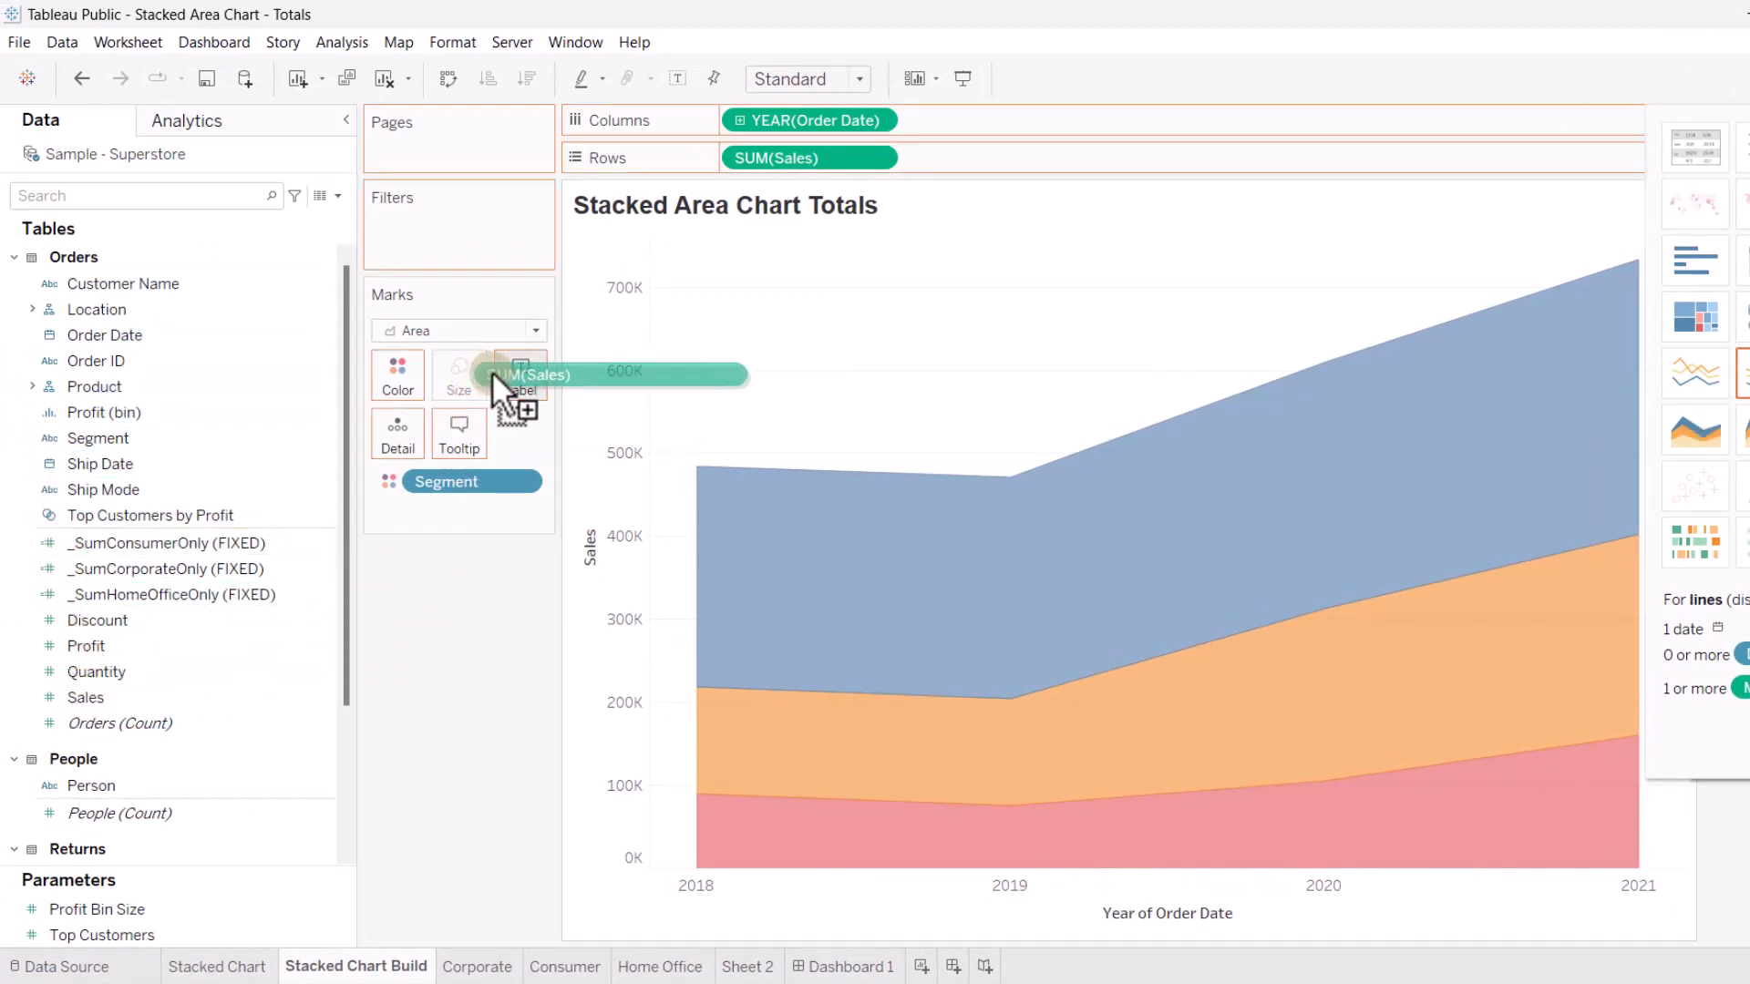
Show SUM(Sales) as labels on each segment's area
drag(541, 374, 520, 373)
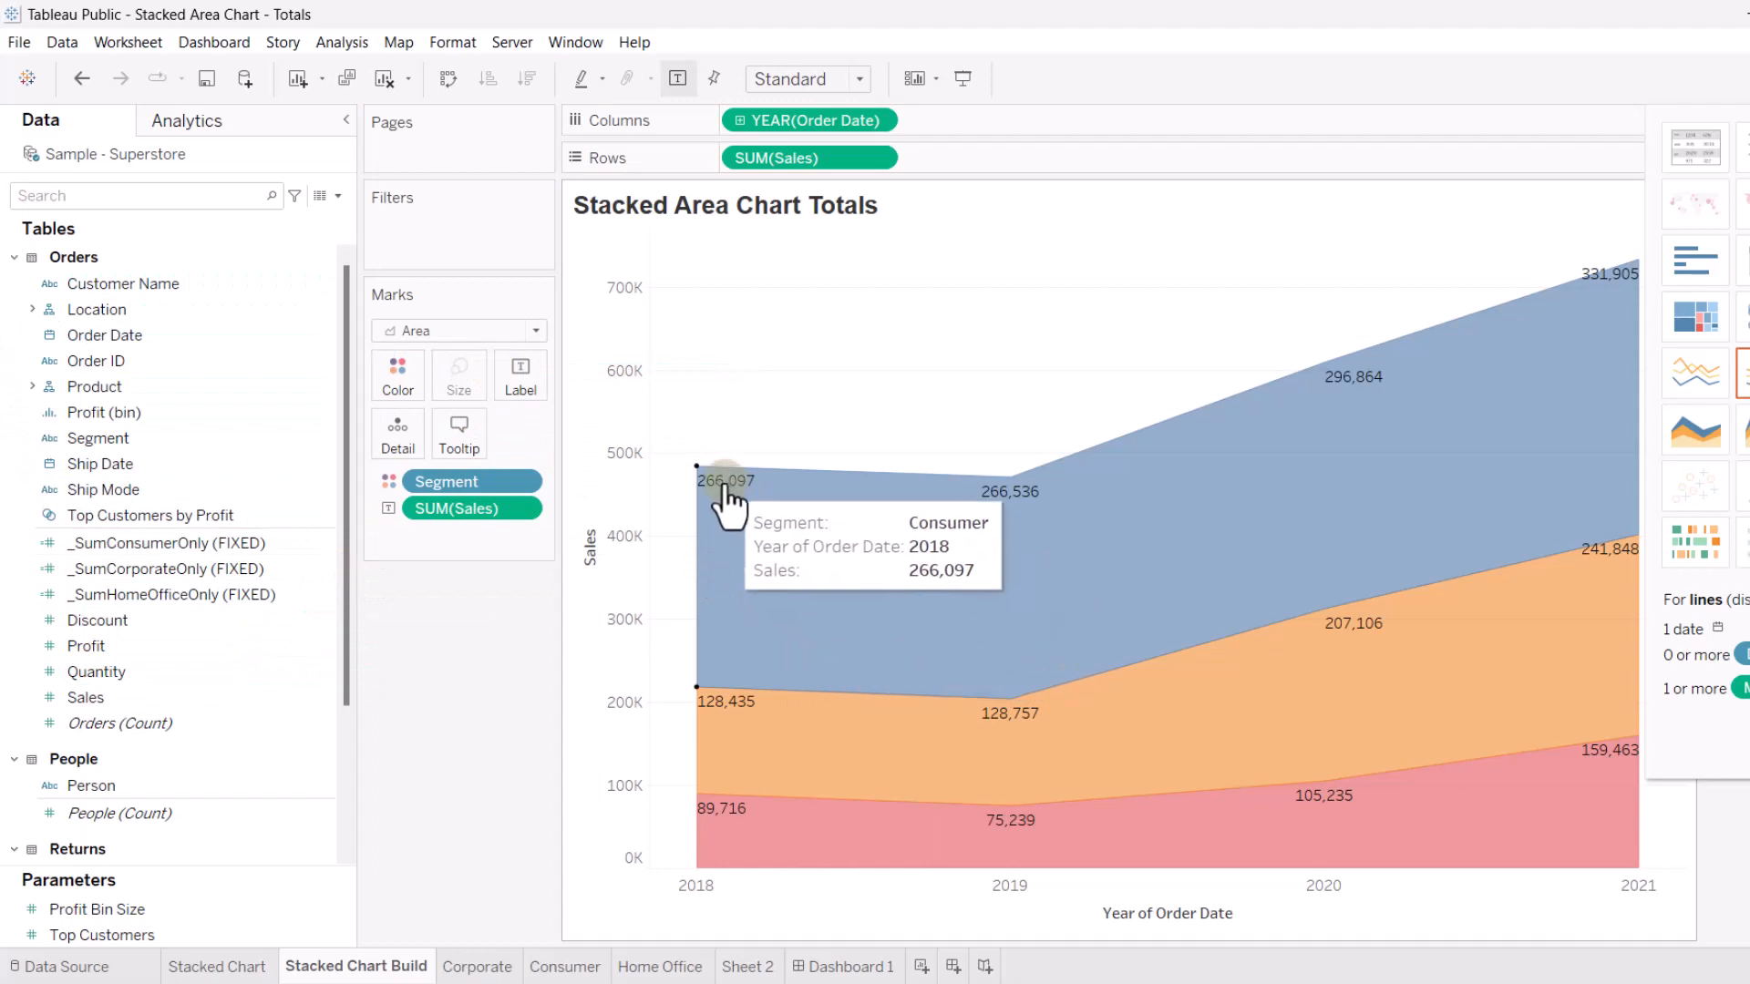
mouse_move(725, 580)
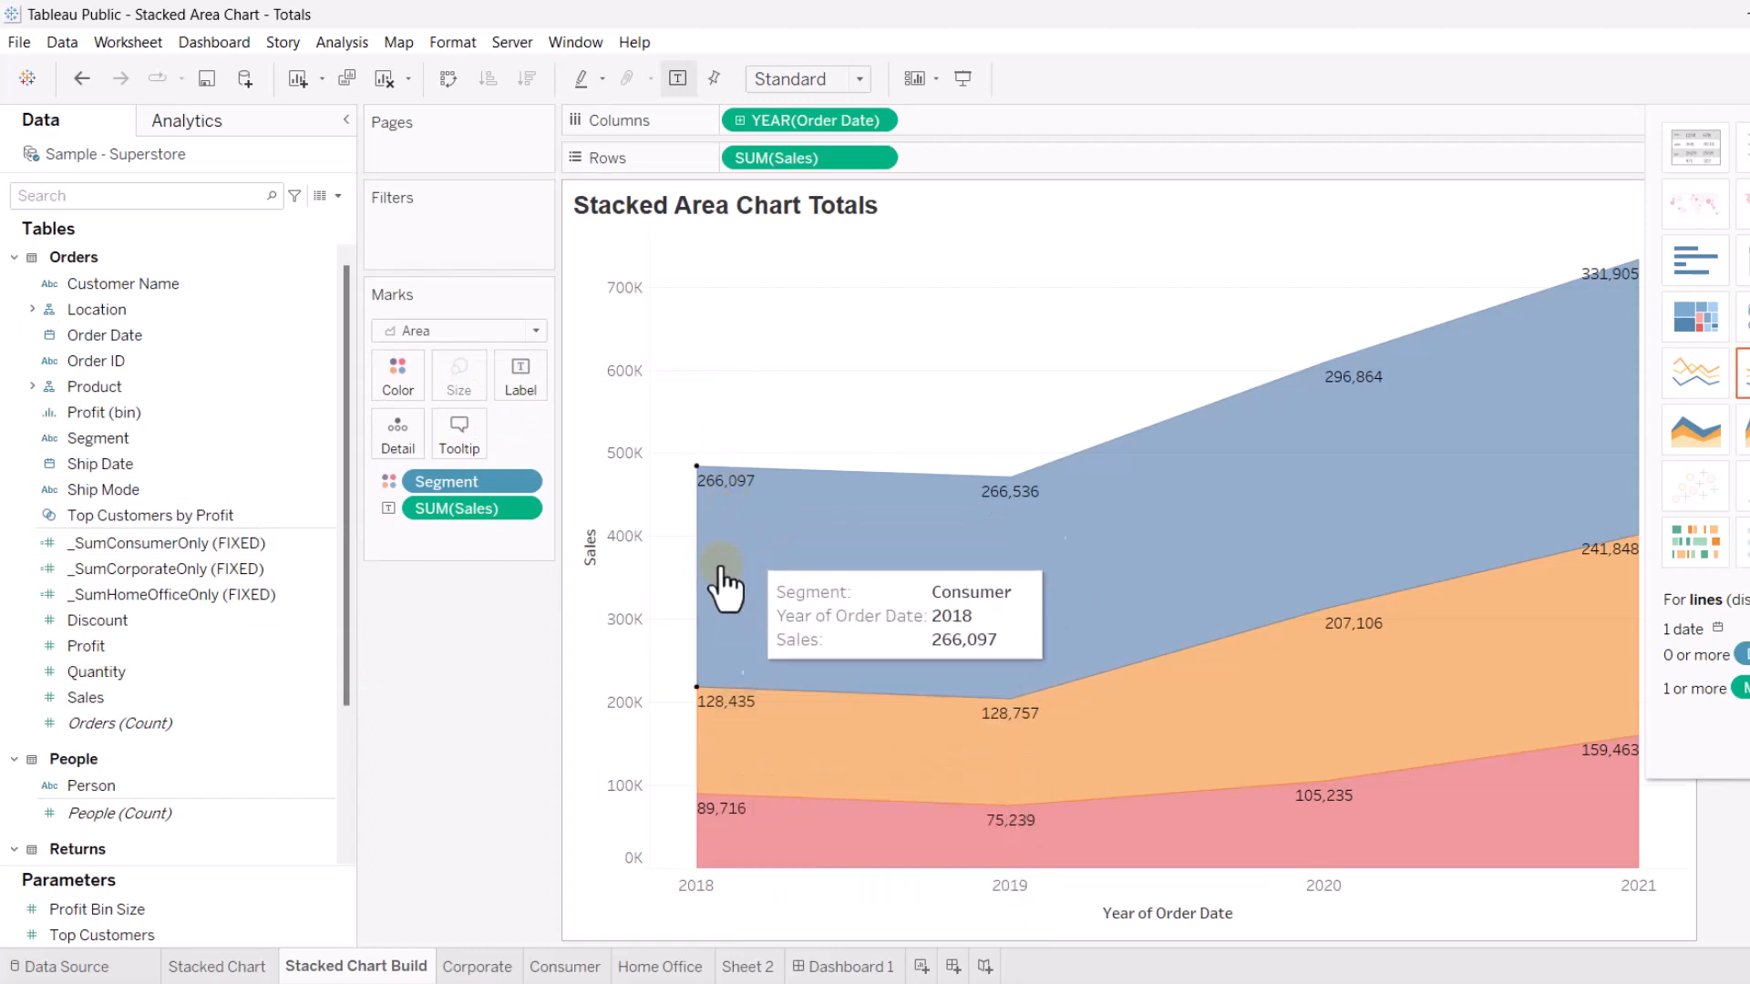
mouse_move(716, 871)
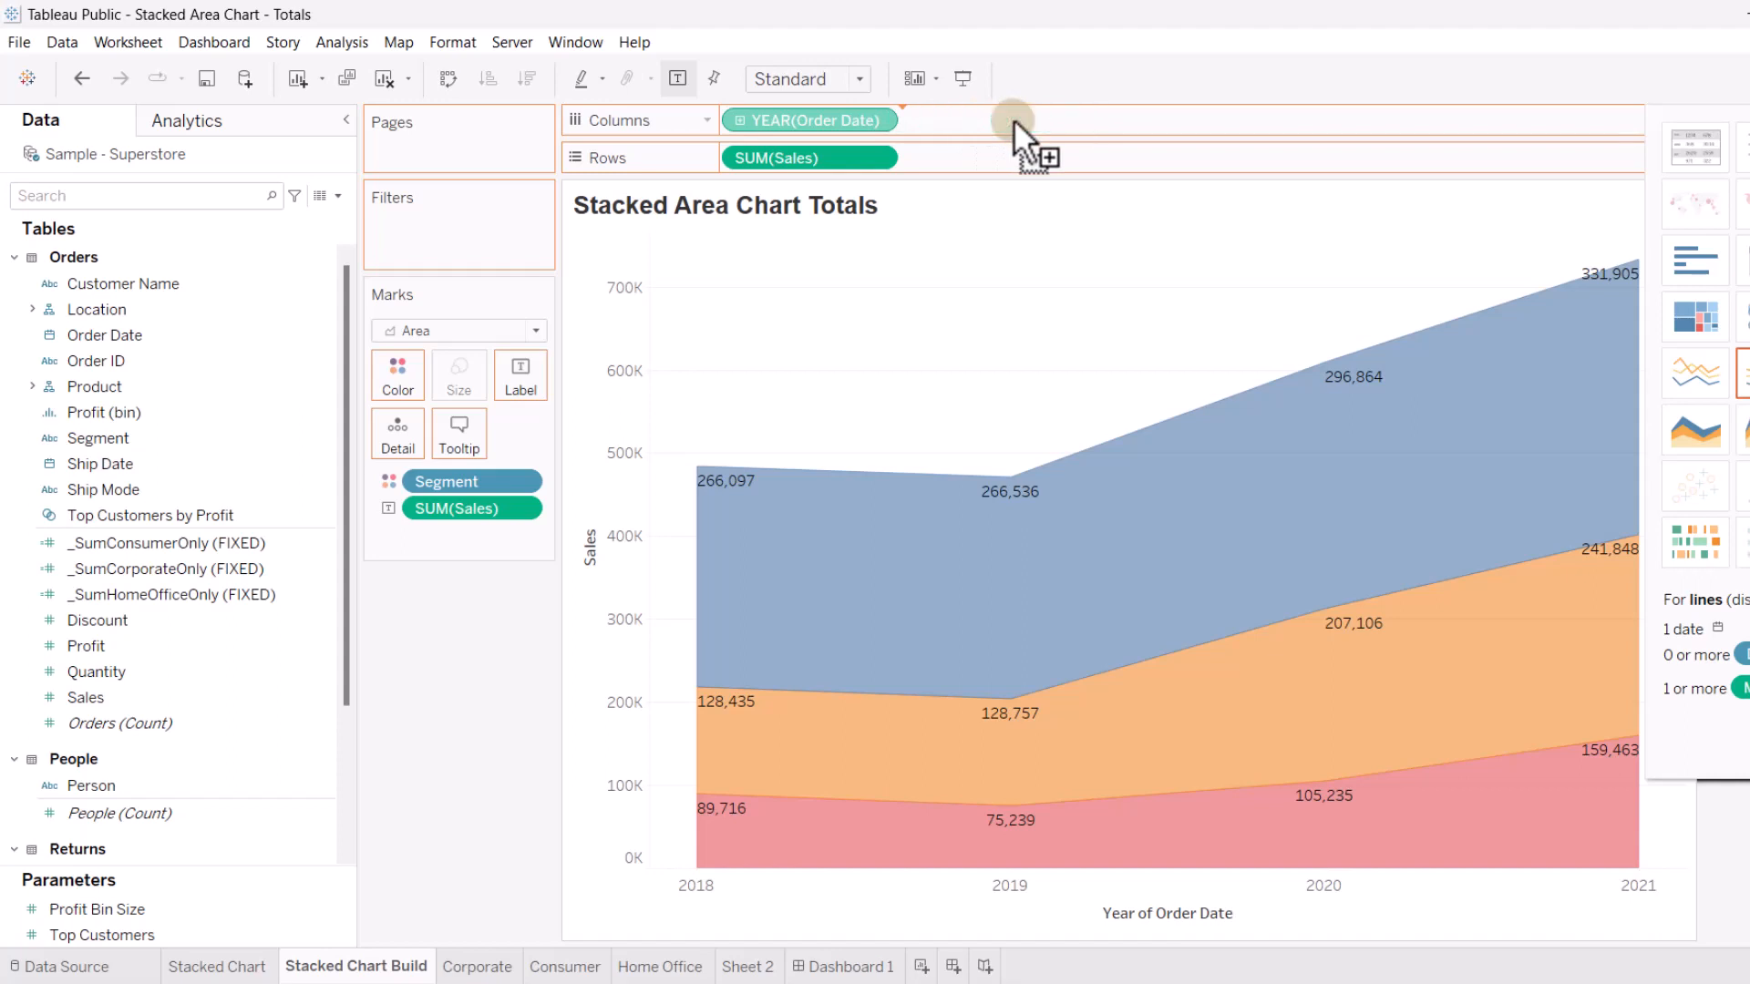
Duplicate YEAR(Order Date) for a totals layer, bold its labels and set its area opacity to 0%
drag(810, 120, 988, 120)
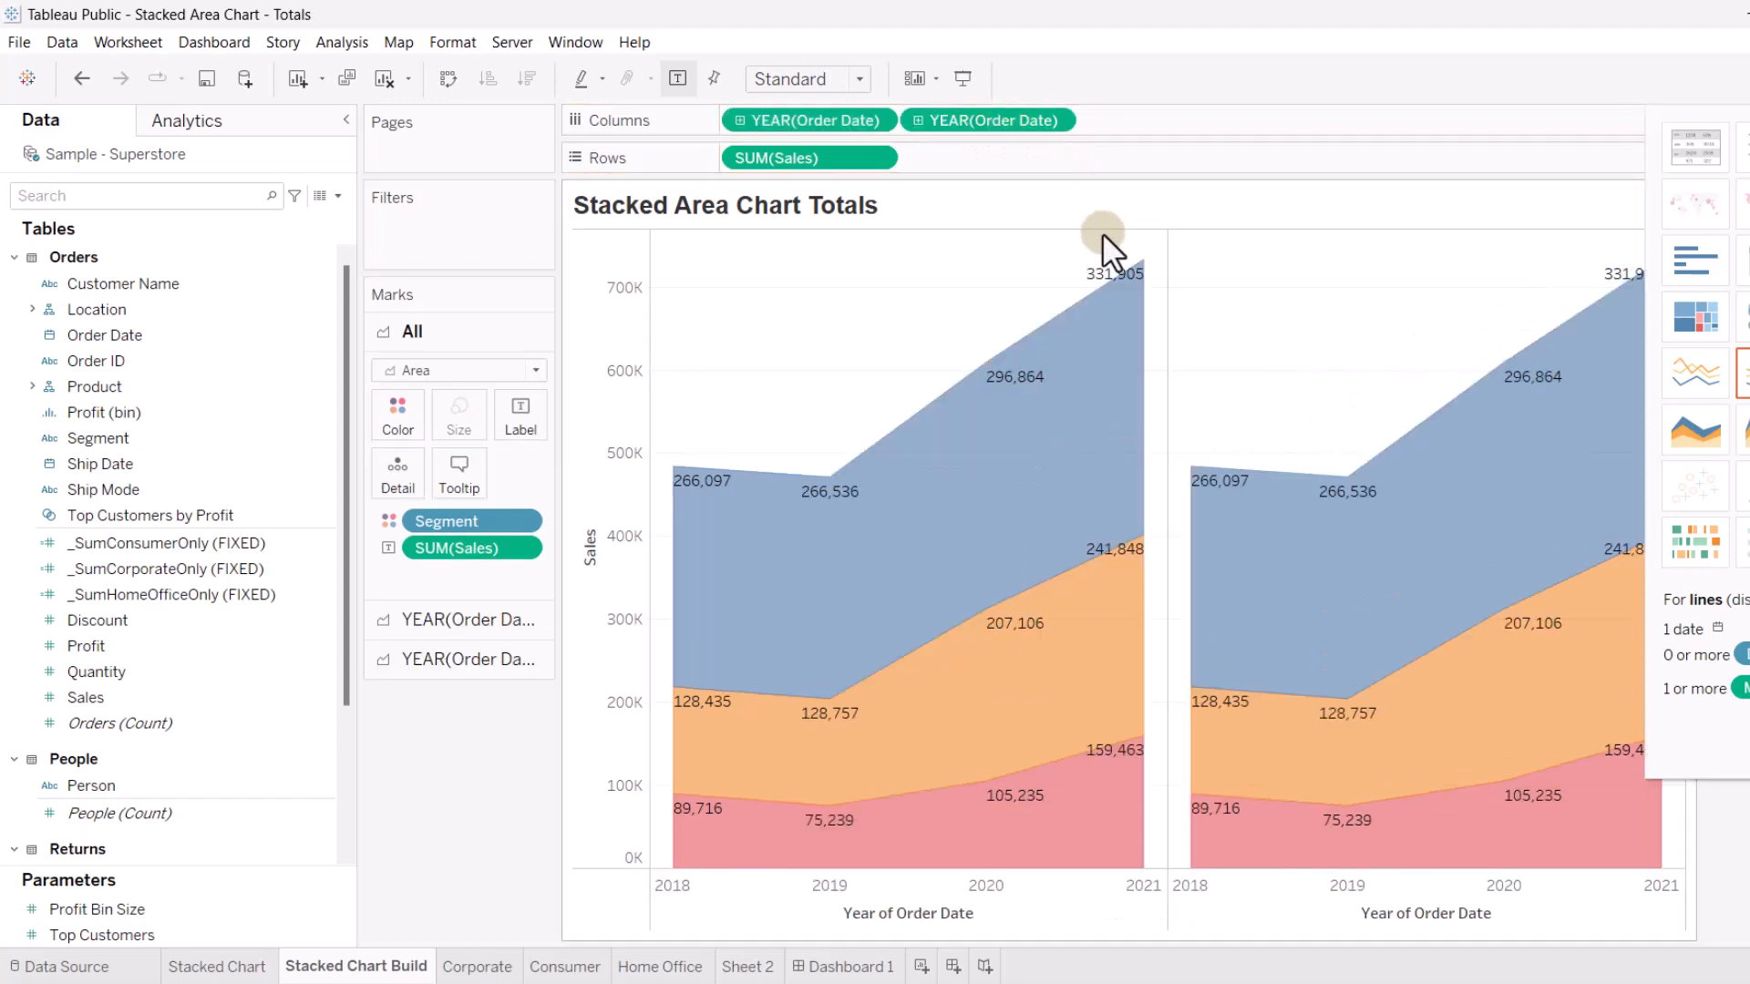
mouse_move(1057, 167)
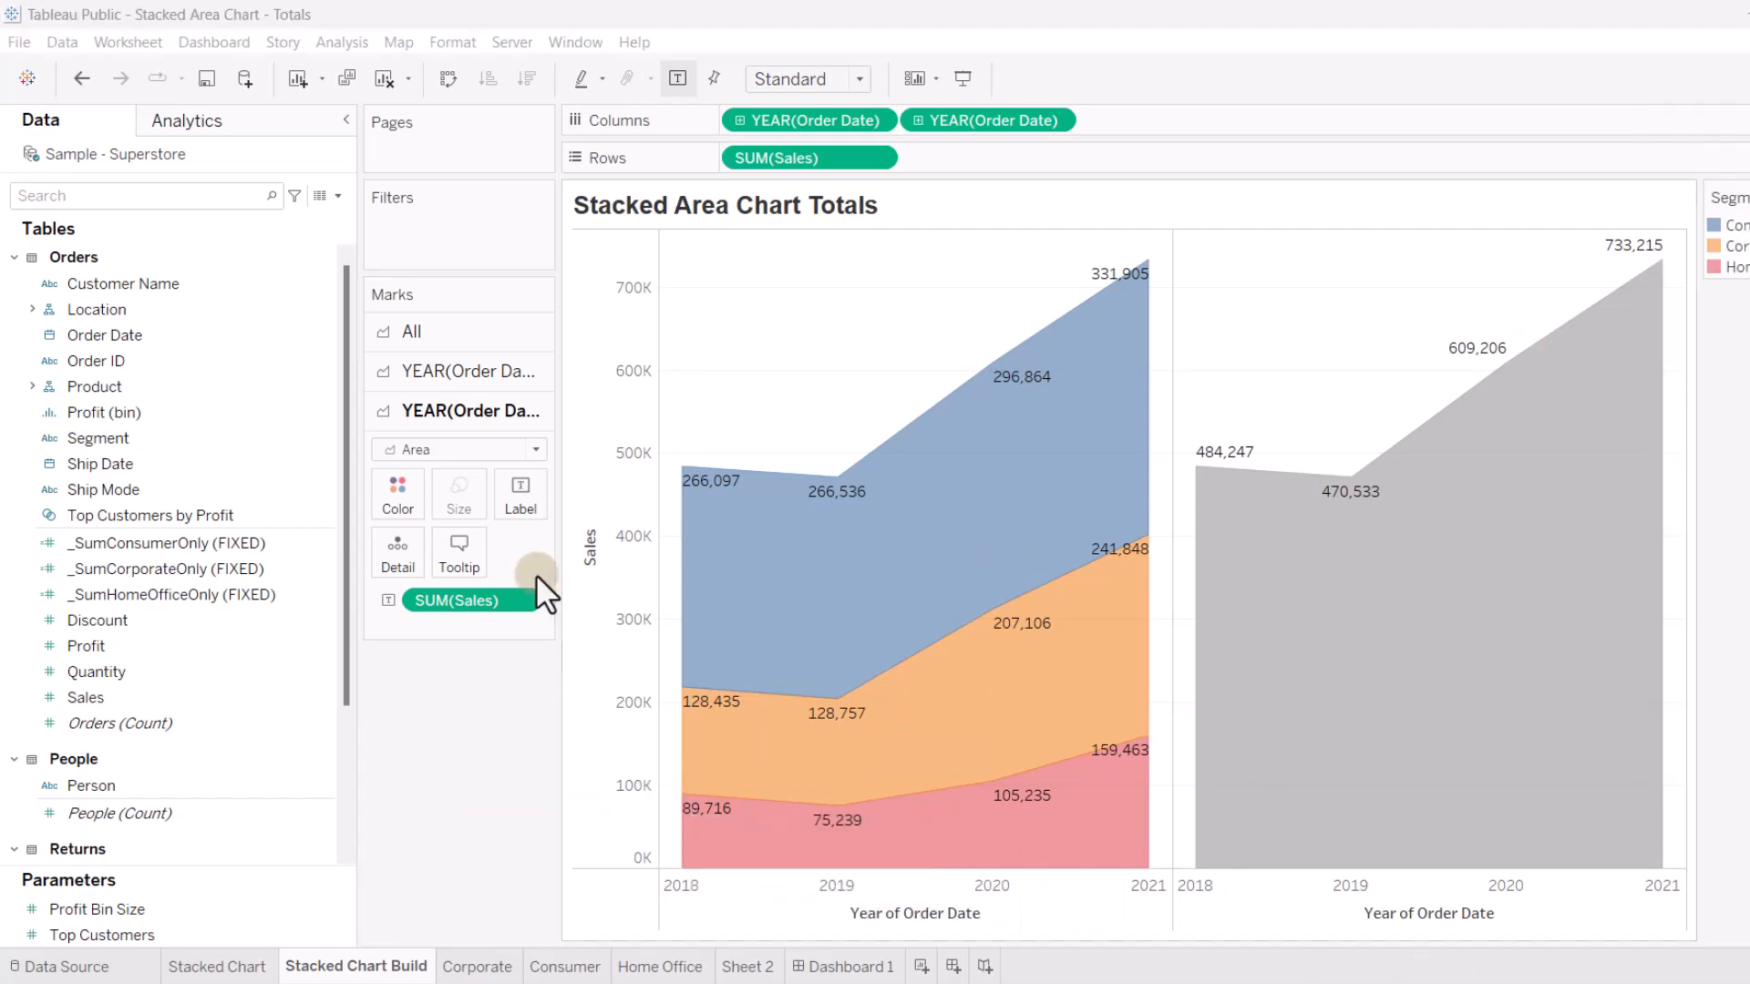
click(520, 493)
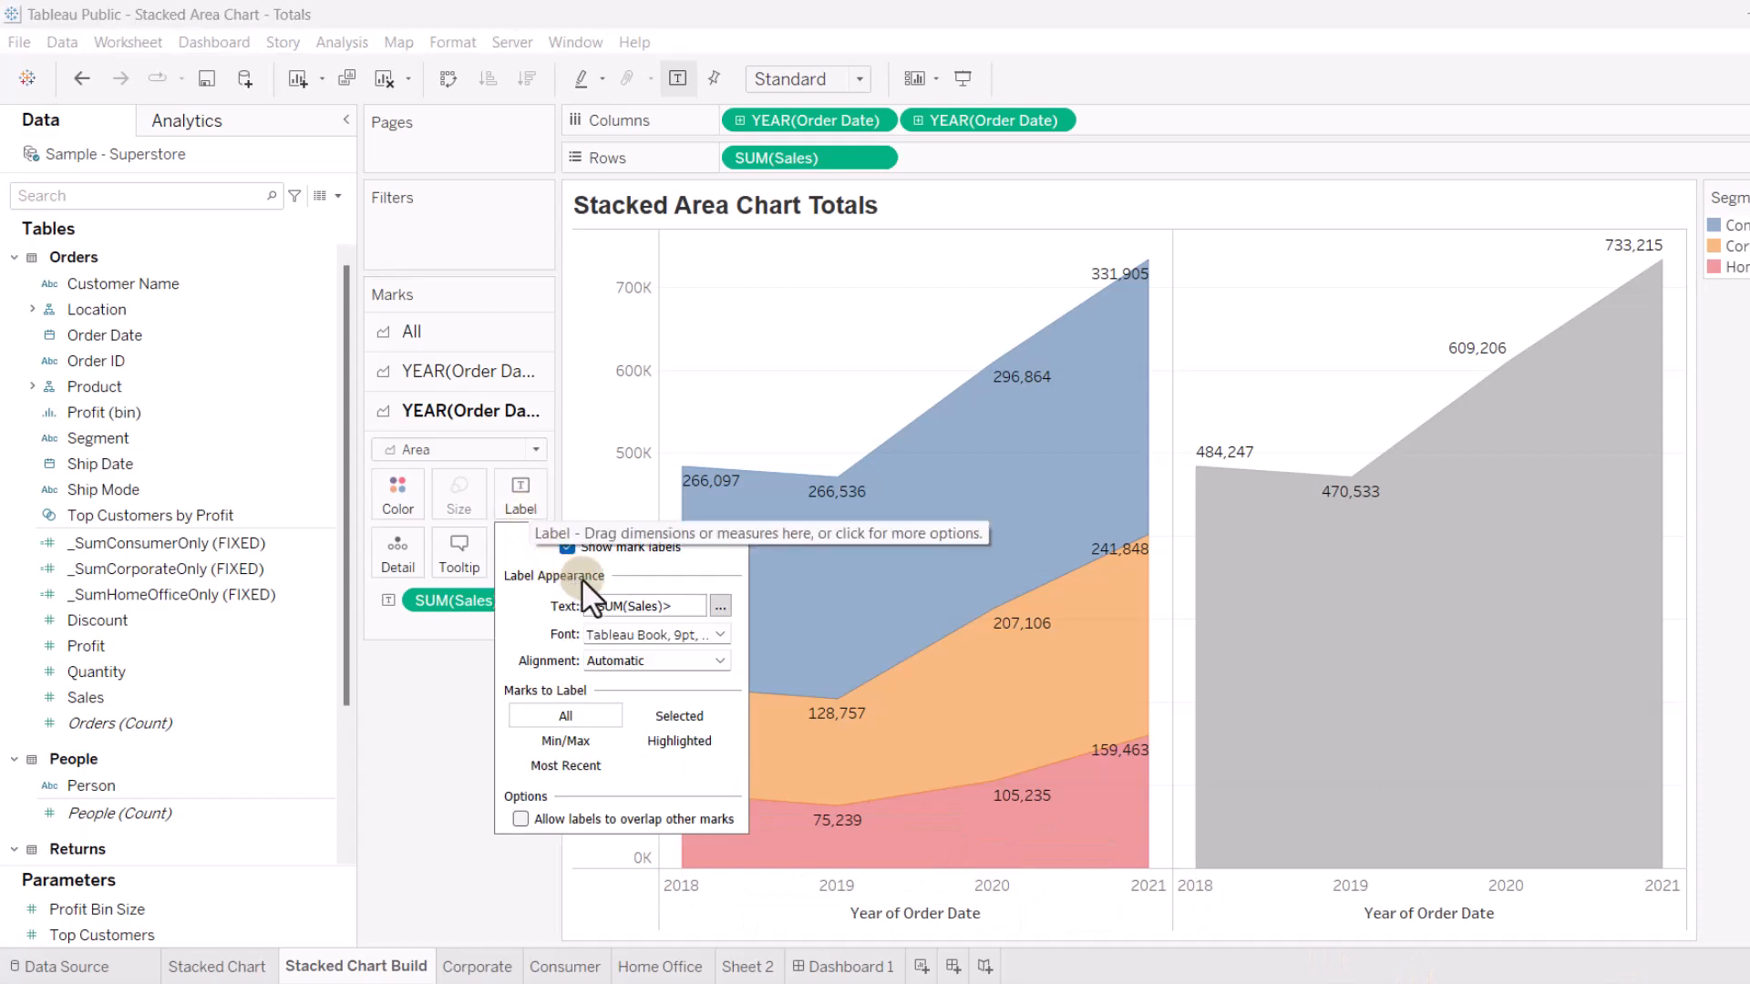
click(720, 635)
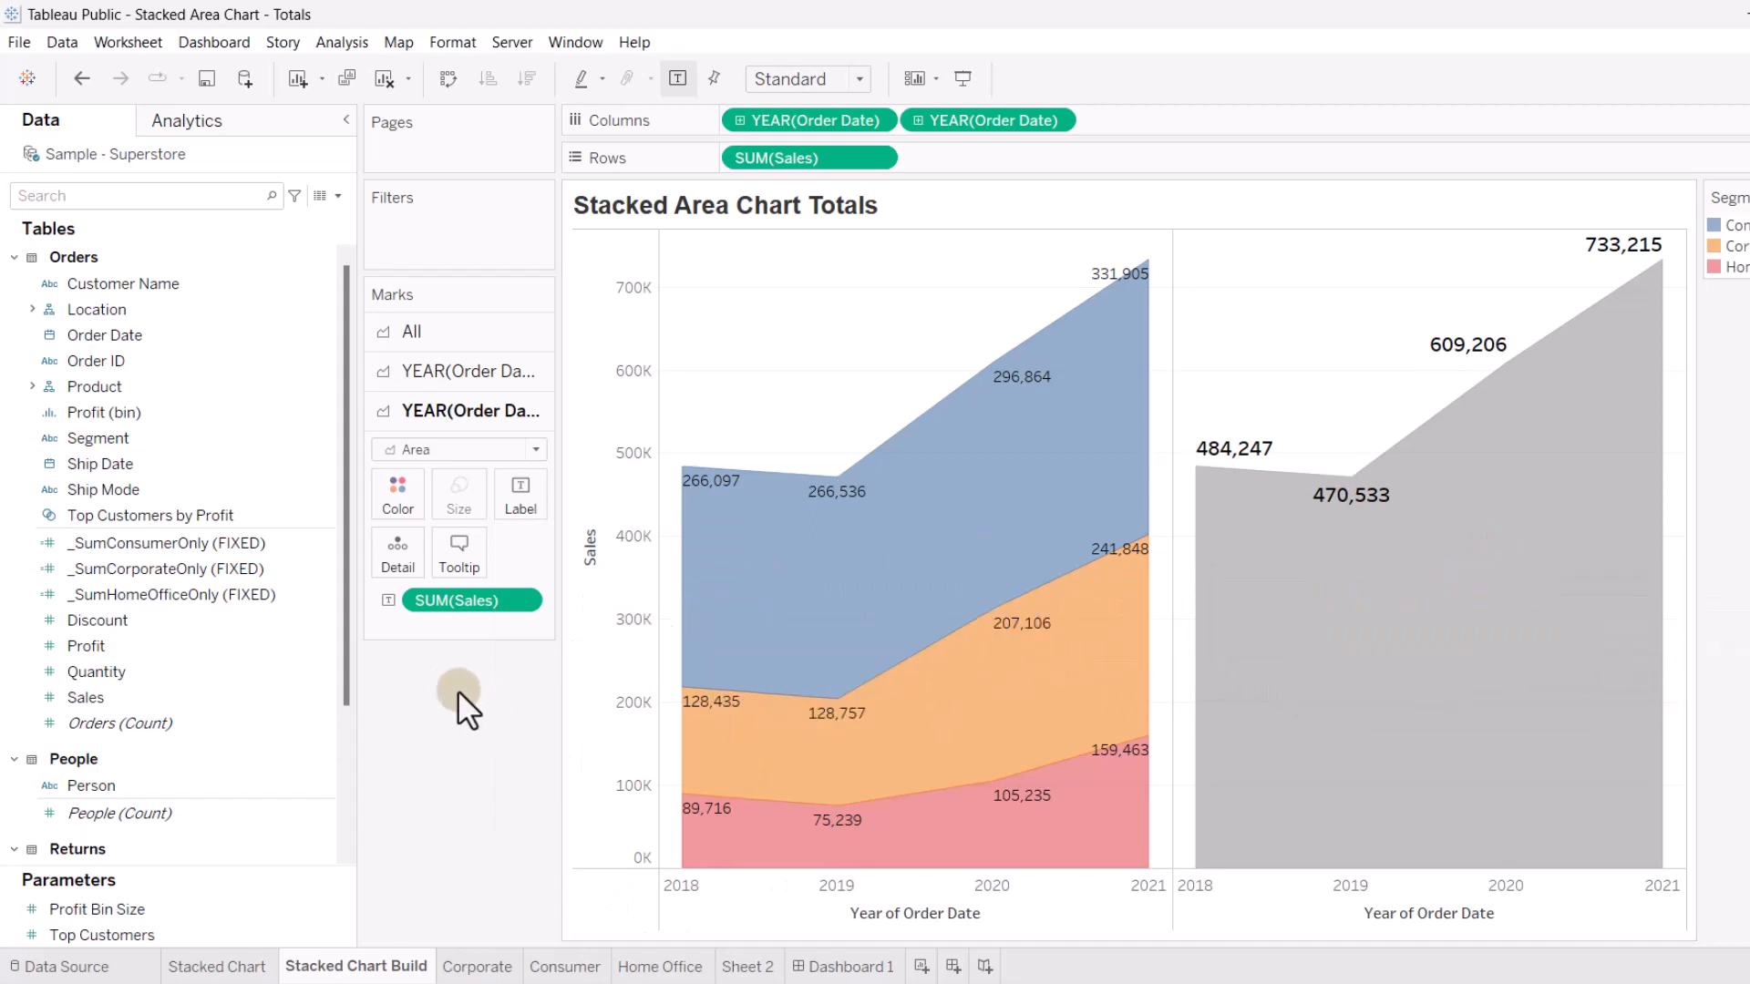
click(397, 494)
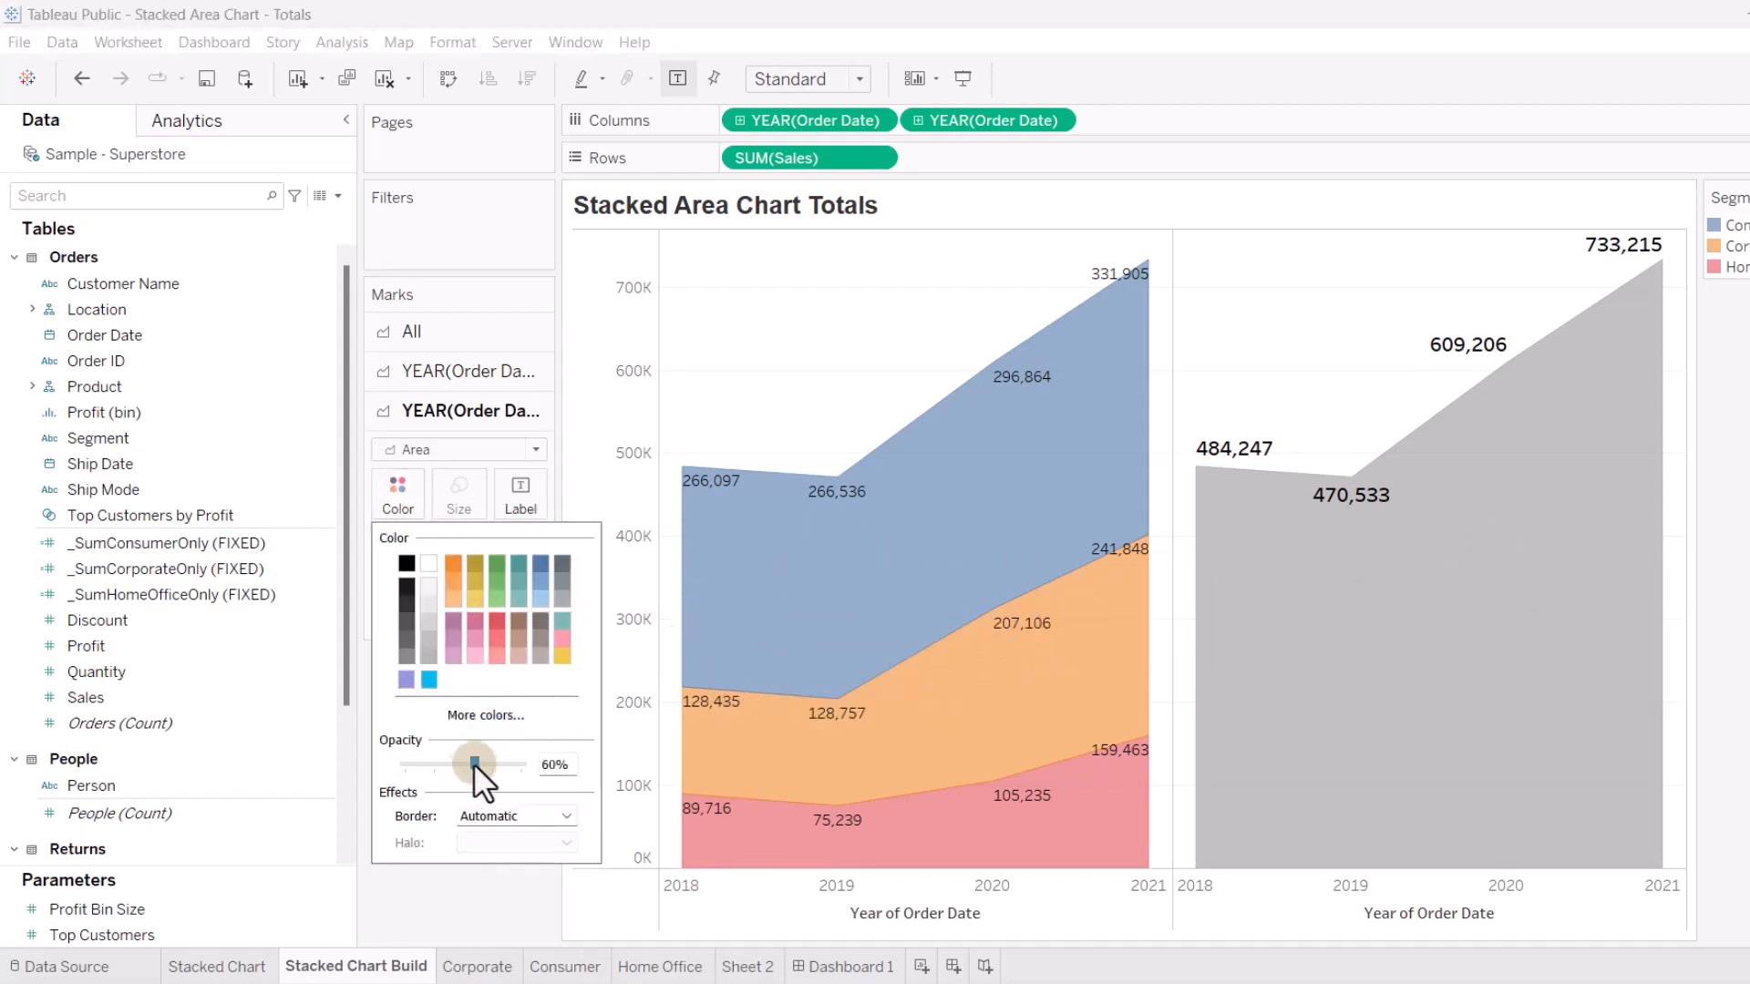
drag(470, 764, 404, 763)
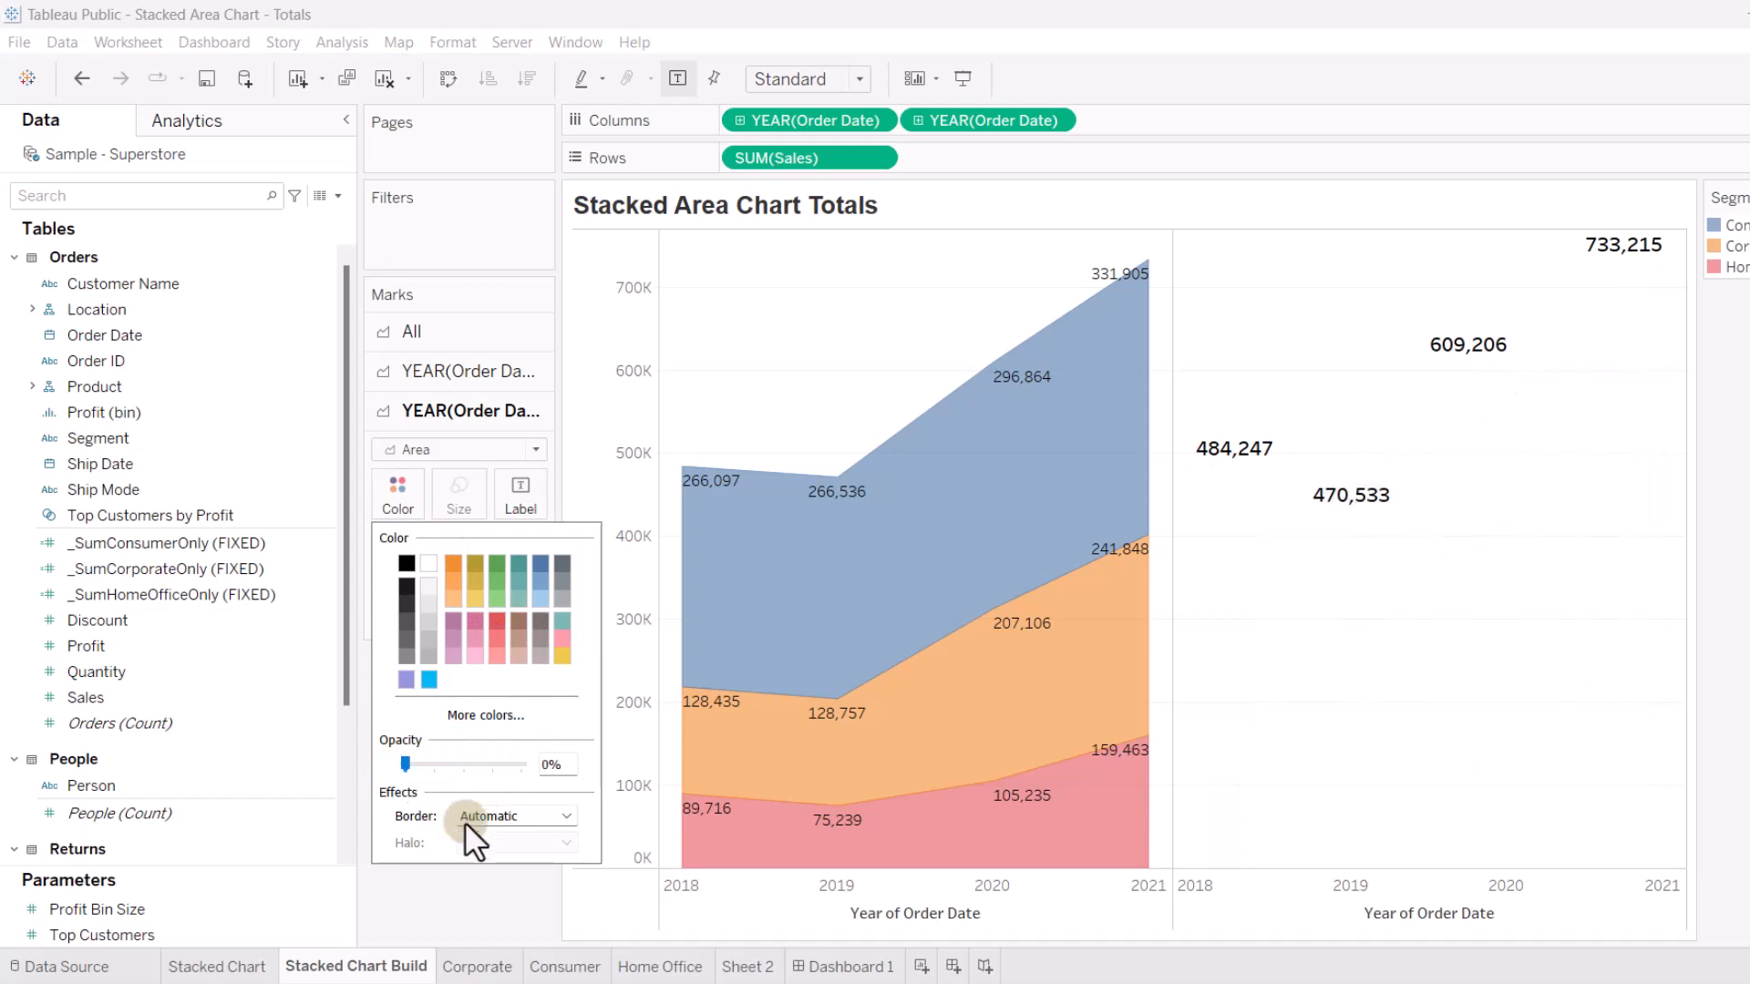
click(457, 908)
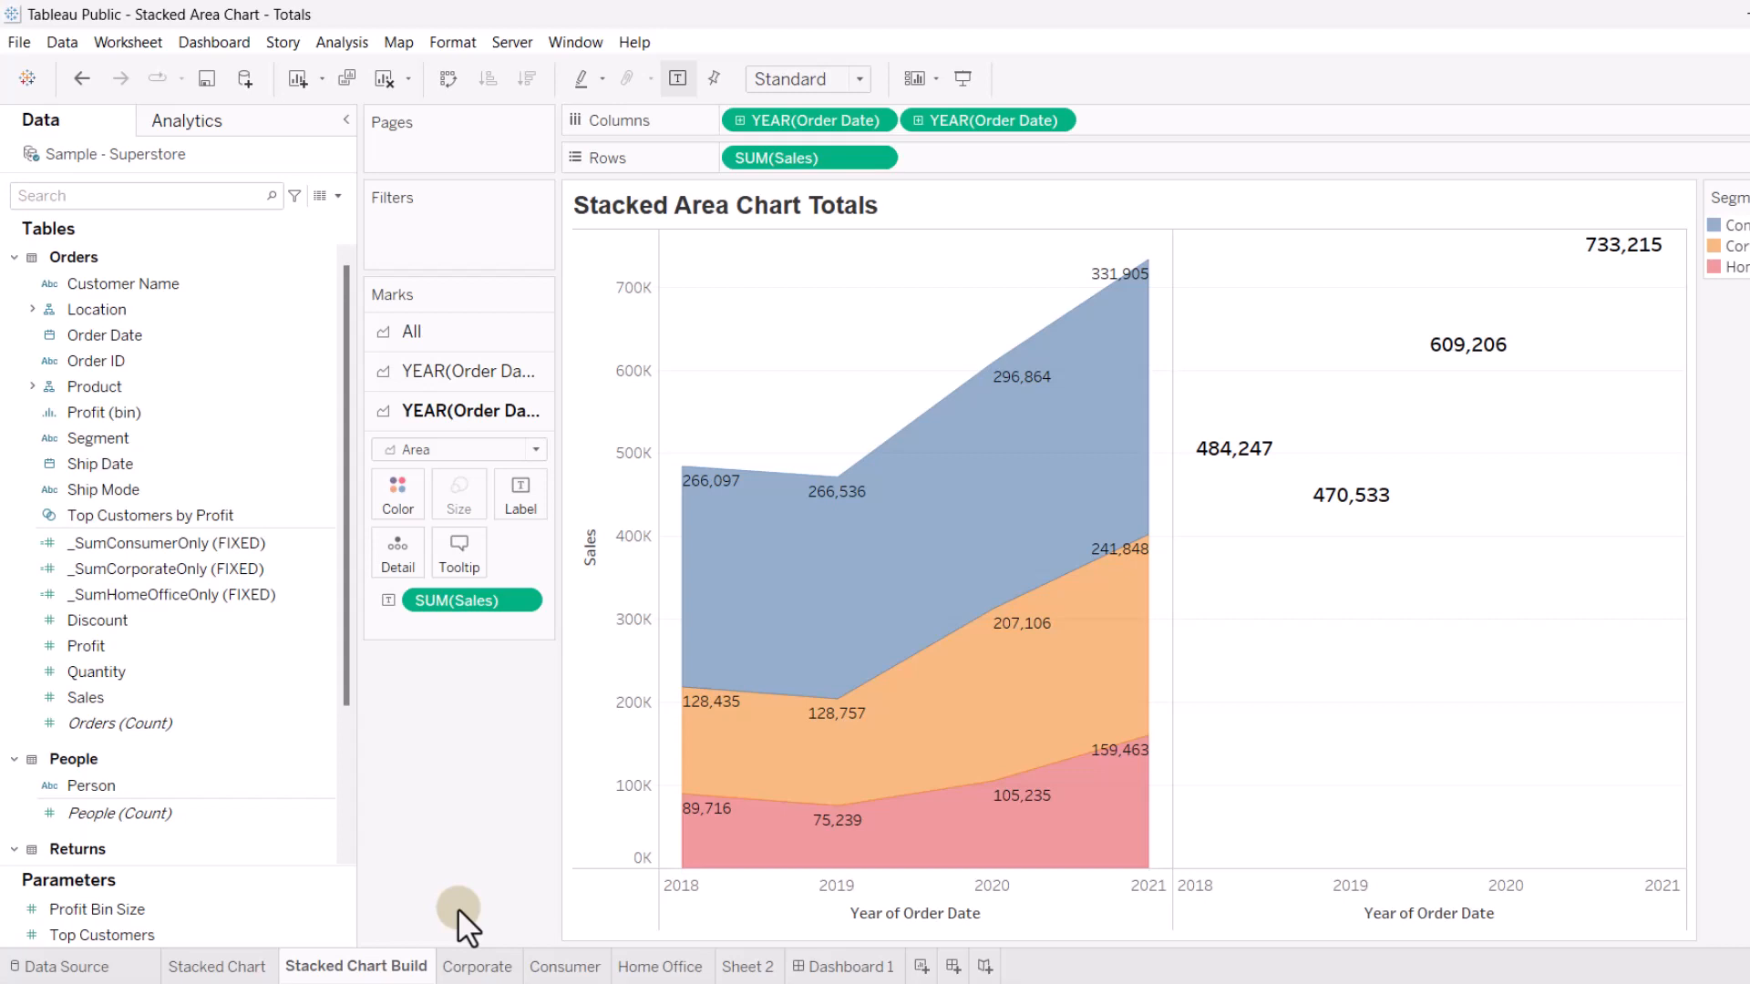
mouse_move(986, 141)
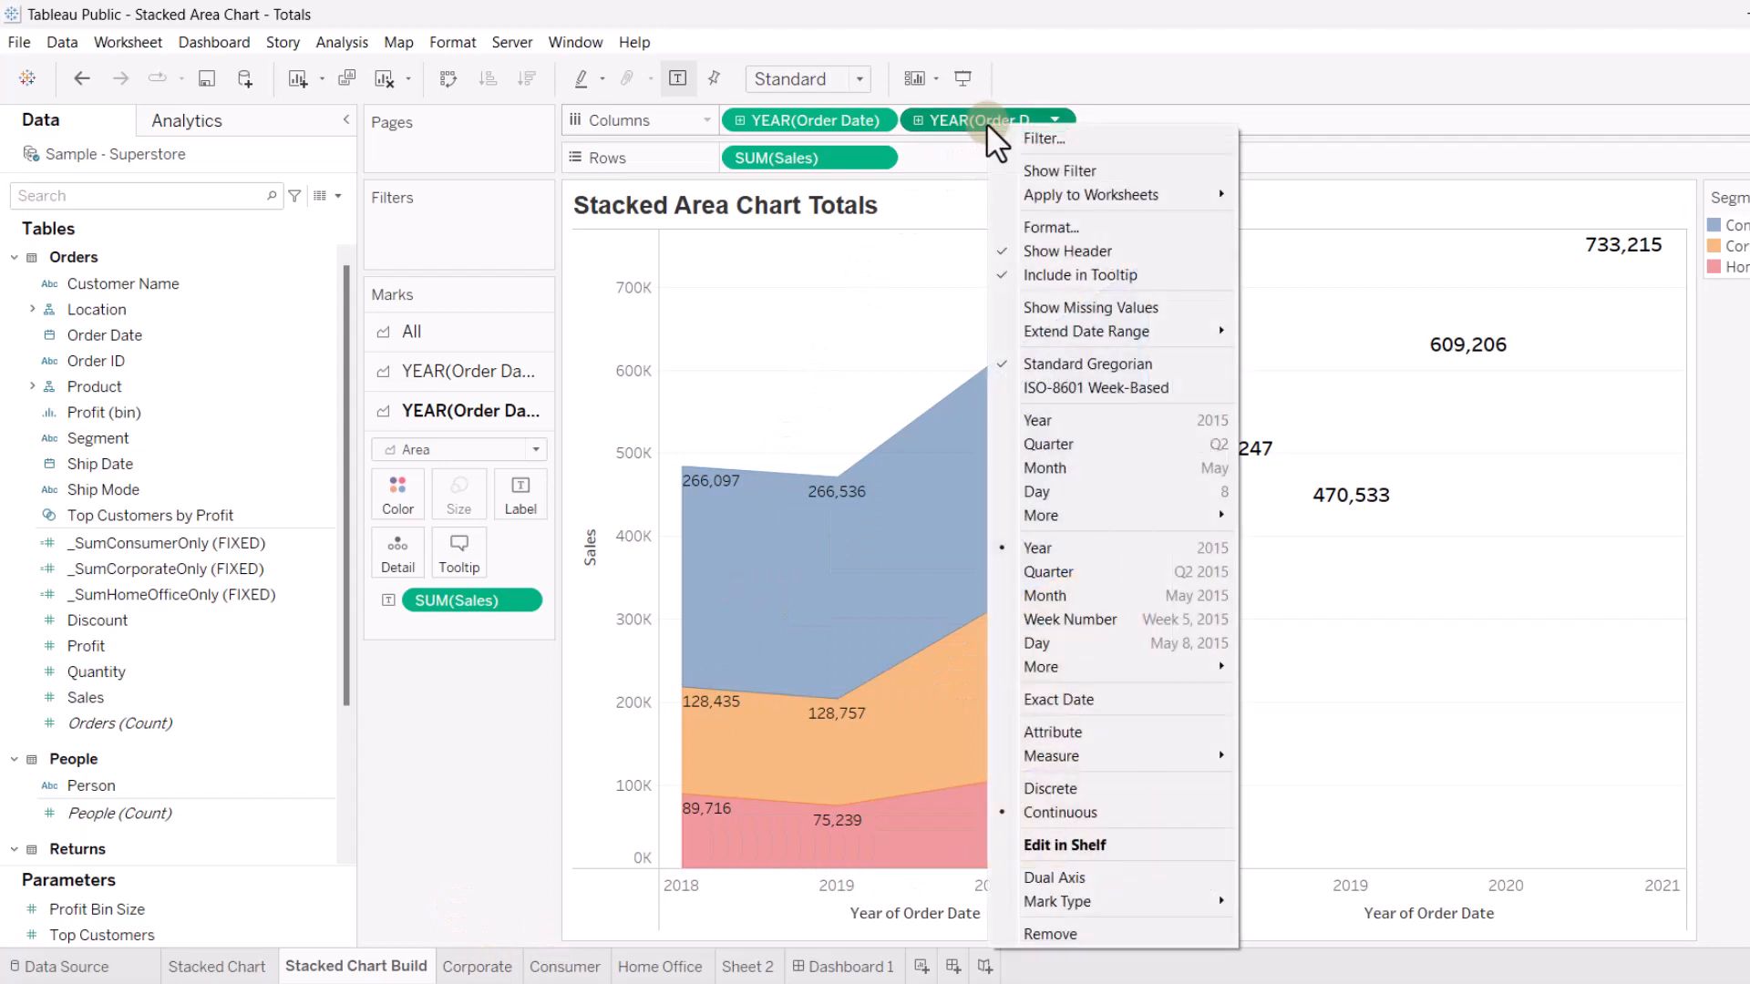
mouse_move(1066, 844)
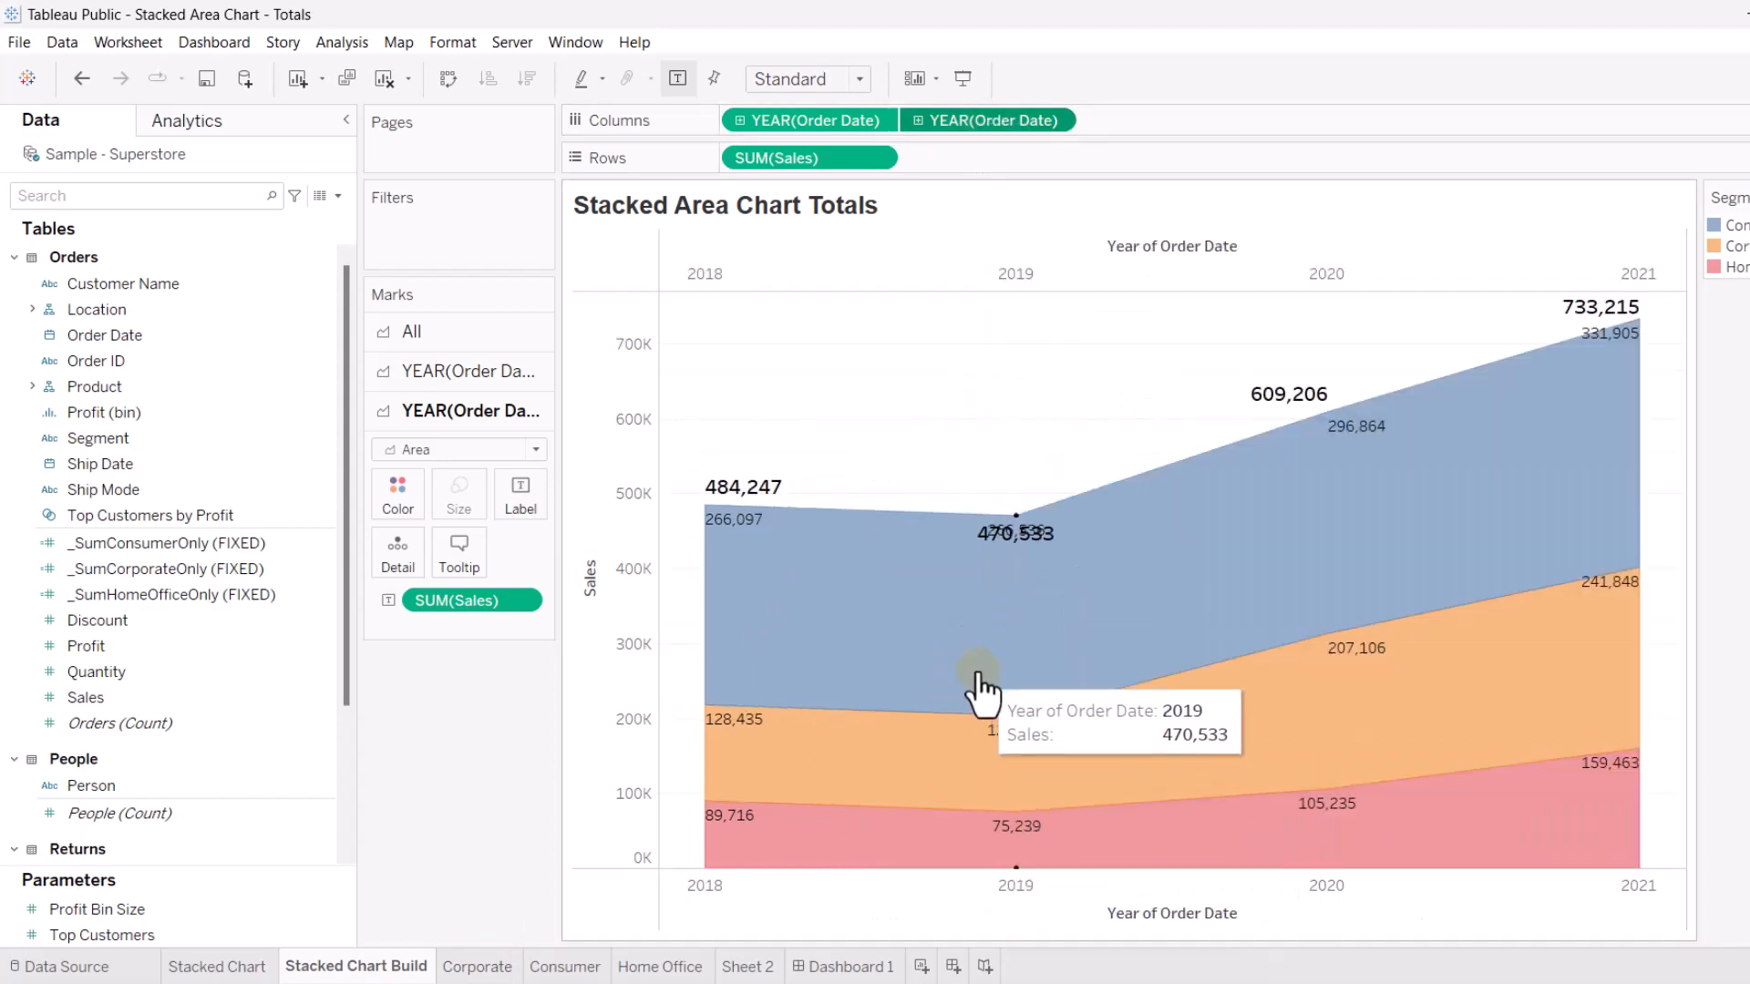
mouse_move(1193, 619)
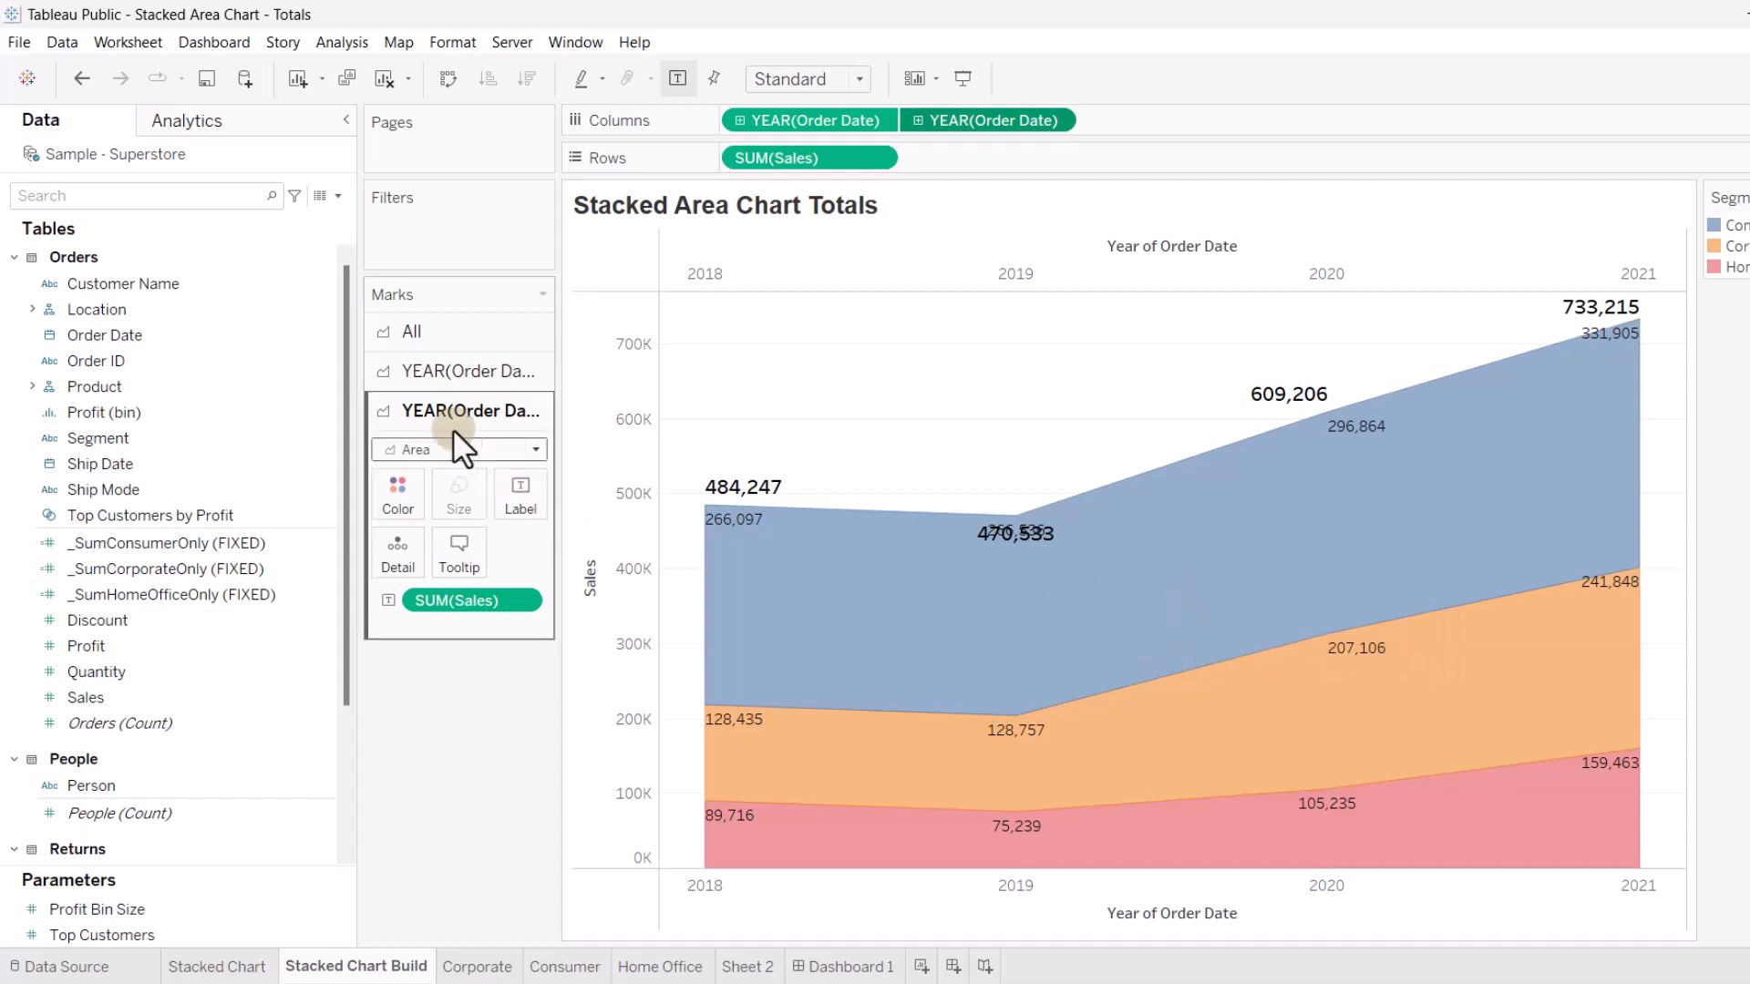
Align the yearly total labels to Top and bring up the top year axis options to hide its header
click(520, 488)
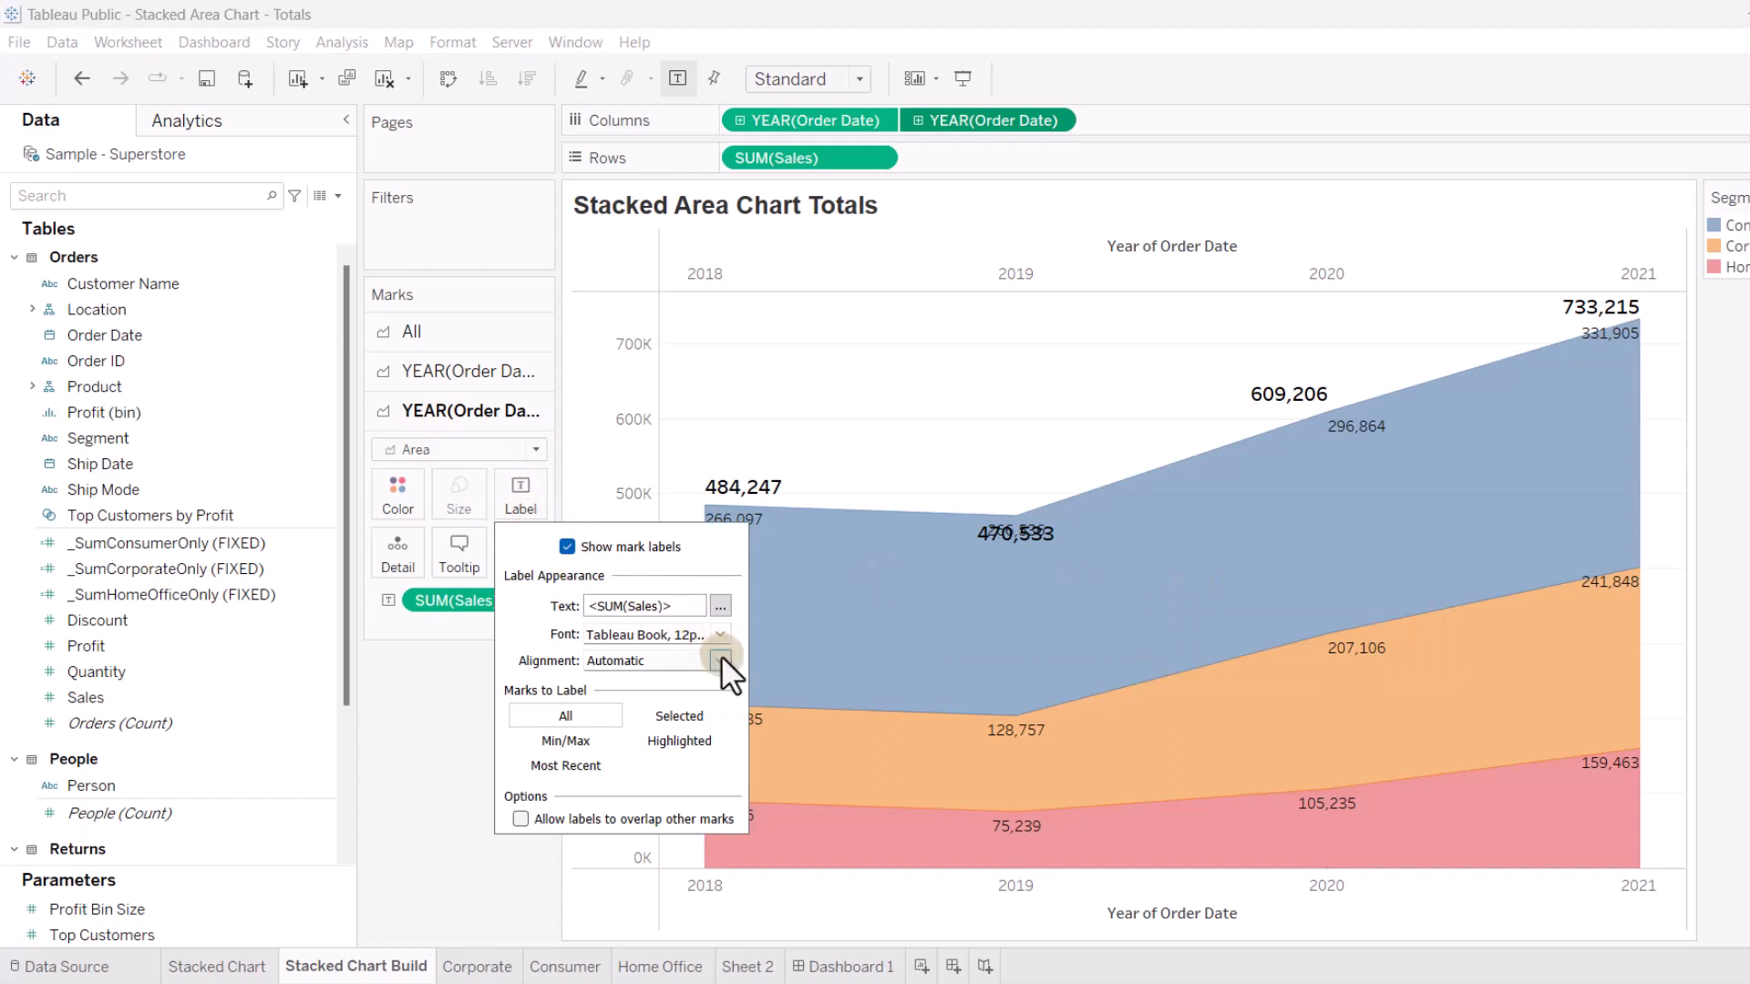
click(720, 660)
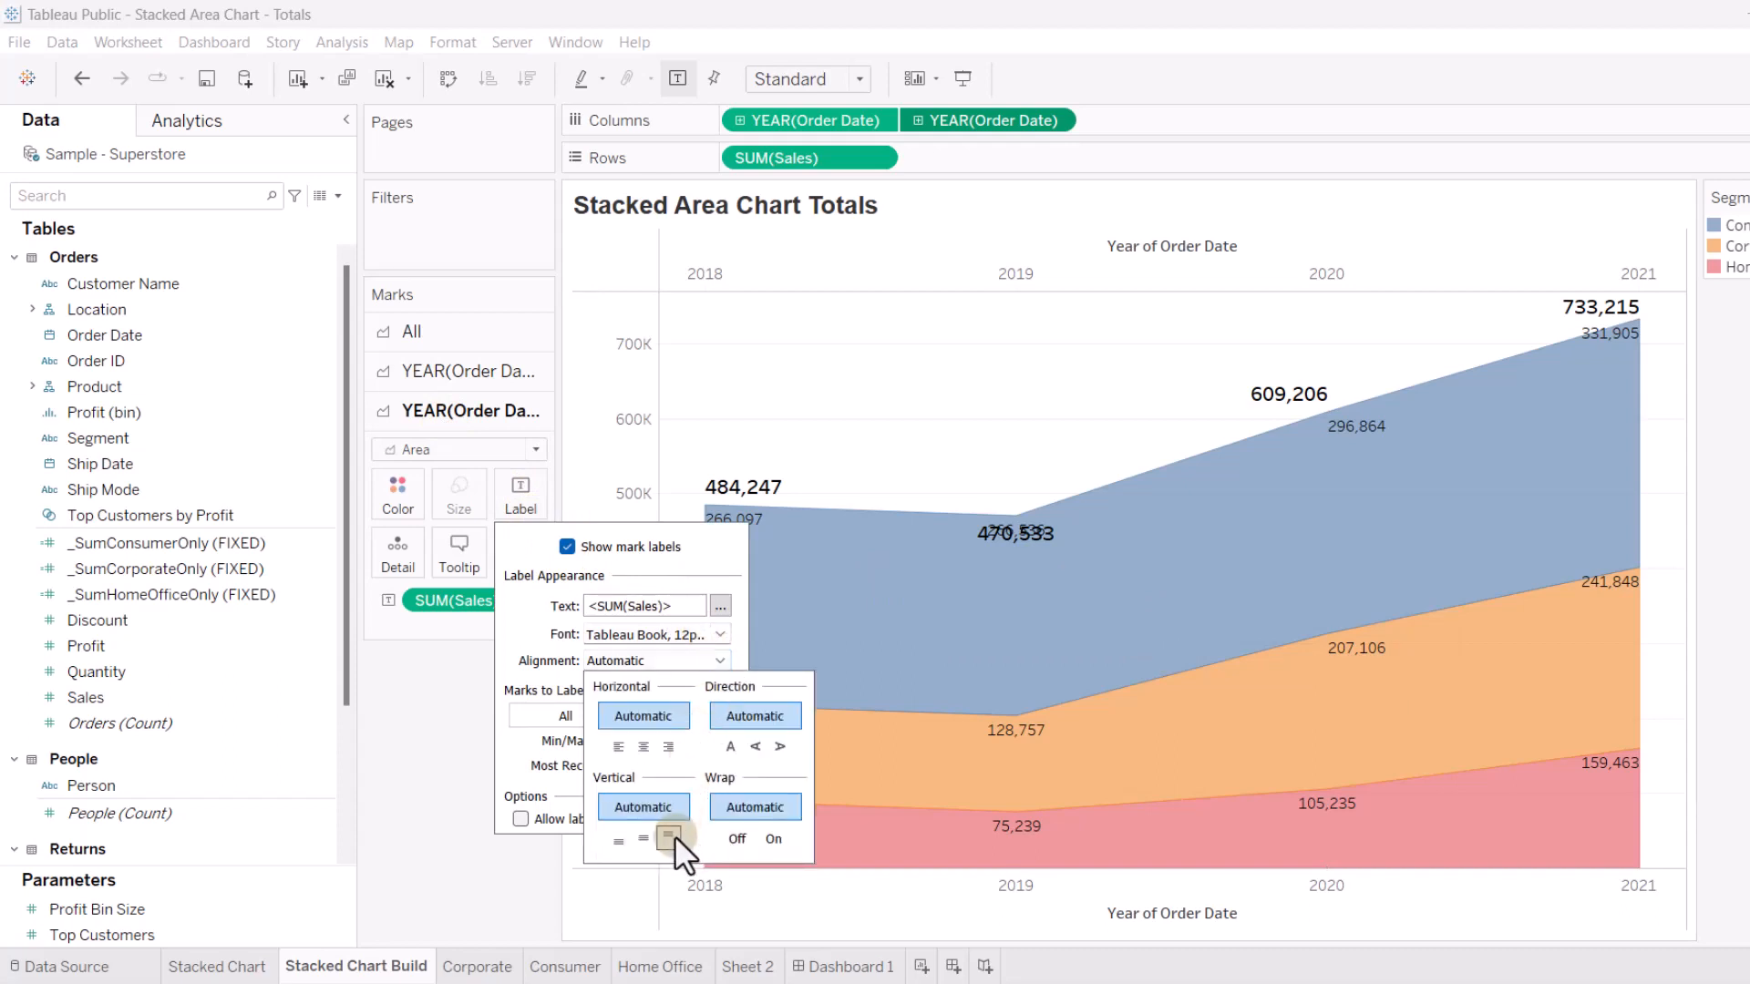
click(644, 745)
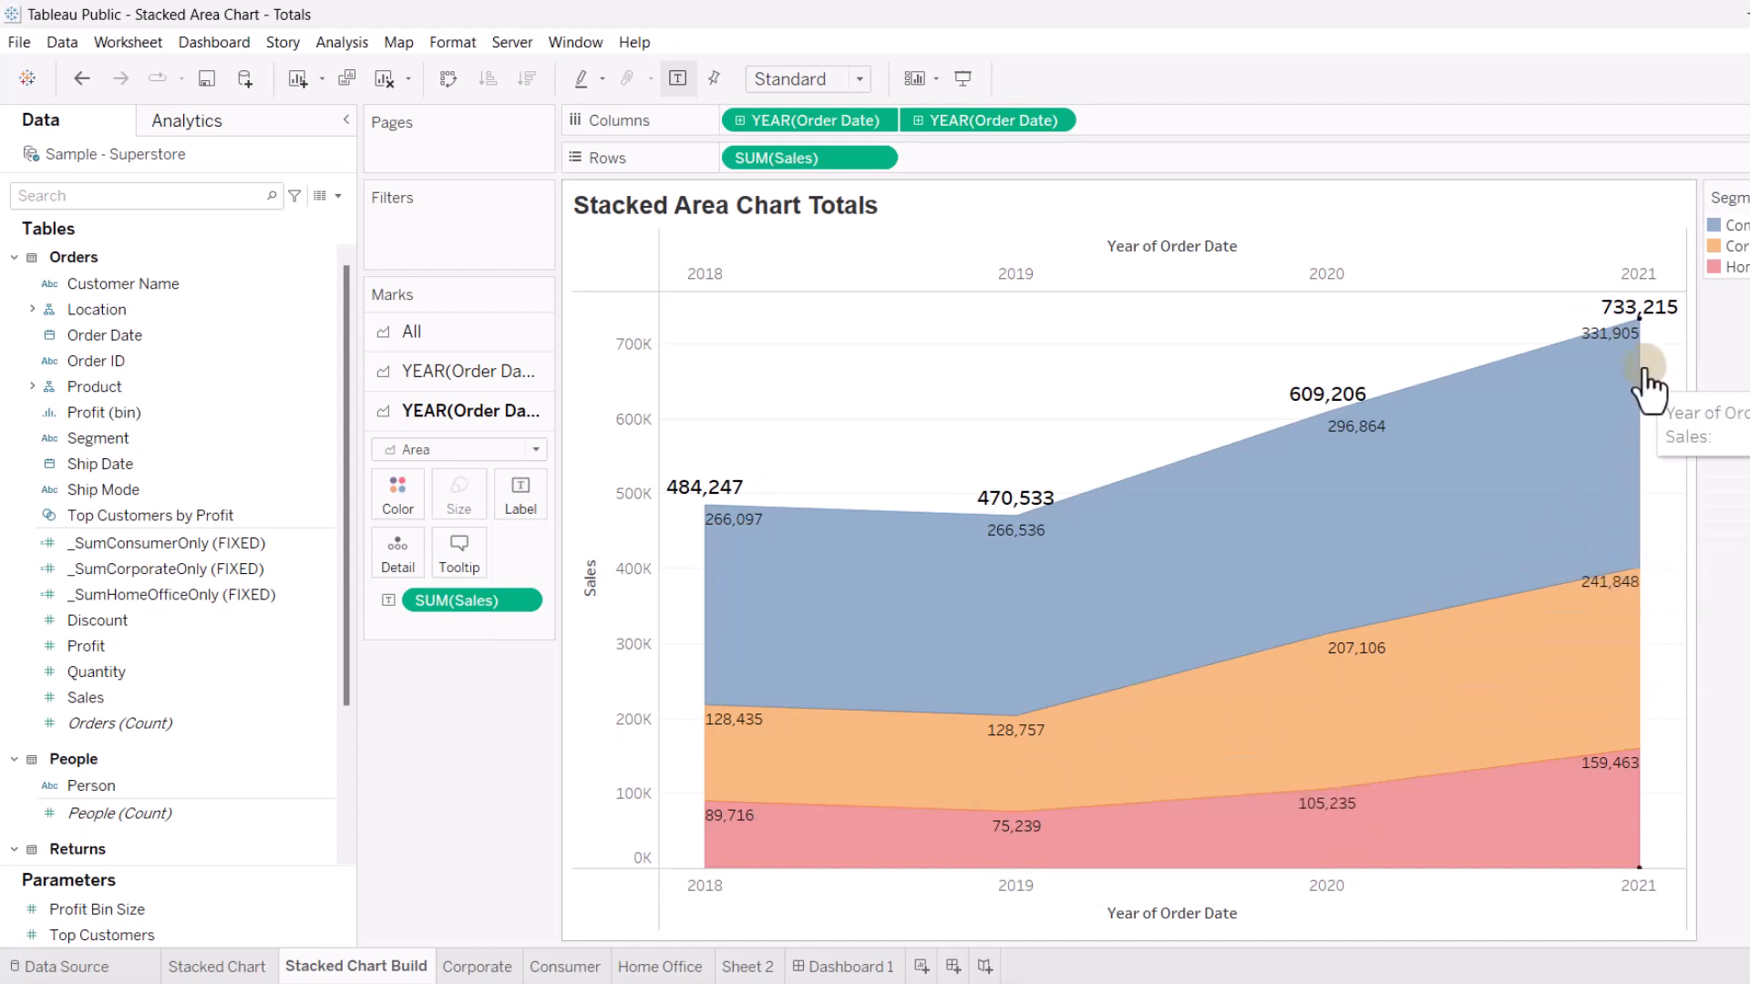
mouse_move(935, 259)
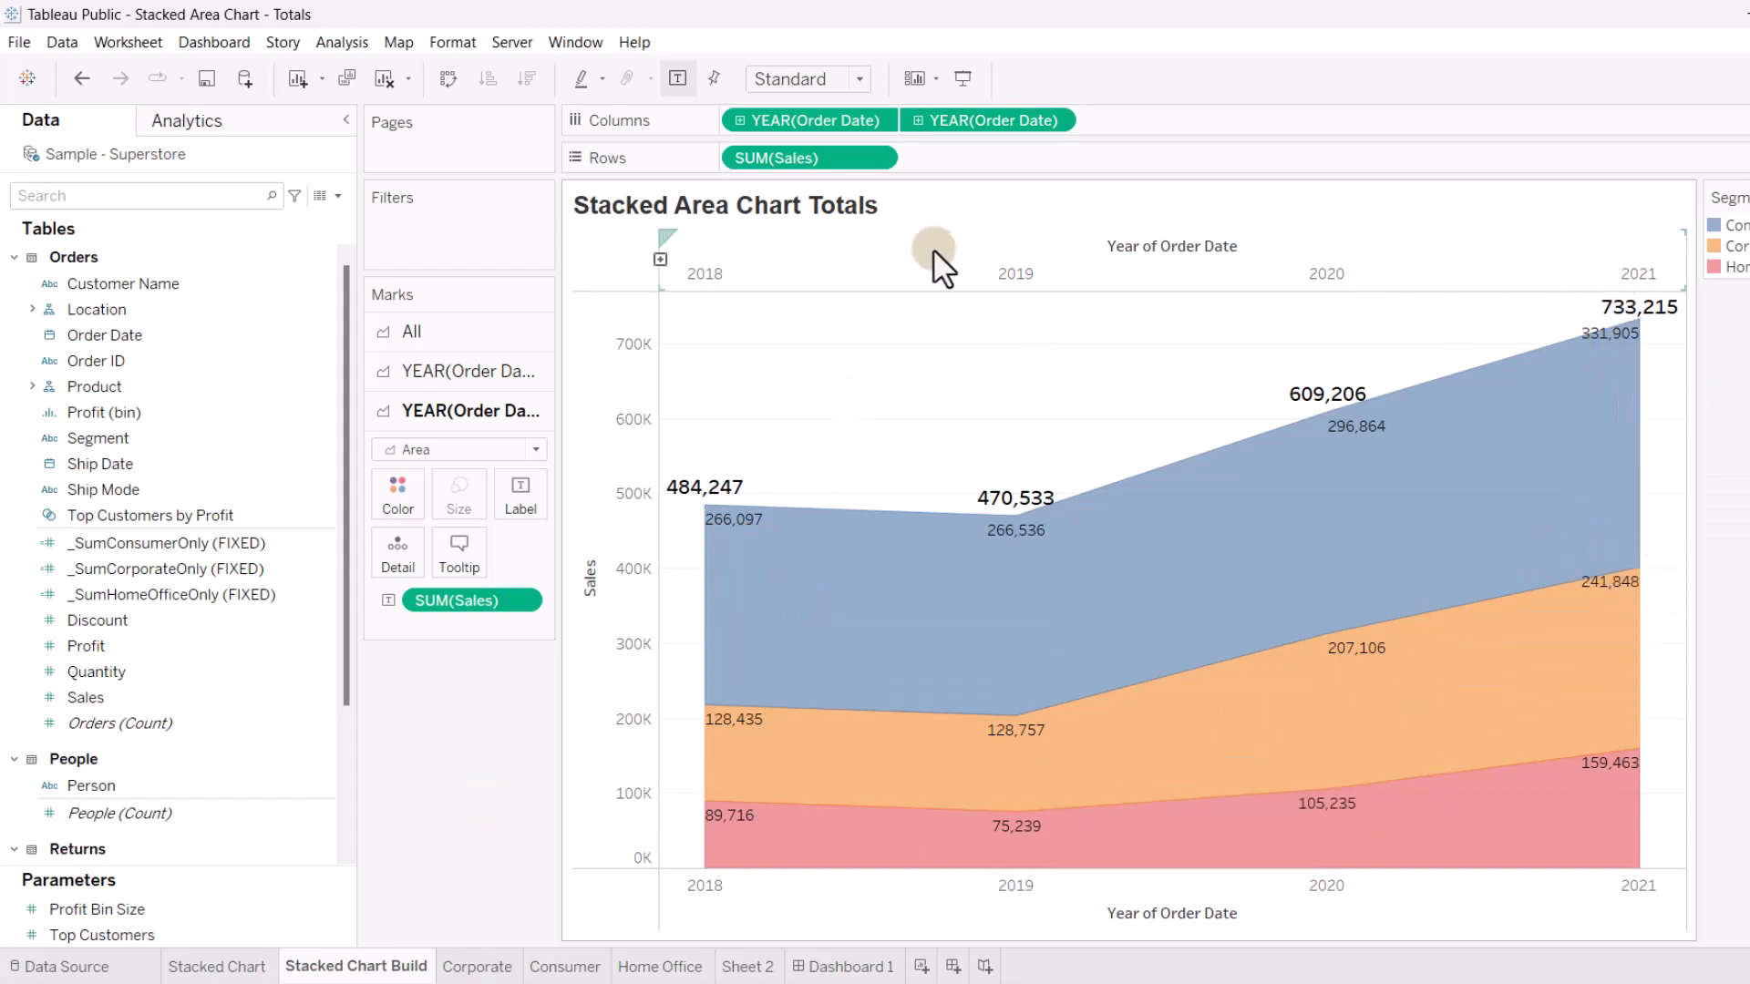
right_click(937, 248)
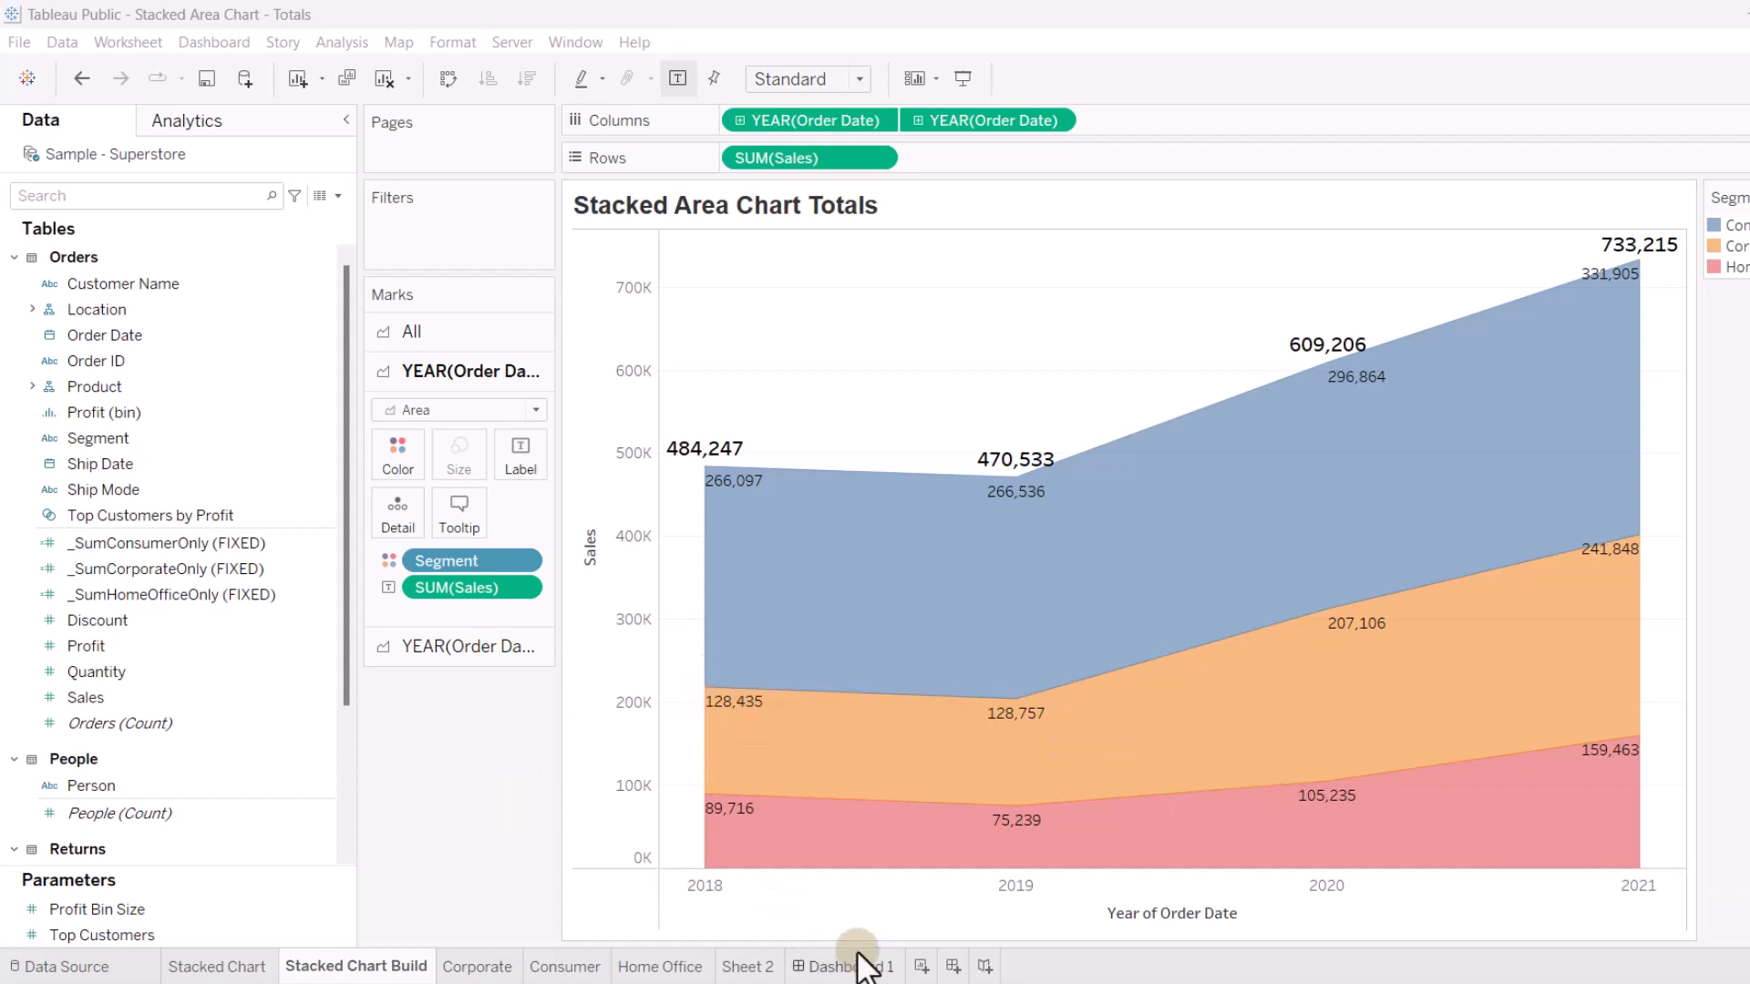
Switch to Dashboard 1 showing the stacked chart with segment totals
click(843, 966)
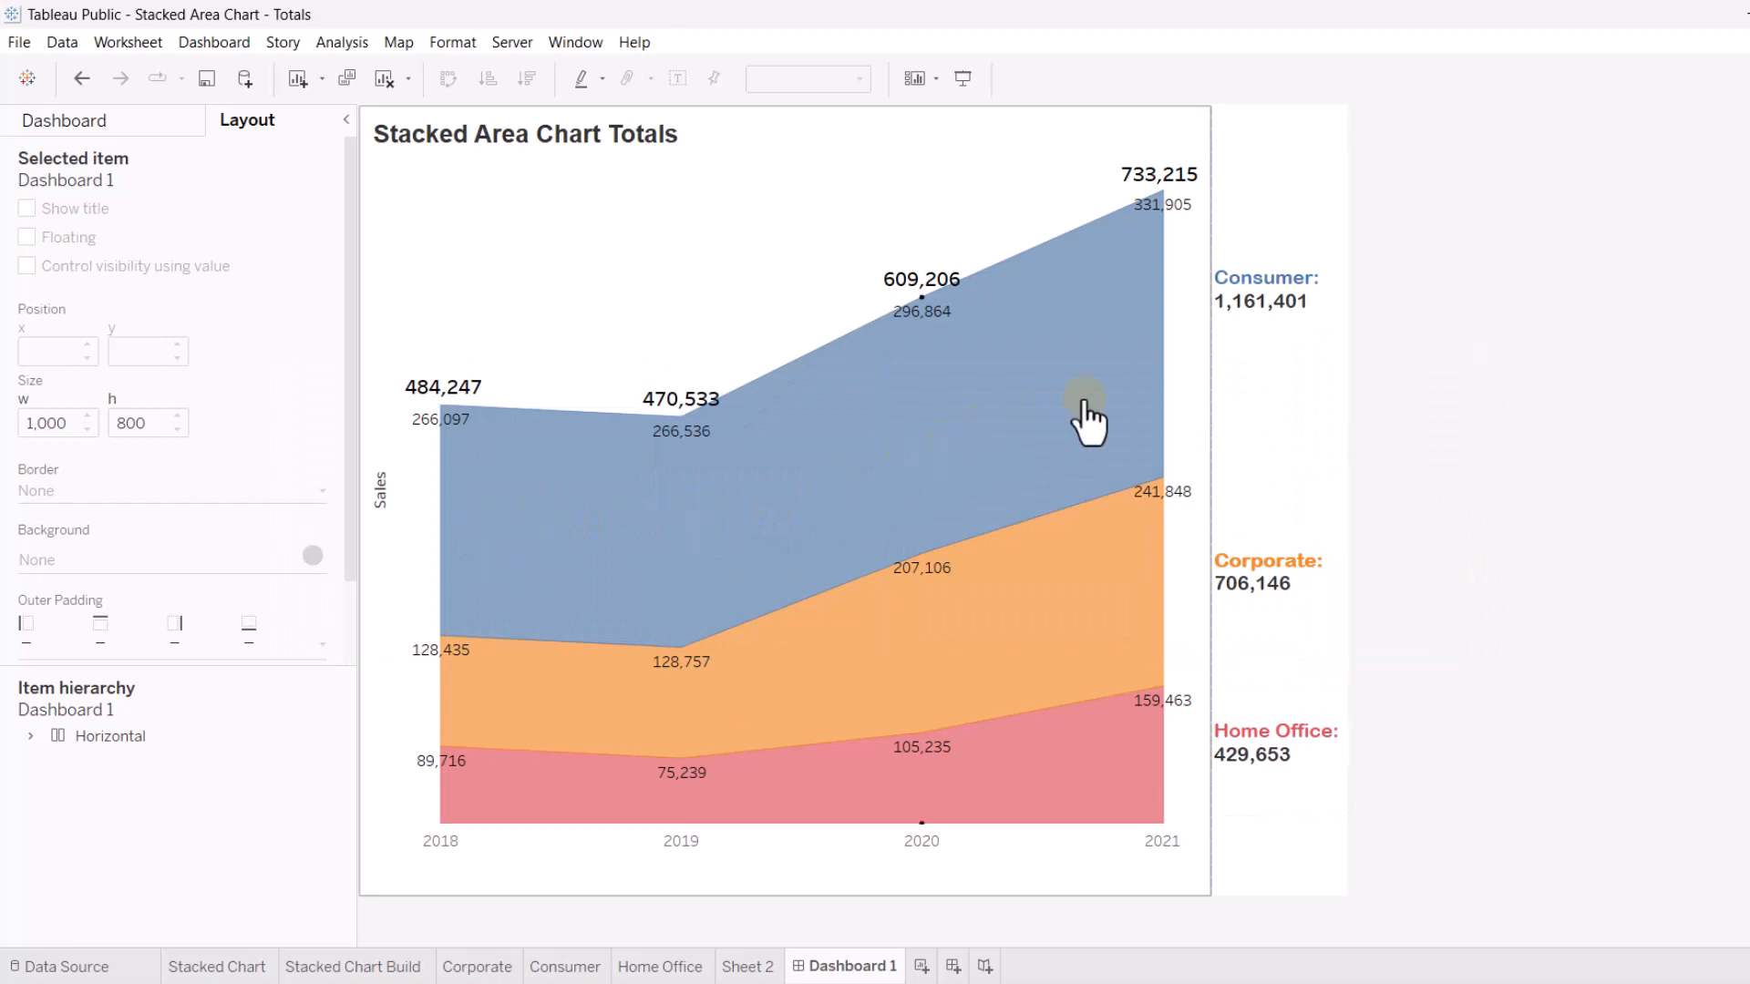
mouse_move(1171, 430)
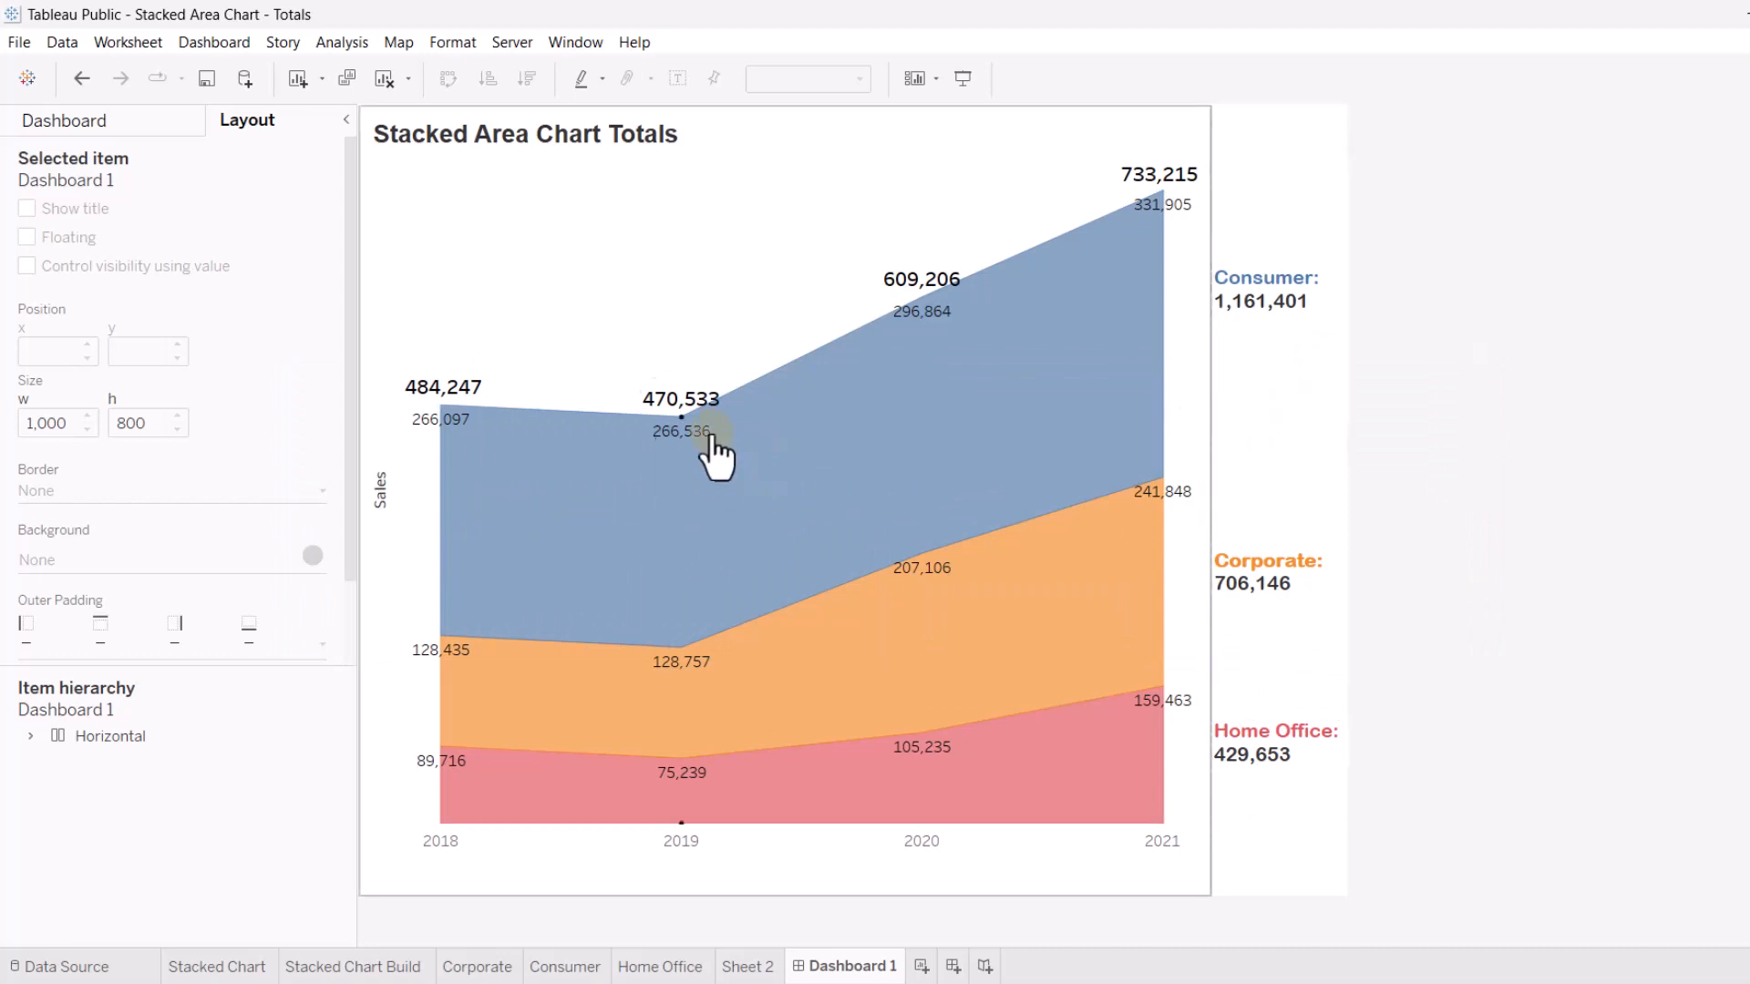
Inspect the layout hierarchy: chart beside a vertical container of segment totals separated by Blank spacers
click(29, 734)
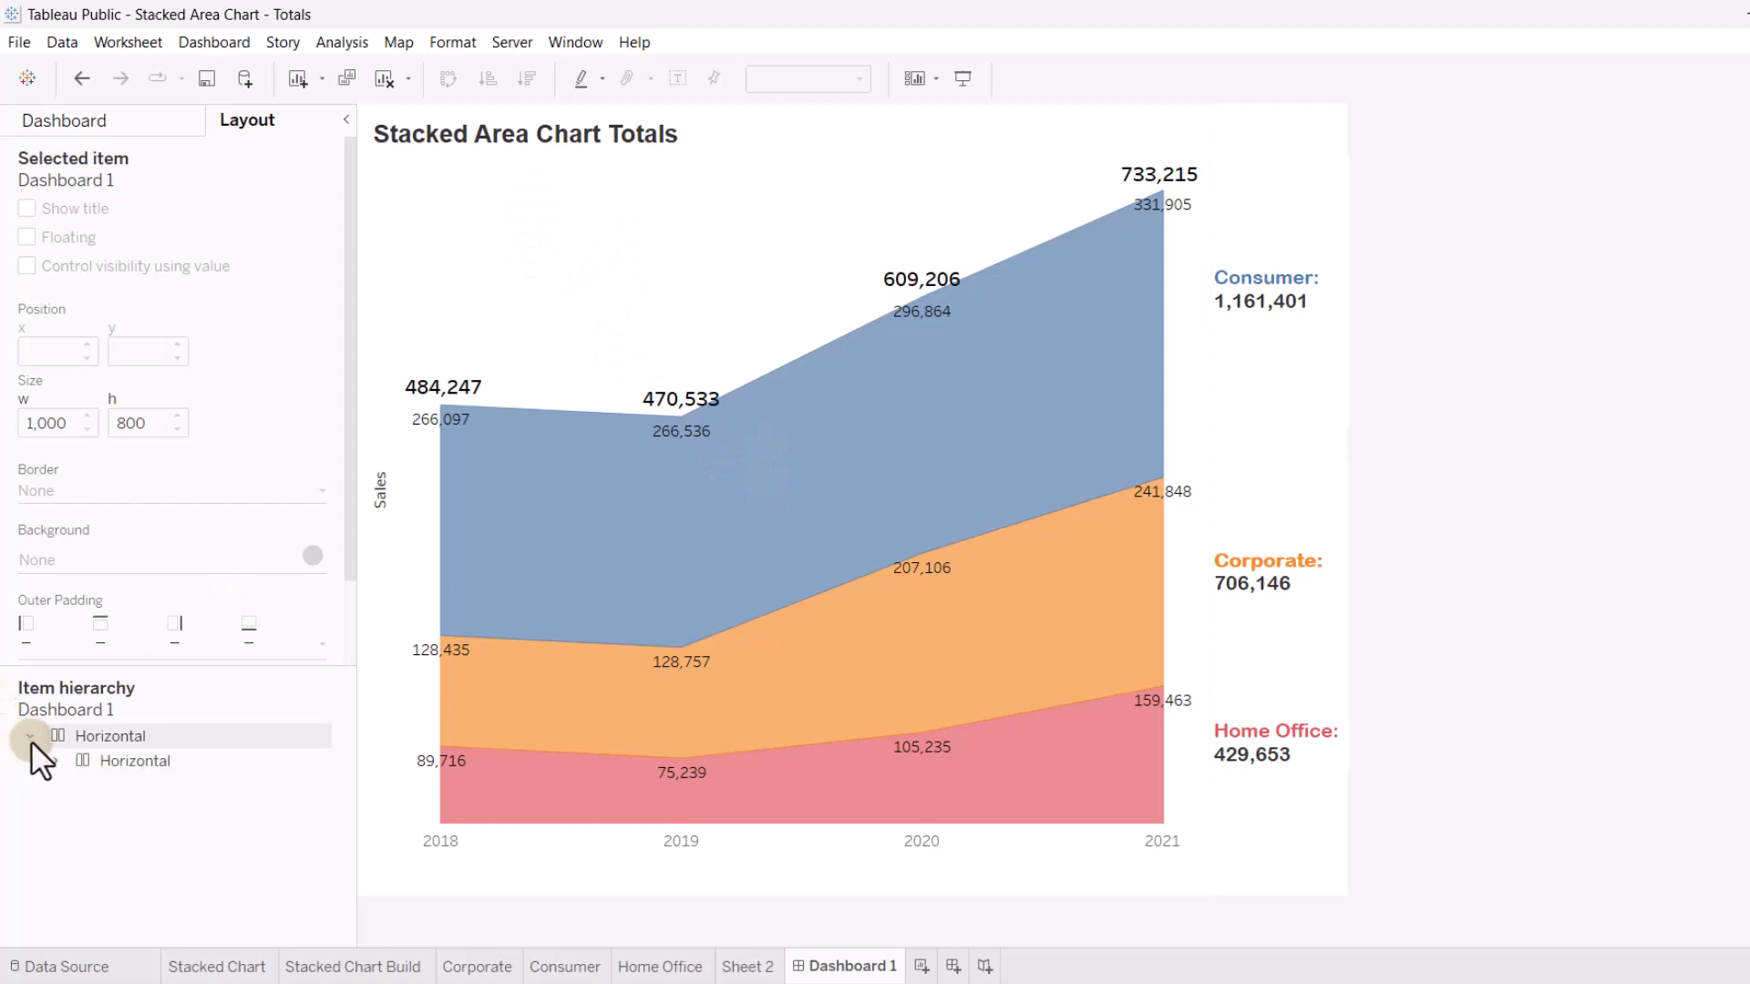
click(152, 809)
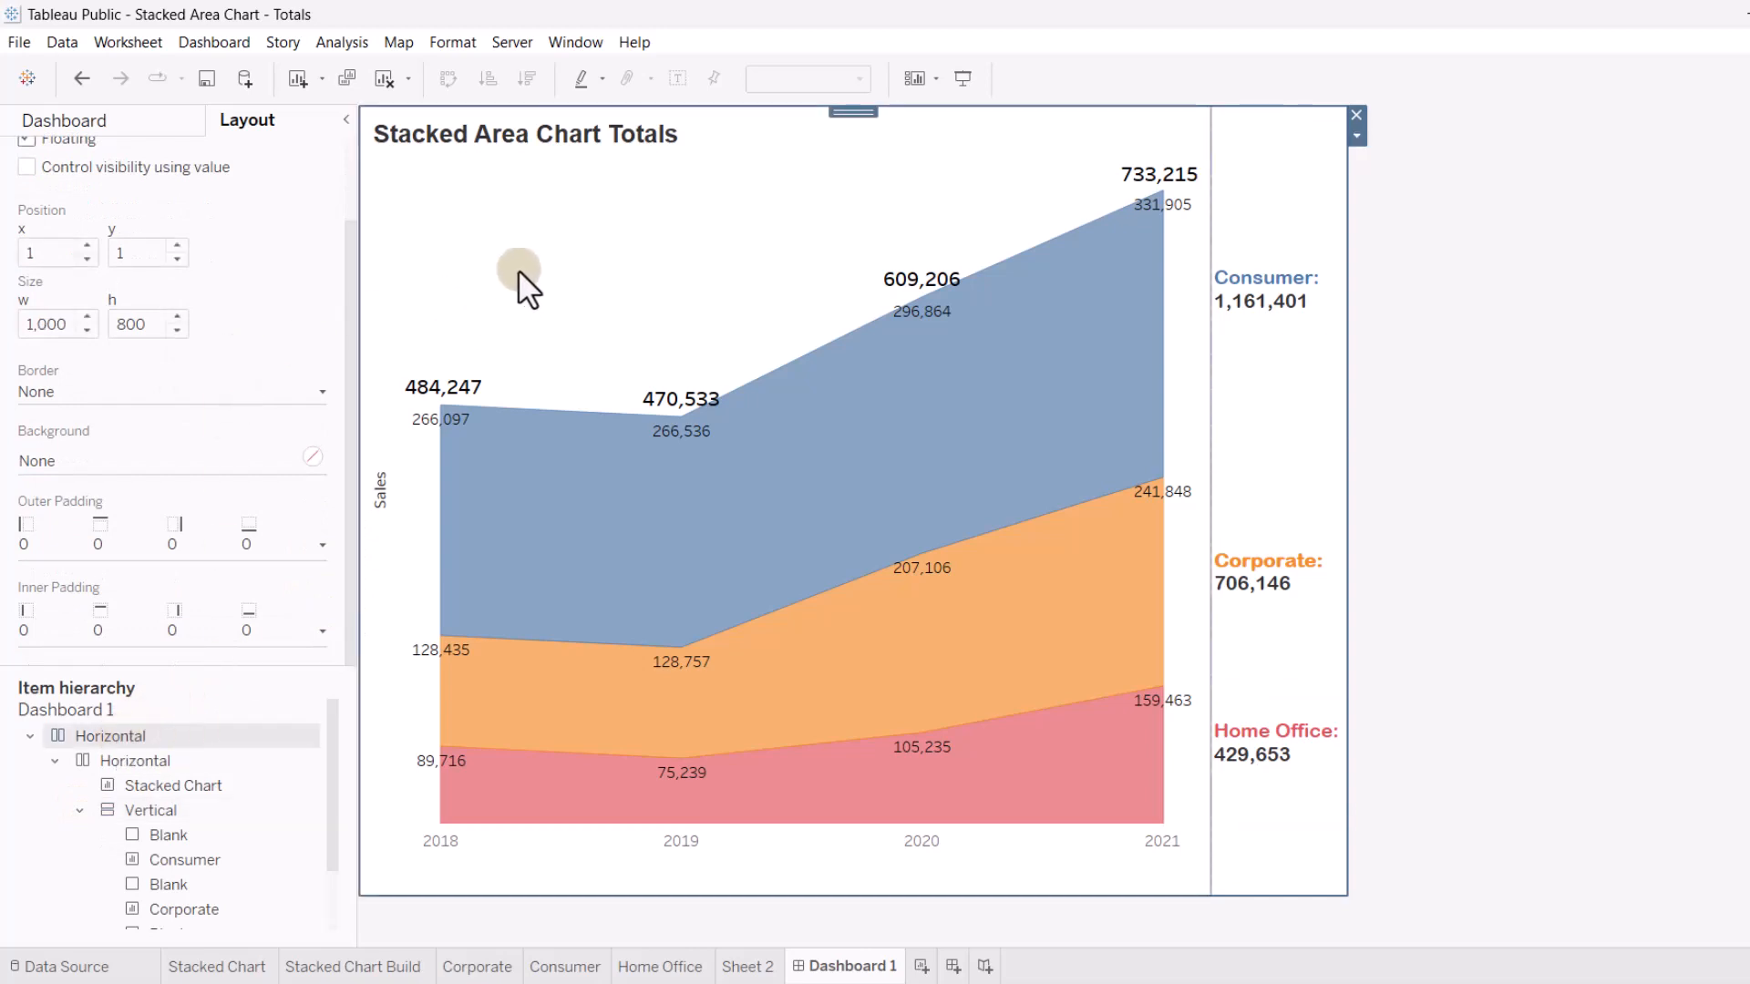
mouse_move(373, 336)
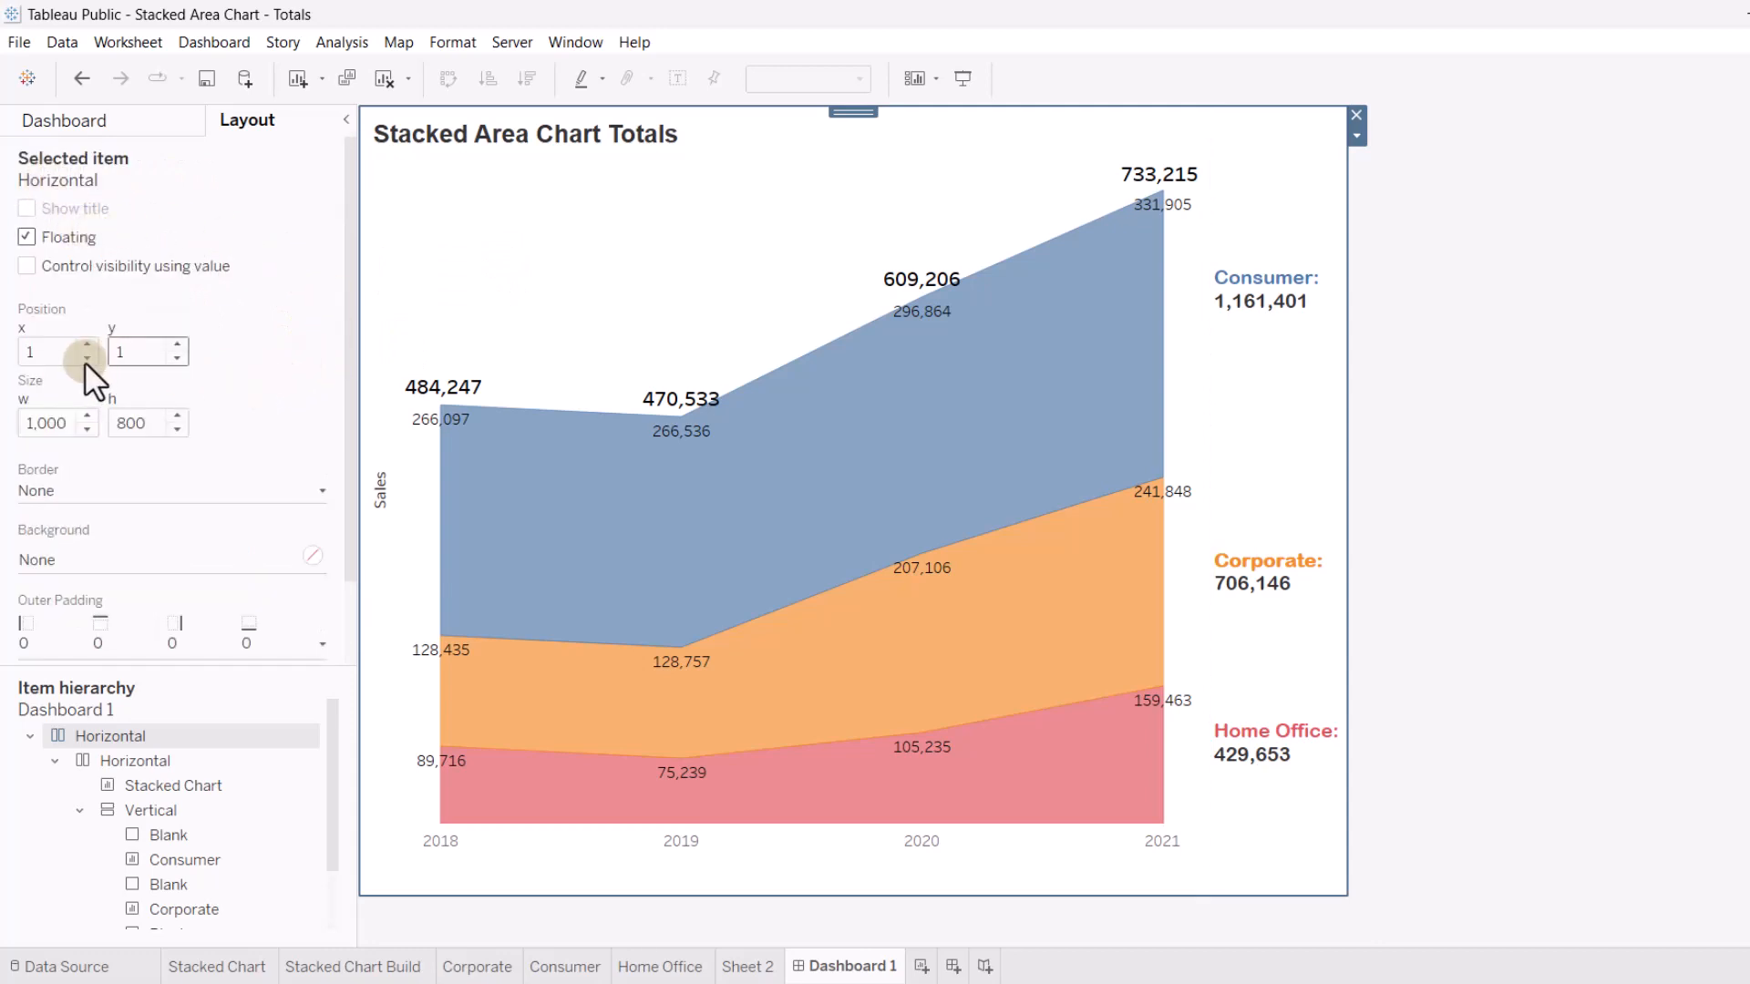
mouse_move(88, 430)
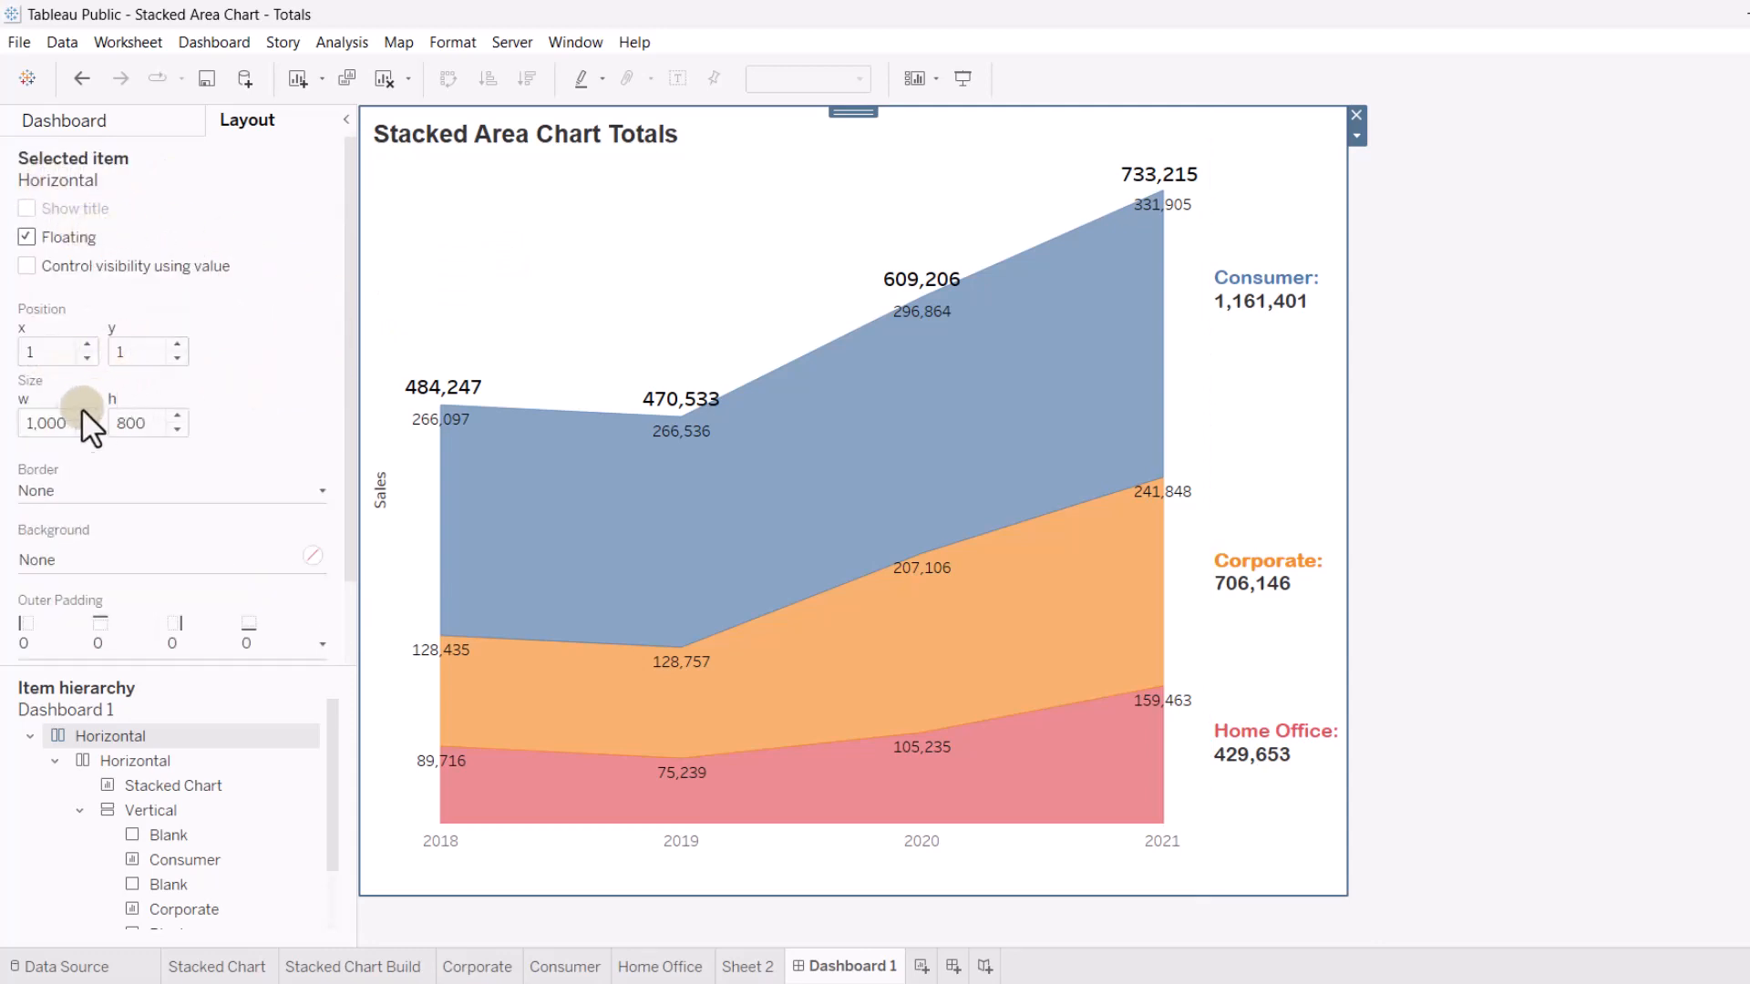
click(140, 423)
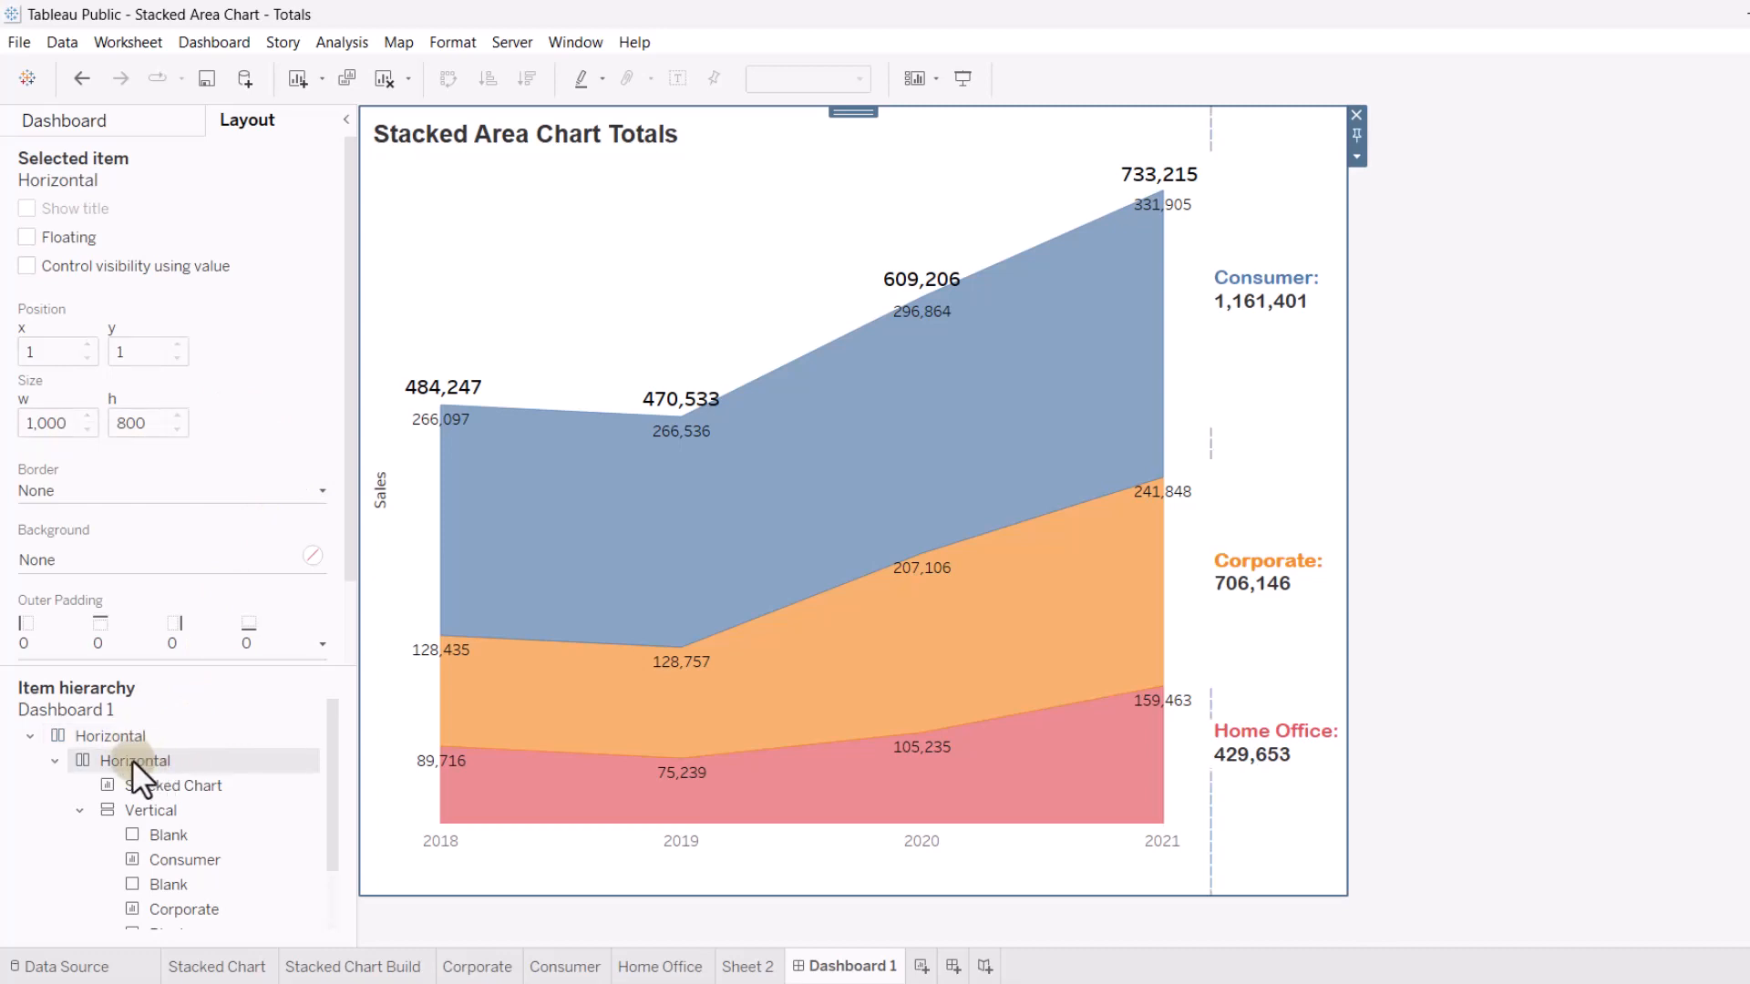
click(173, 784)
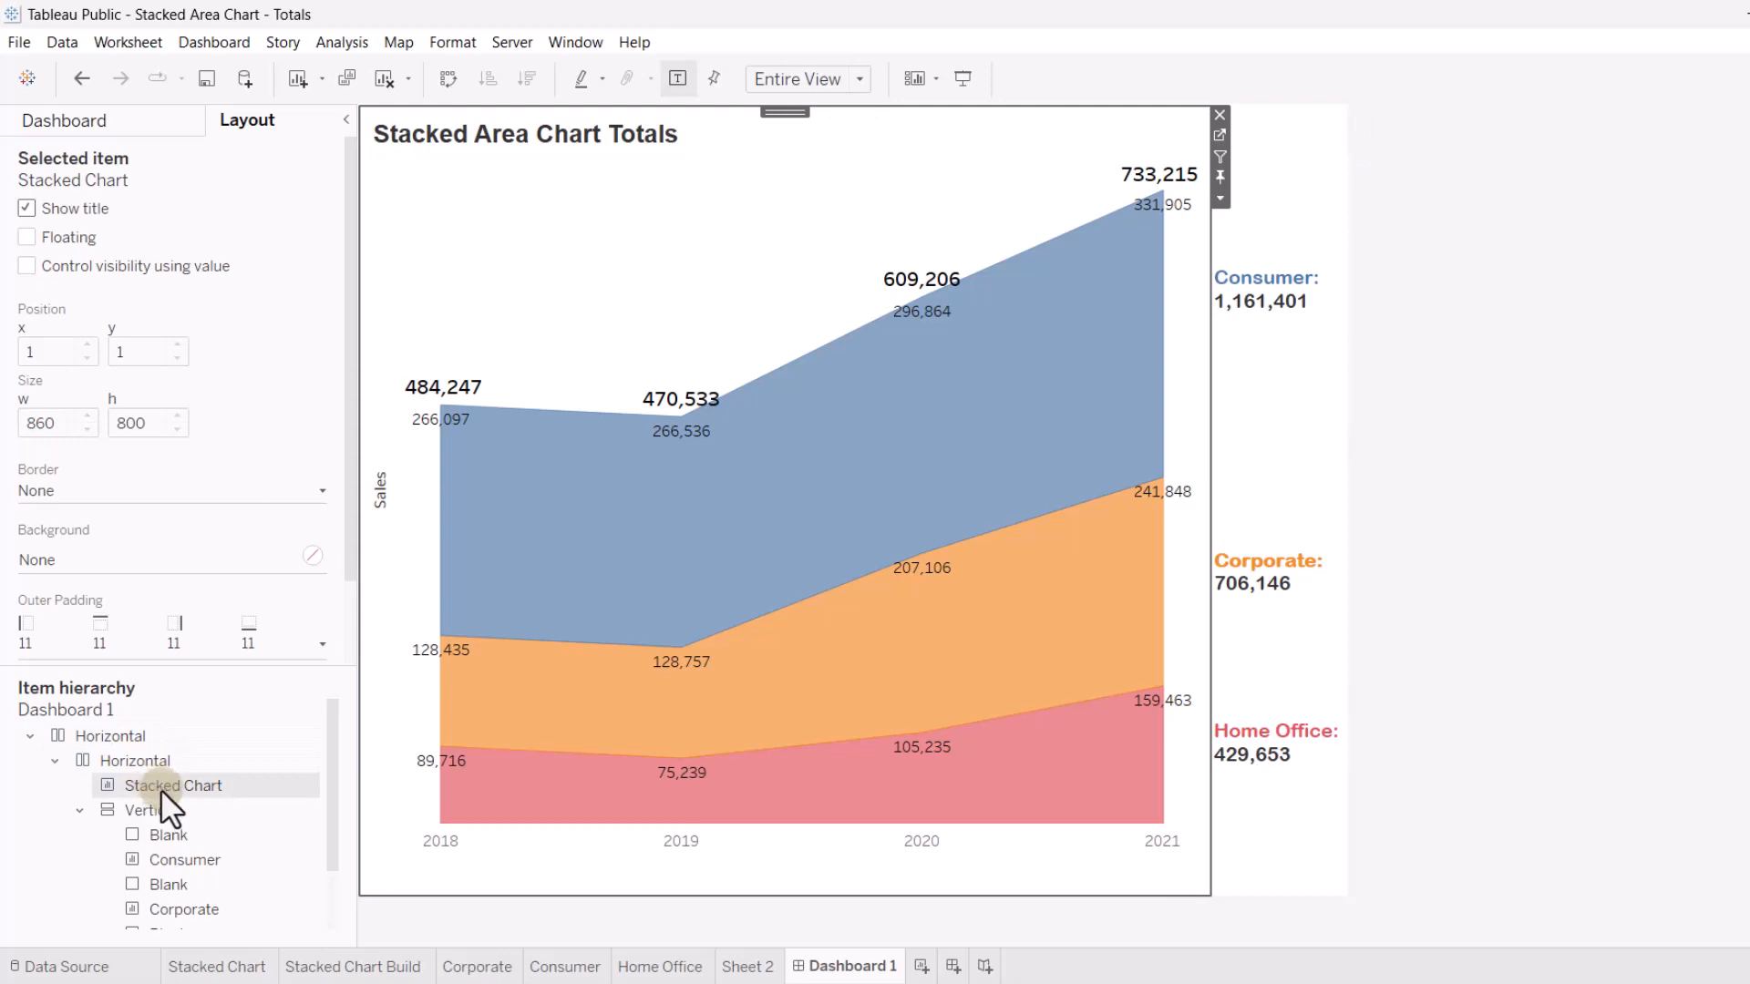
click(146, 809)
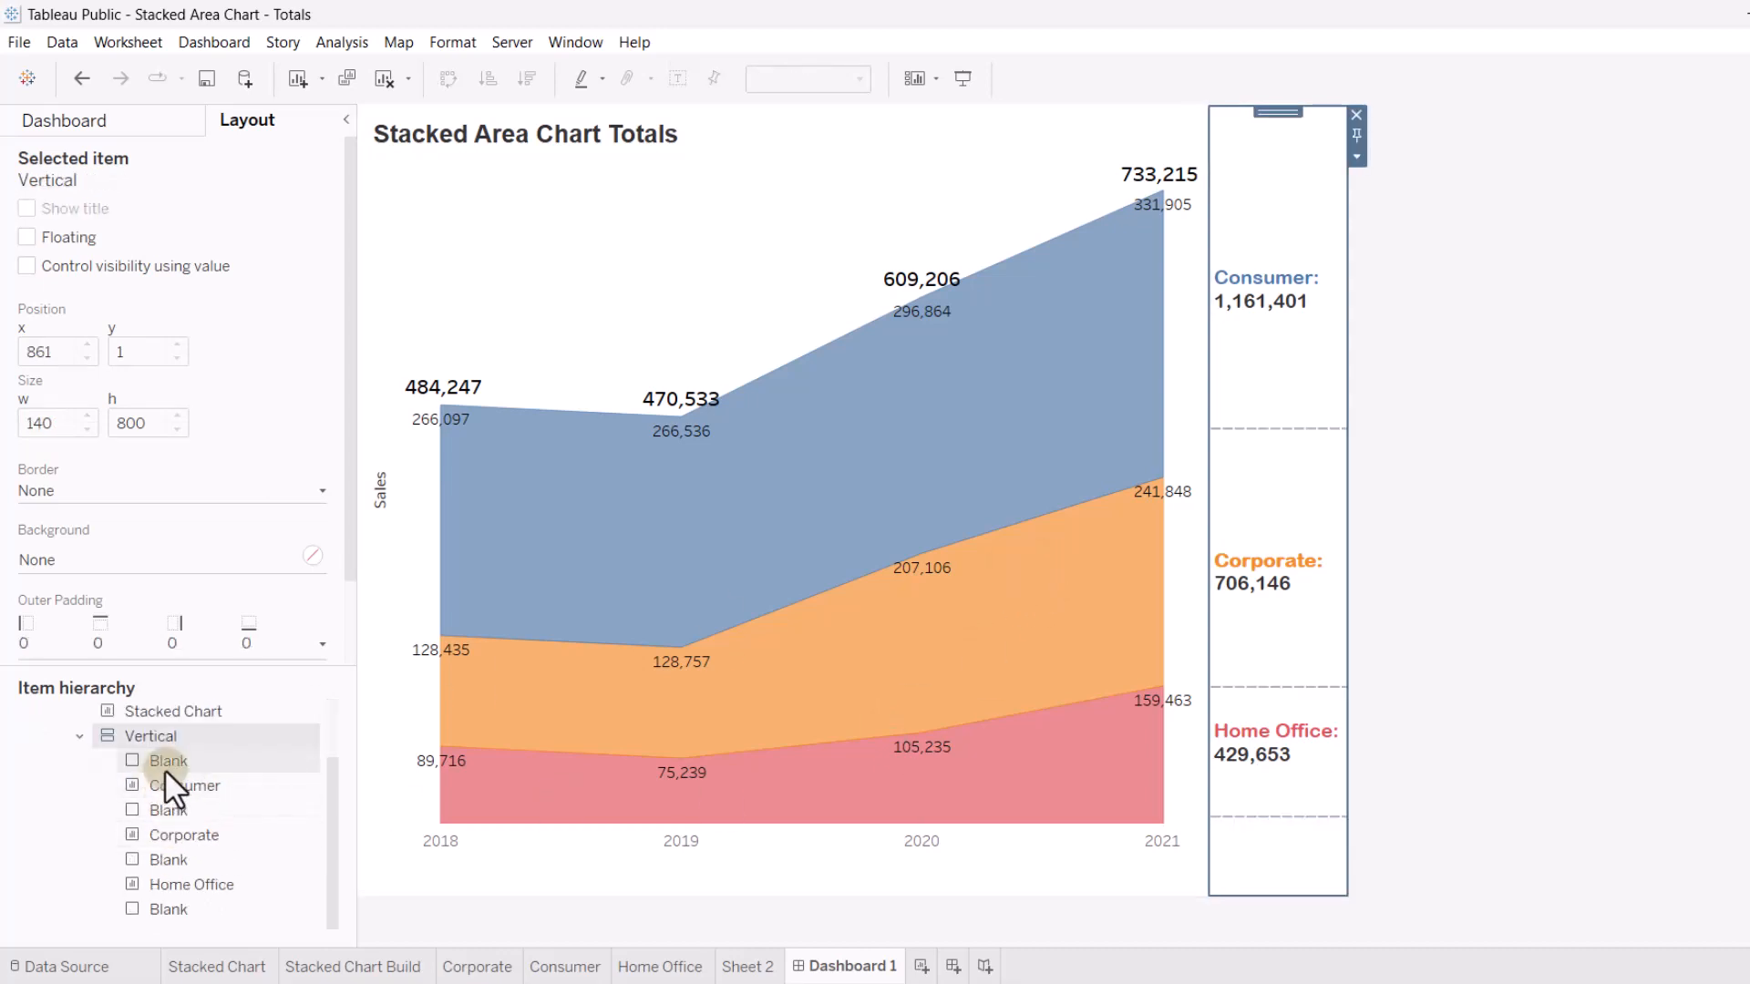
click(184, 786)
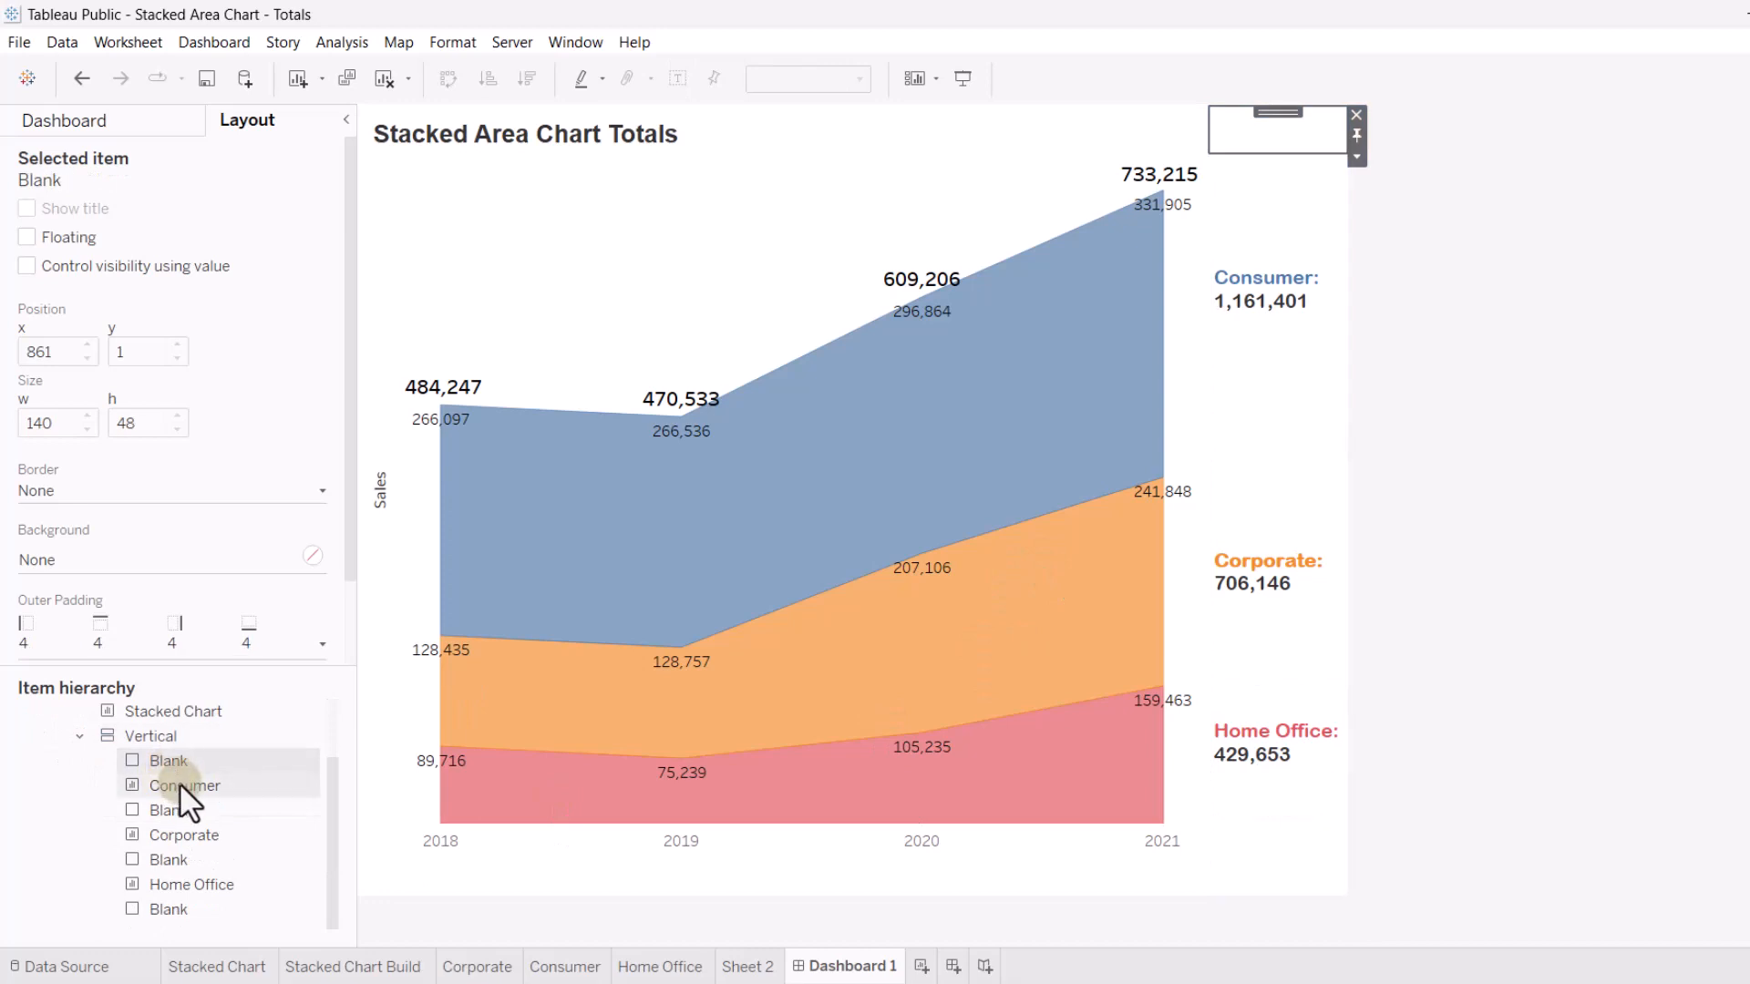
click(167, 809)
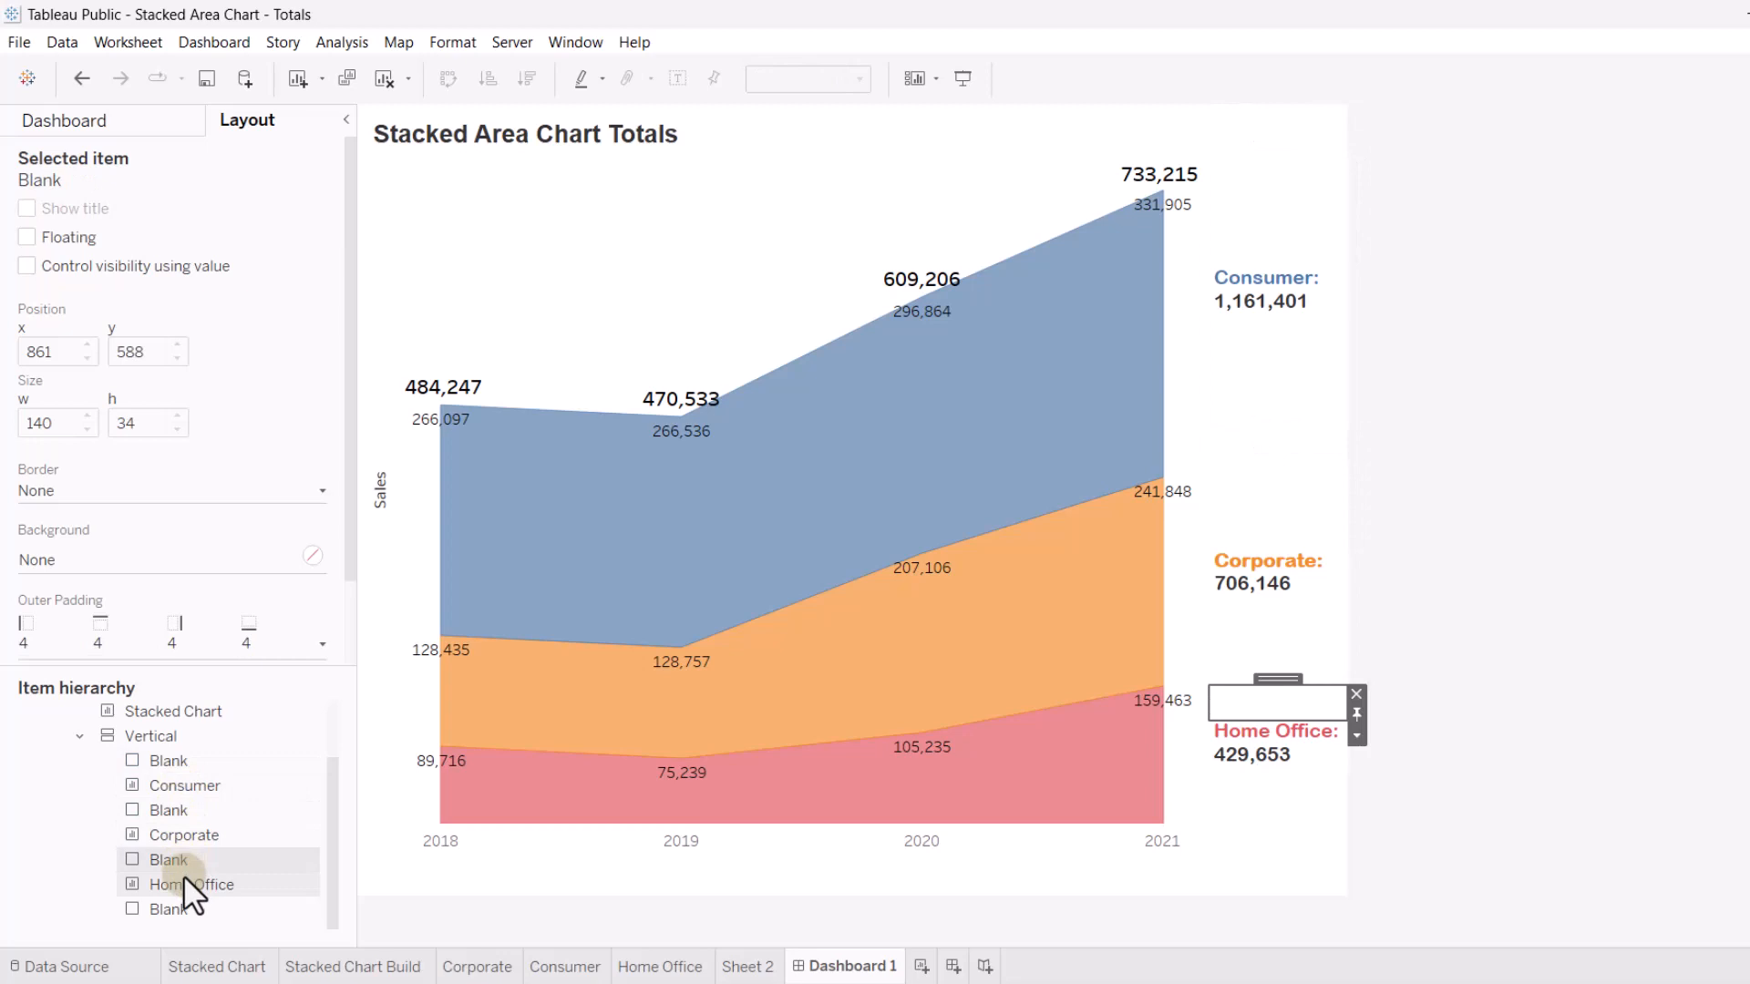
click(149, 735)
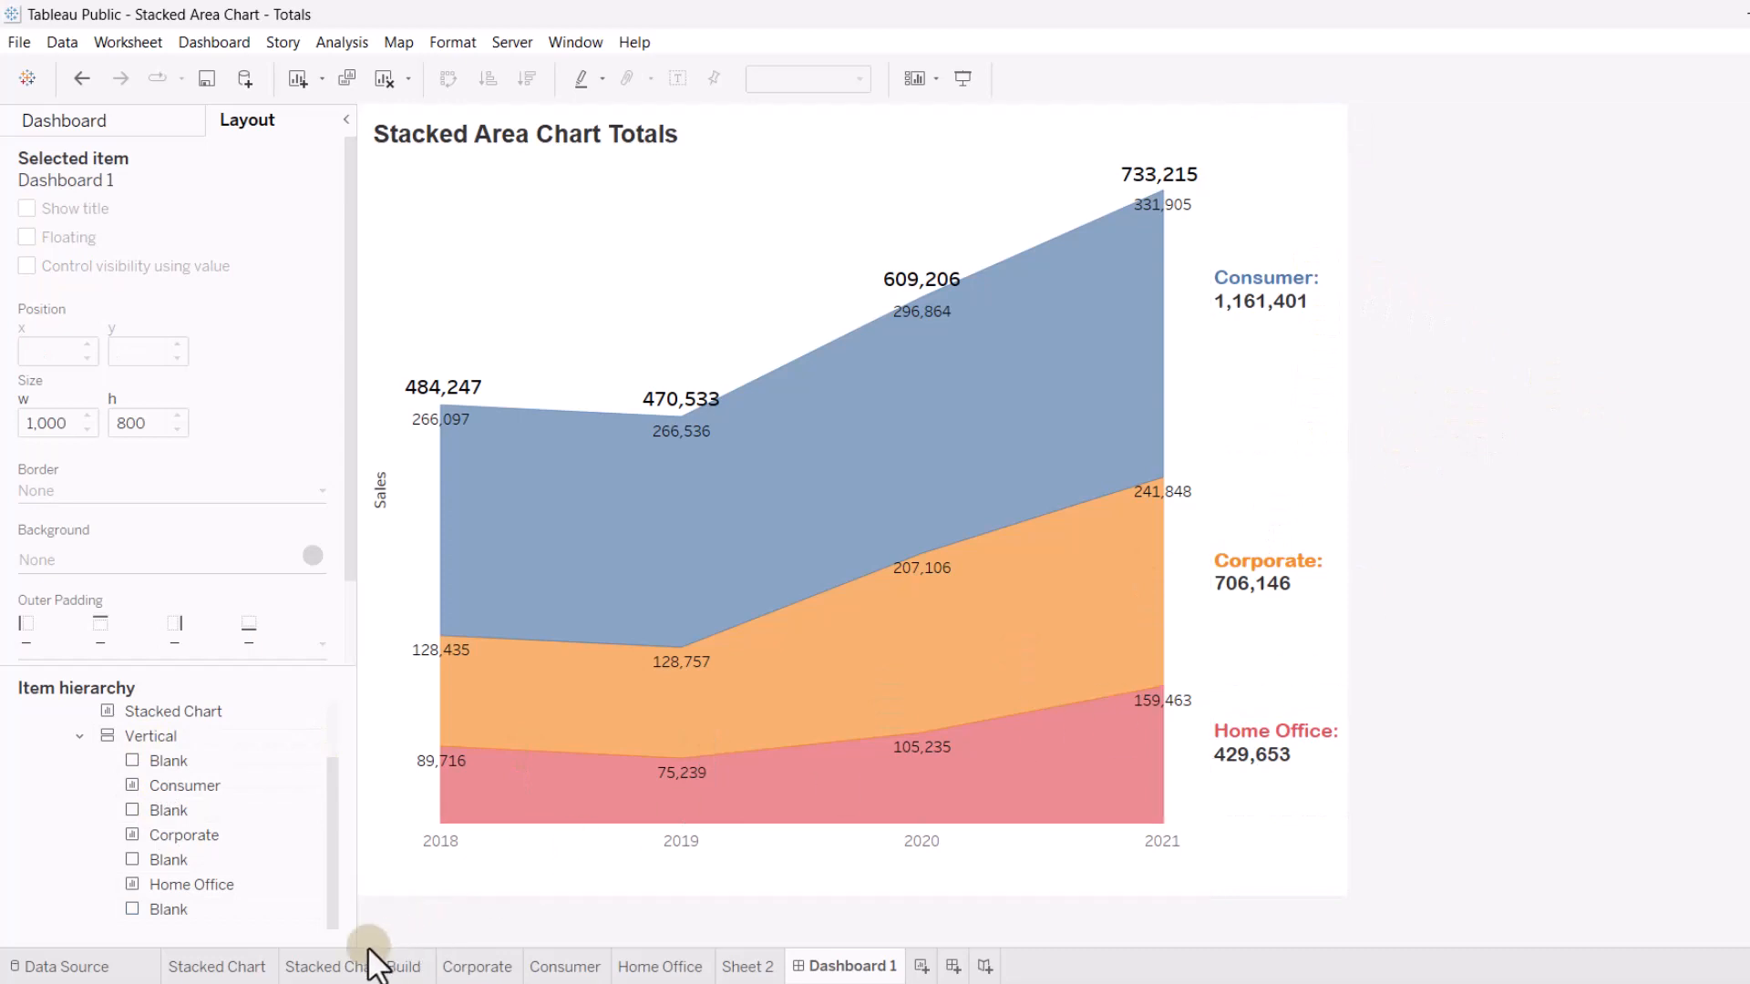
mouse_move(477, 966)
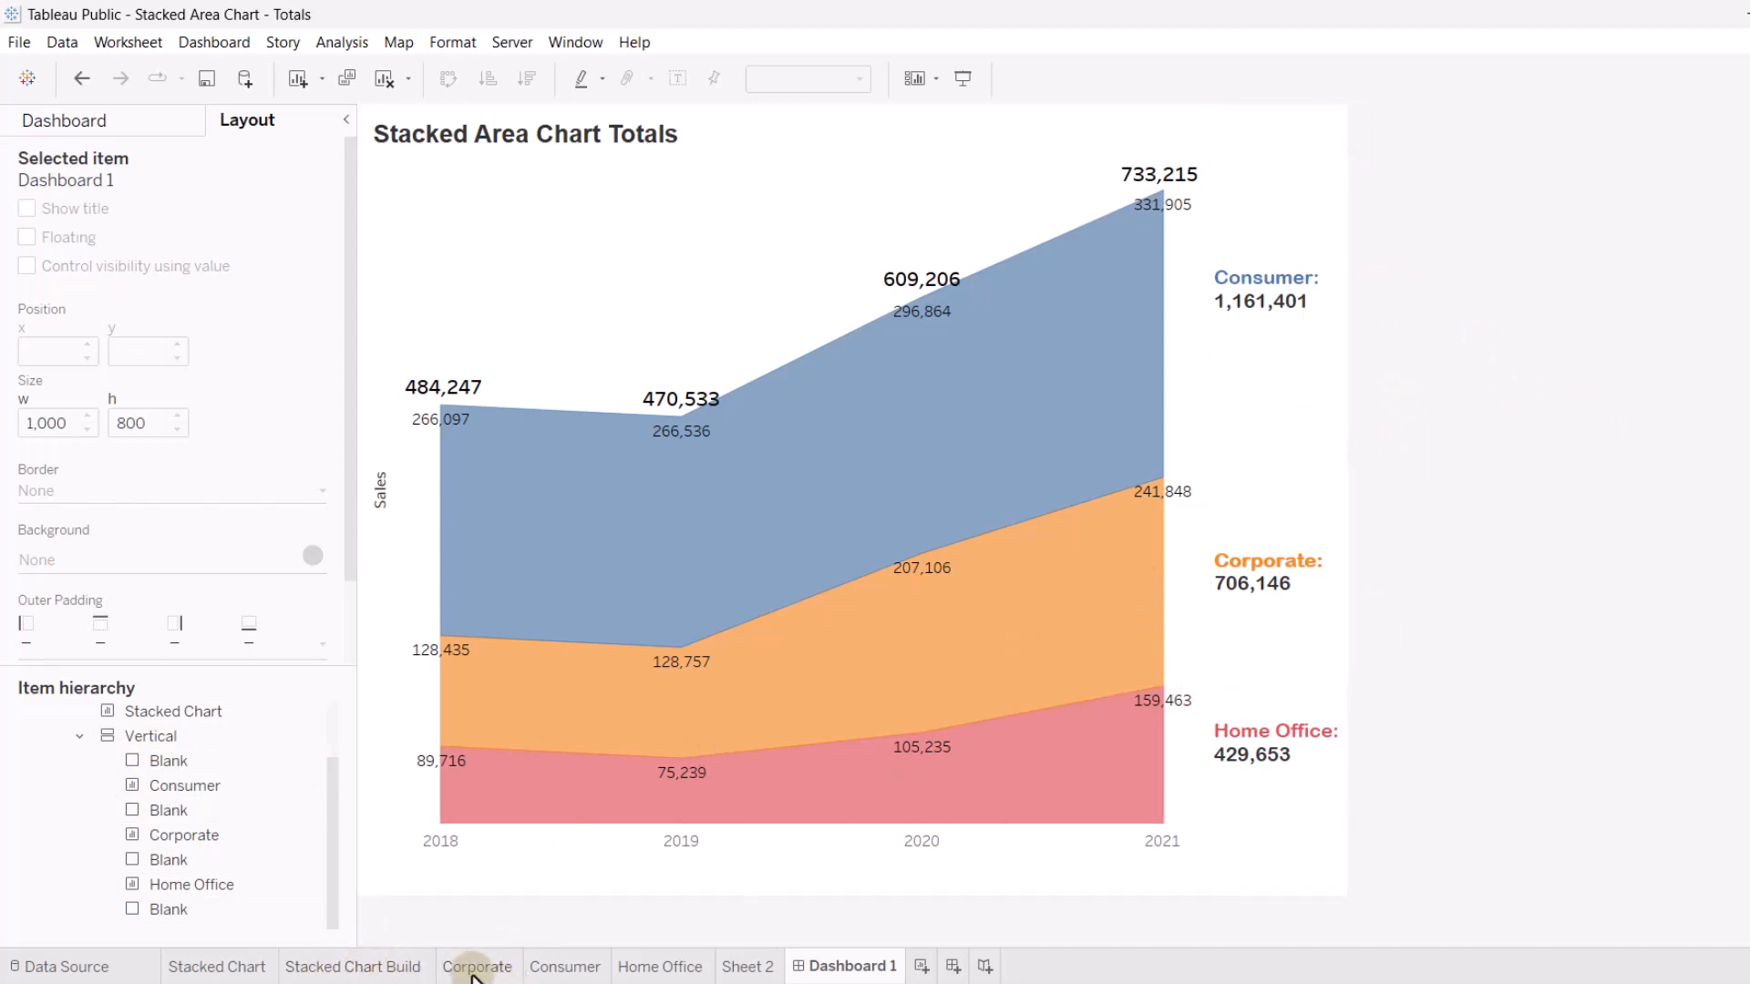
On the Corporate sheet, bring up the options for the _SumCorporateOnly (FIXED) field
click(479, 966)
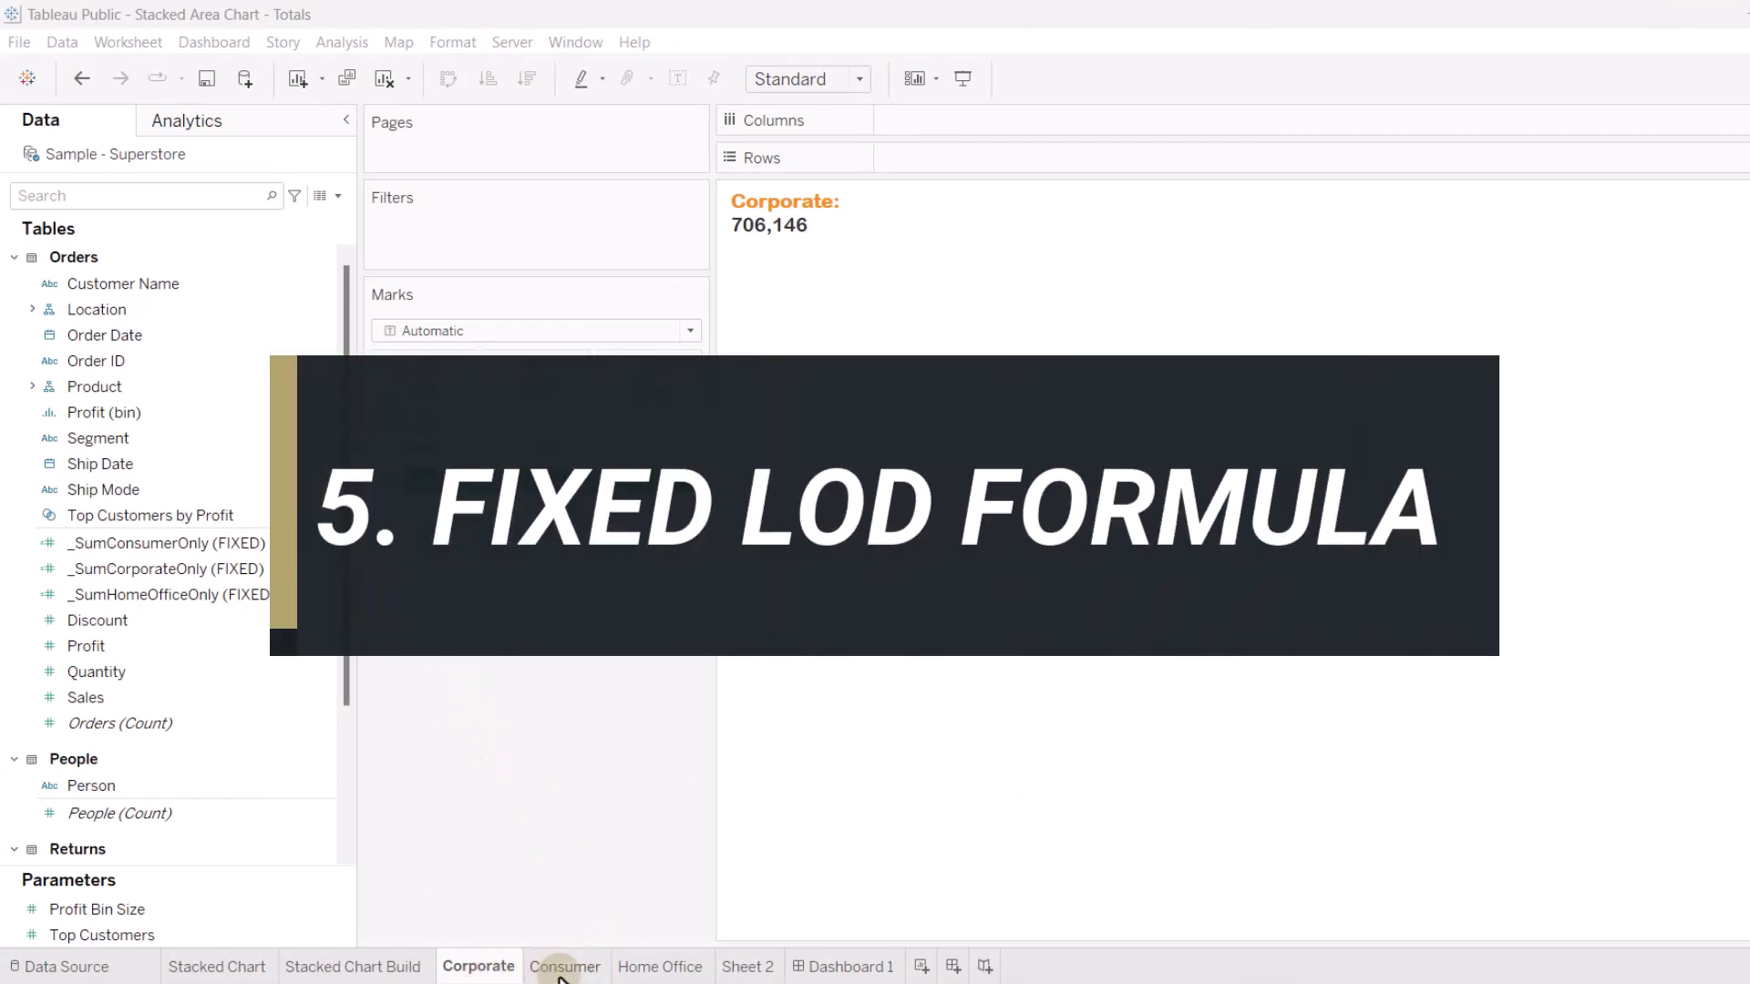
mouse_move(650, 843)
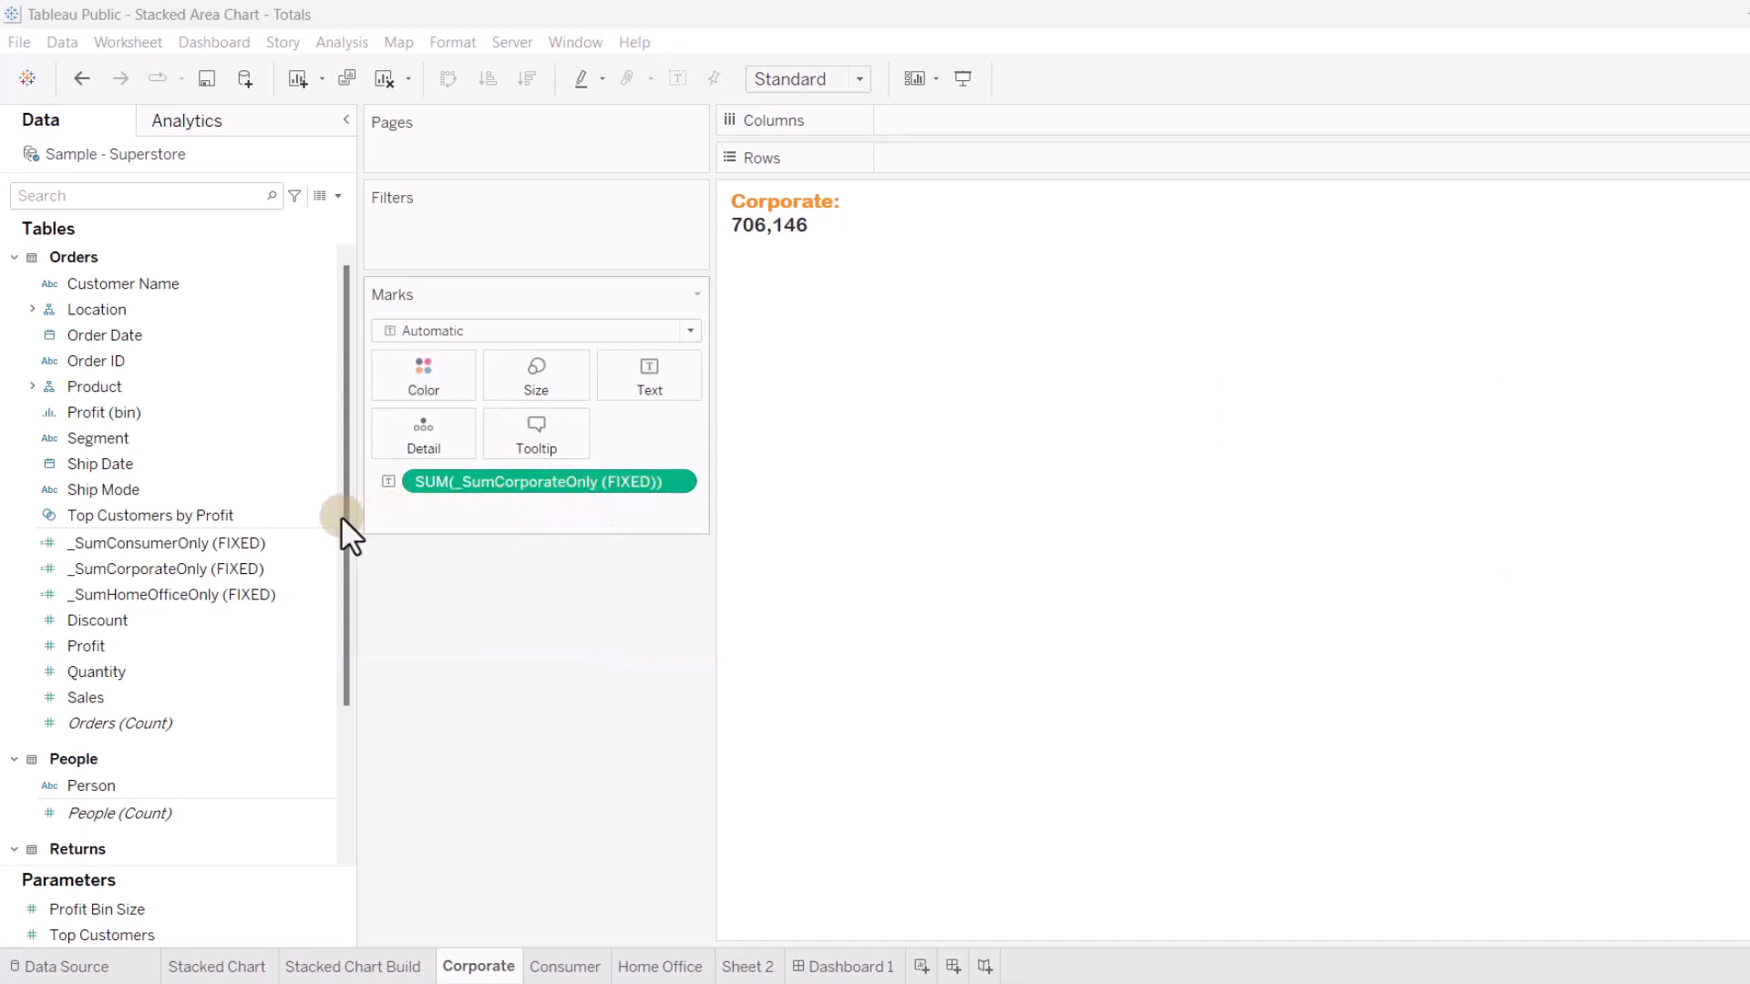
click(166, 568)
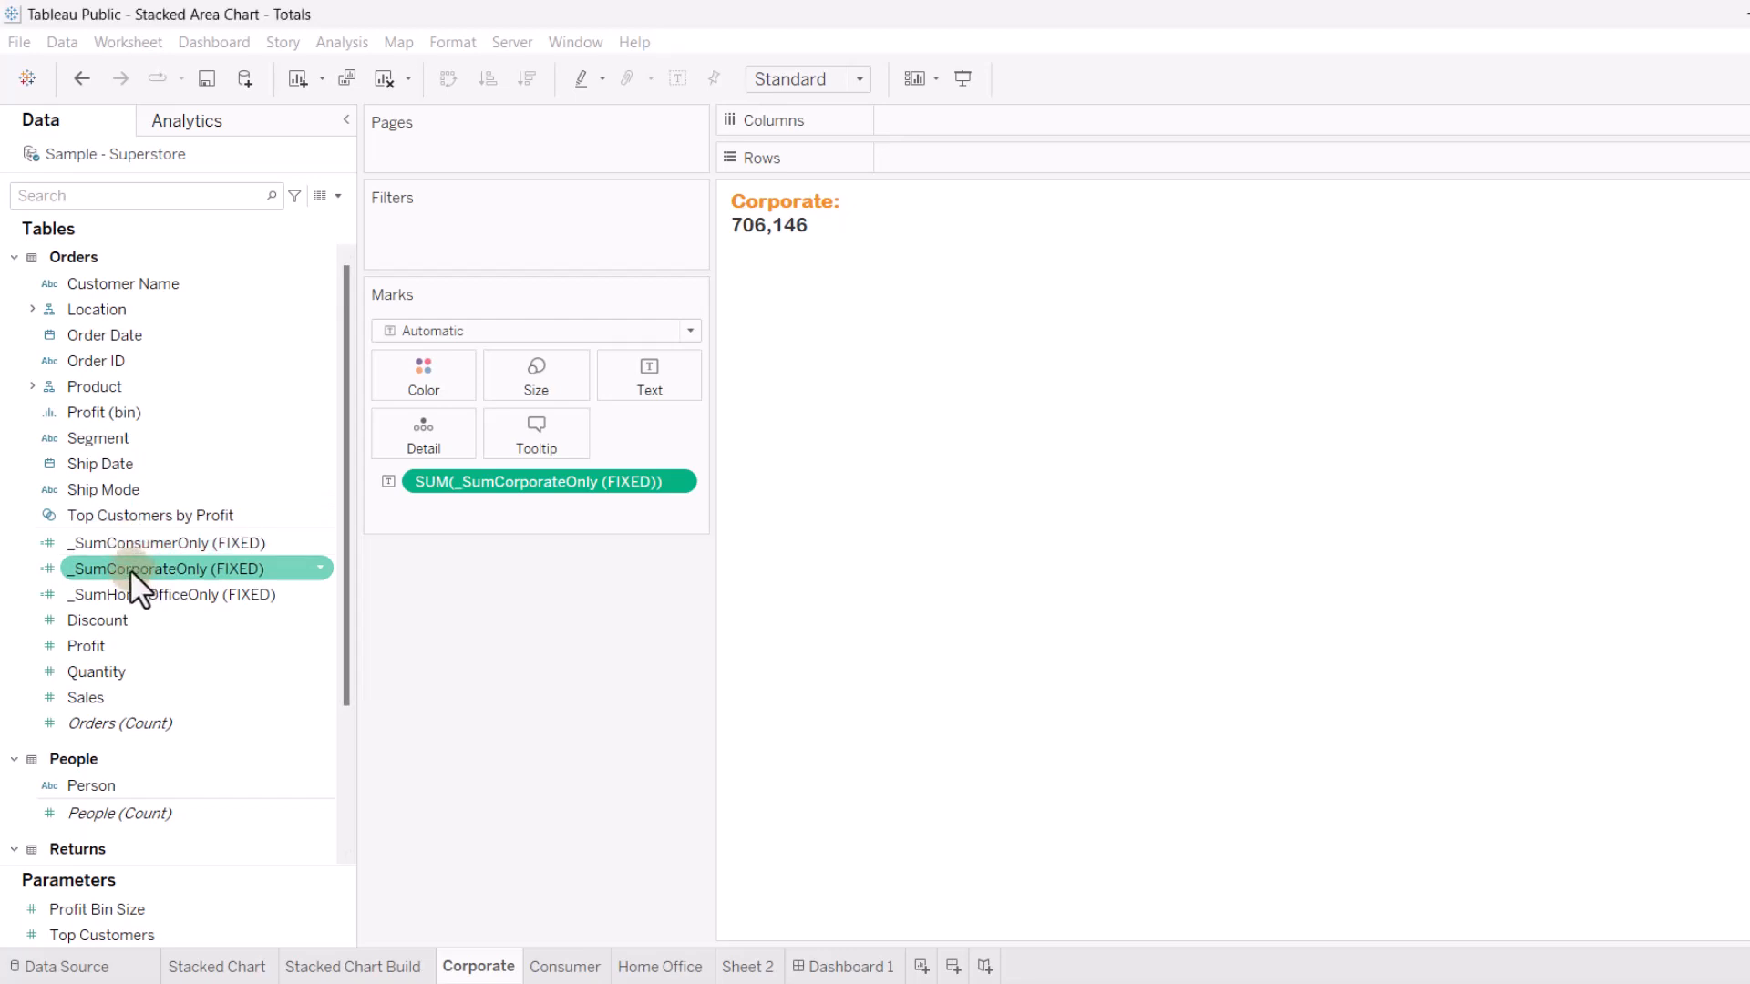
right_click(167, 569)
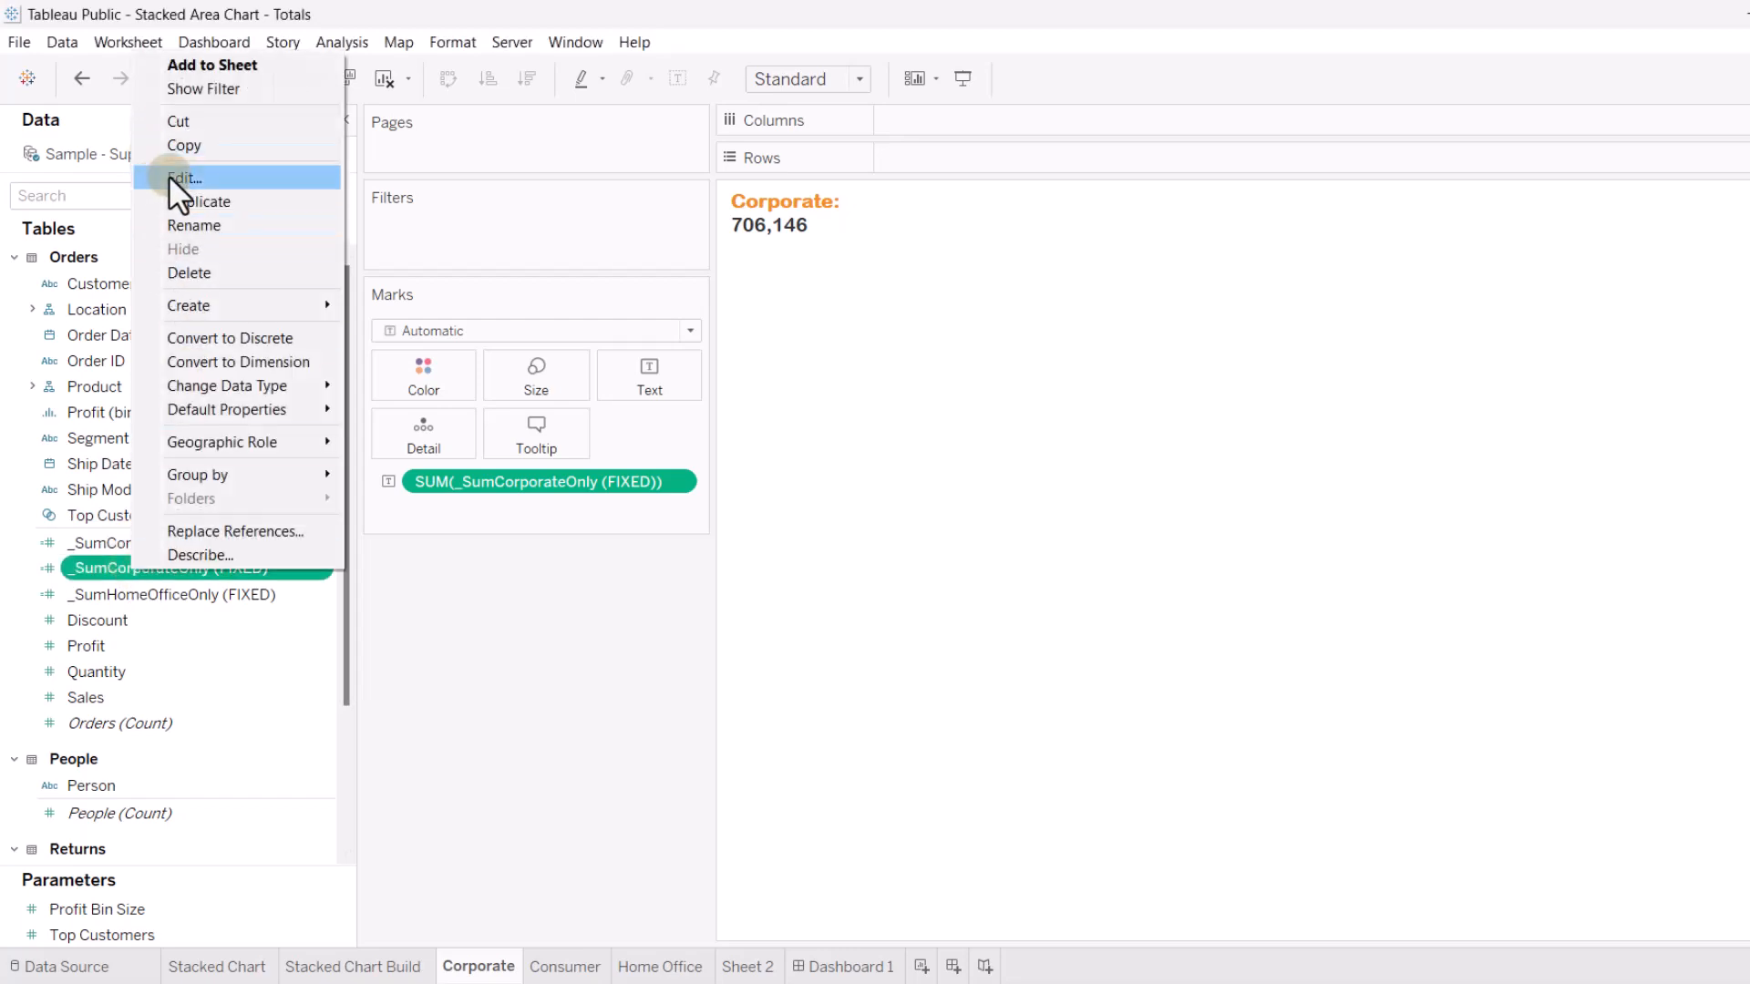
click(186, 177)
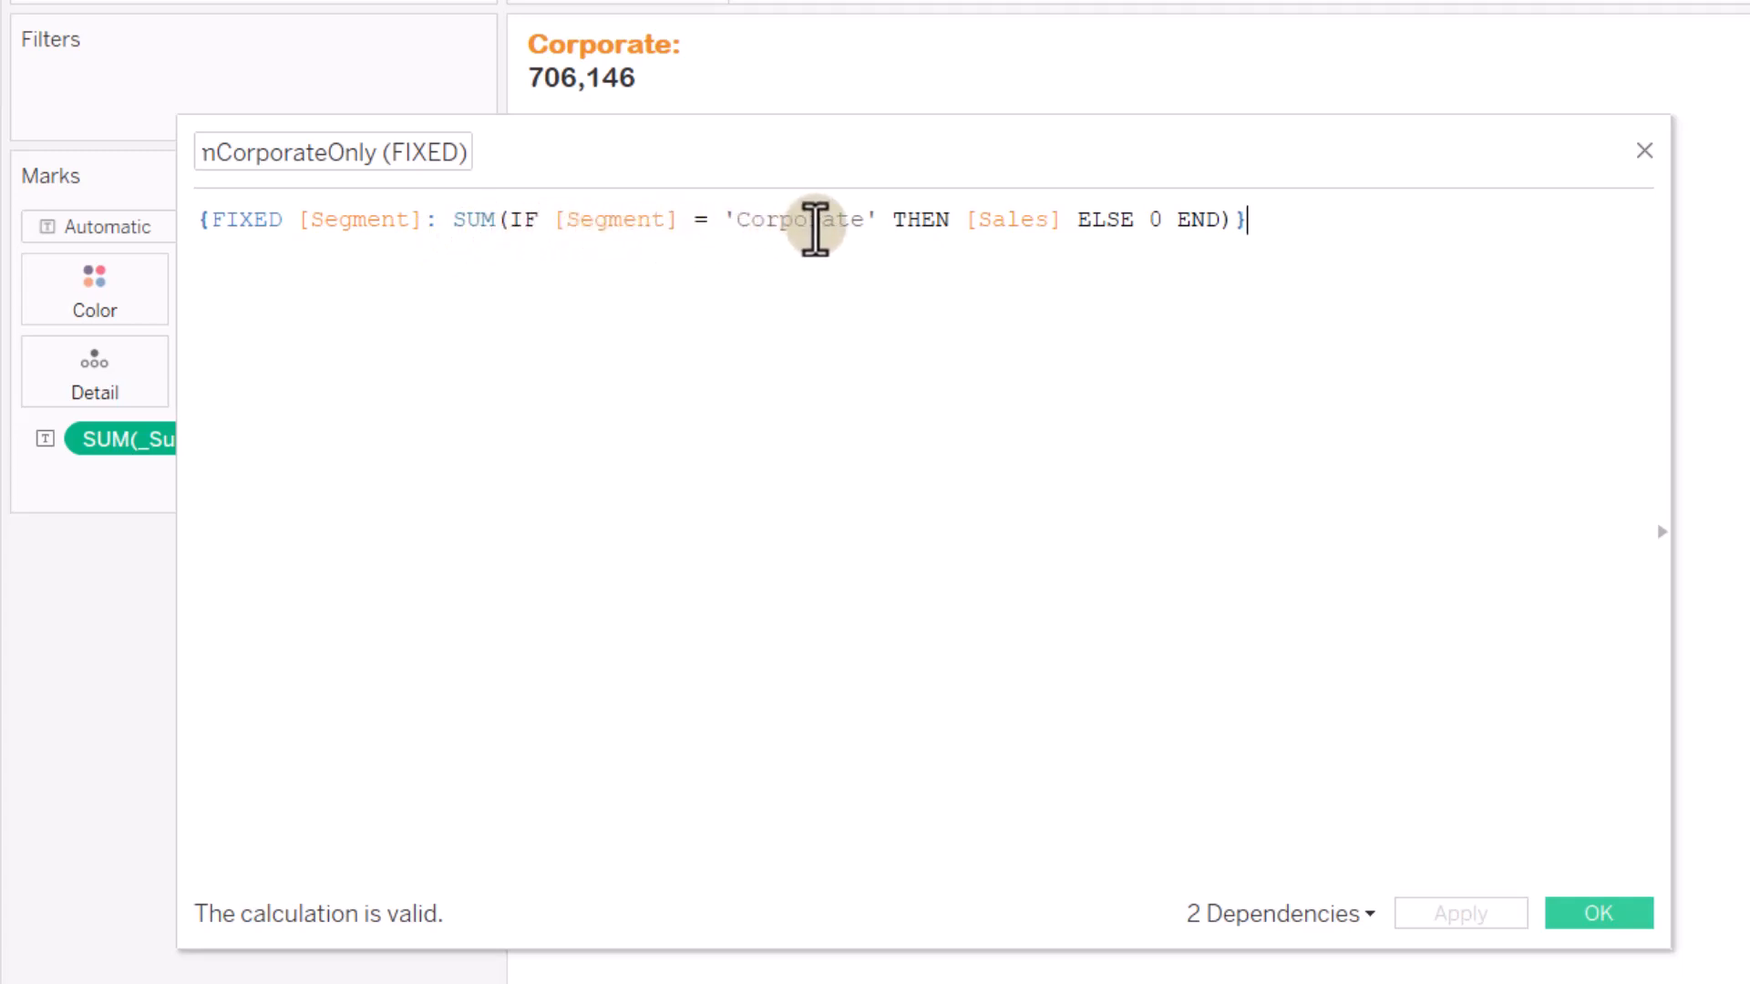
mouse_move(1024, 232)
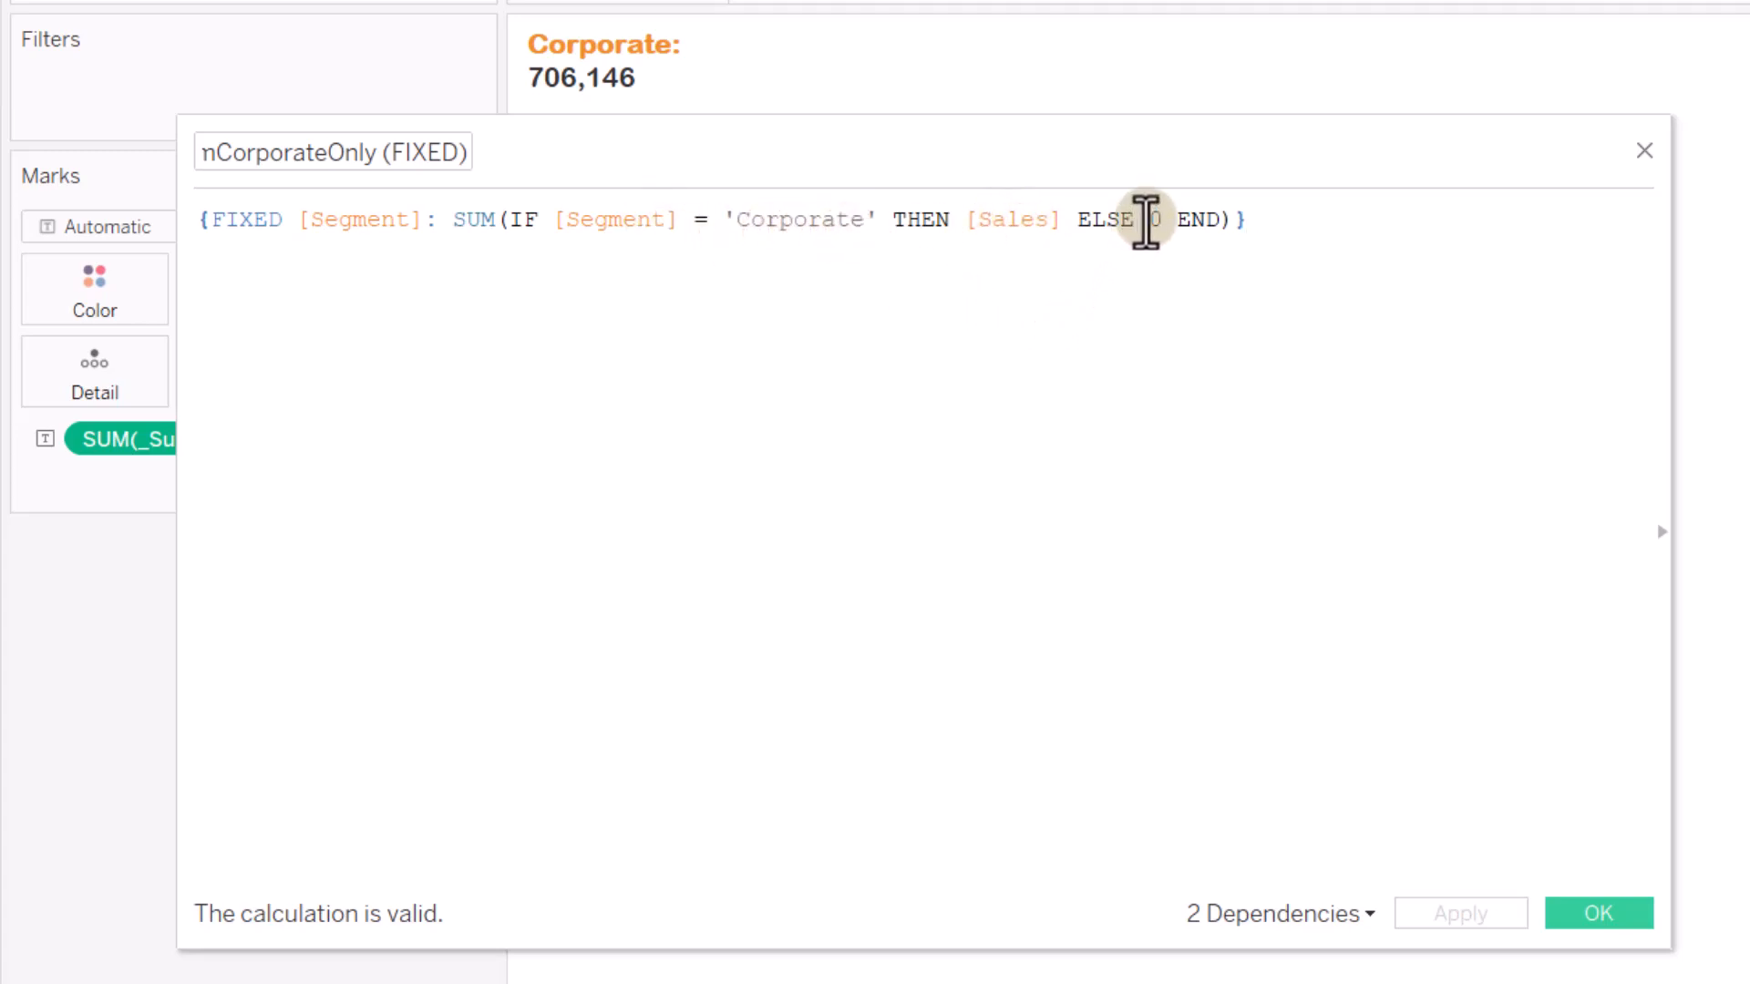
text(0)
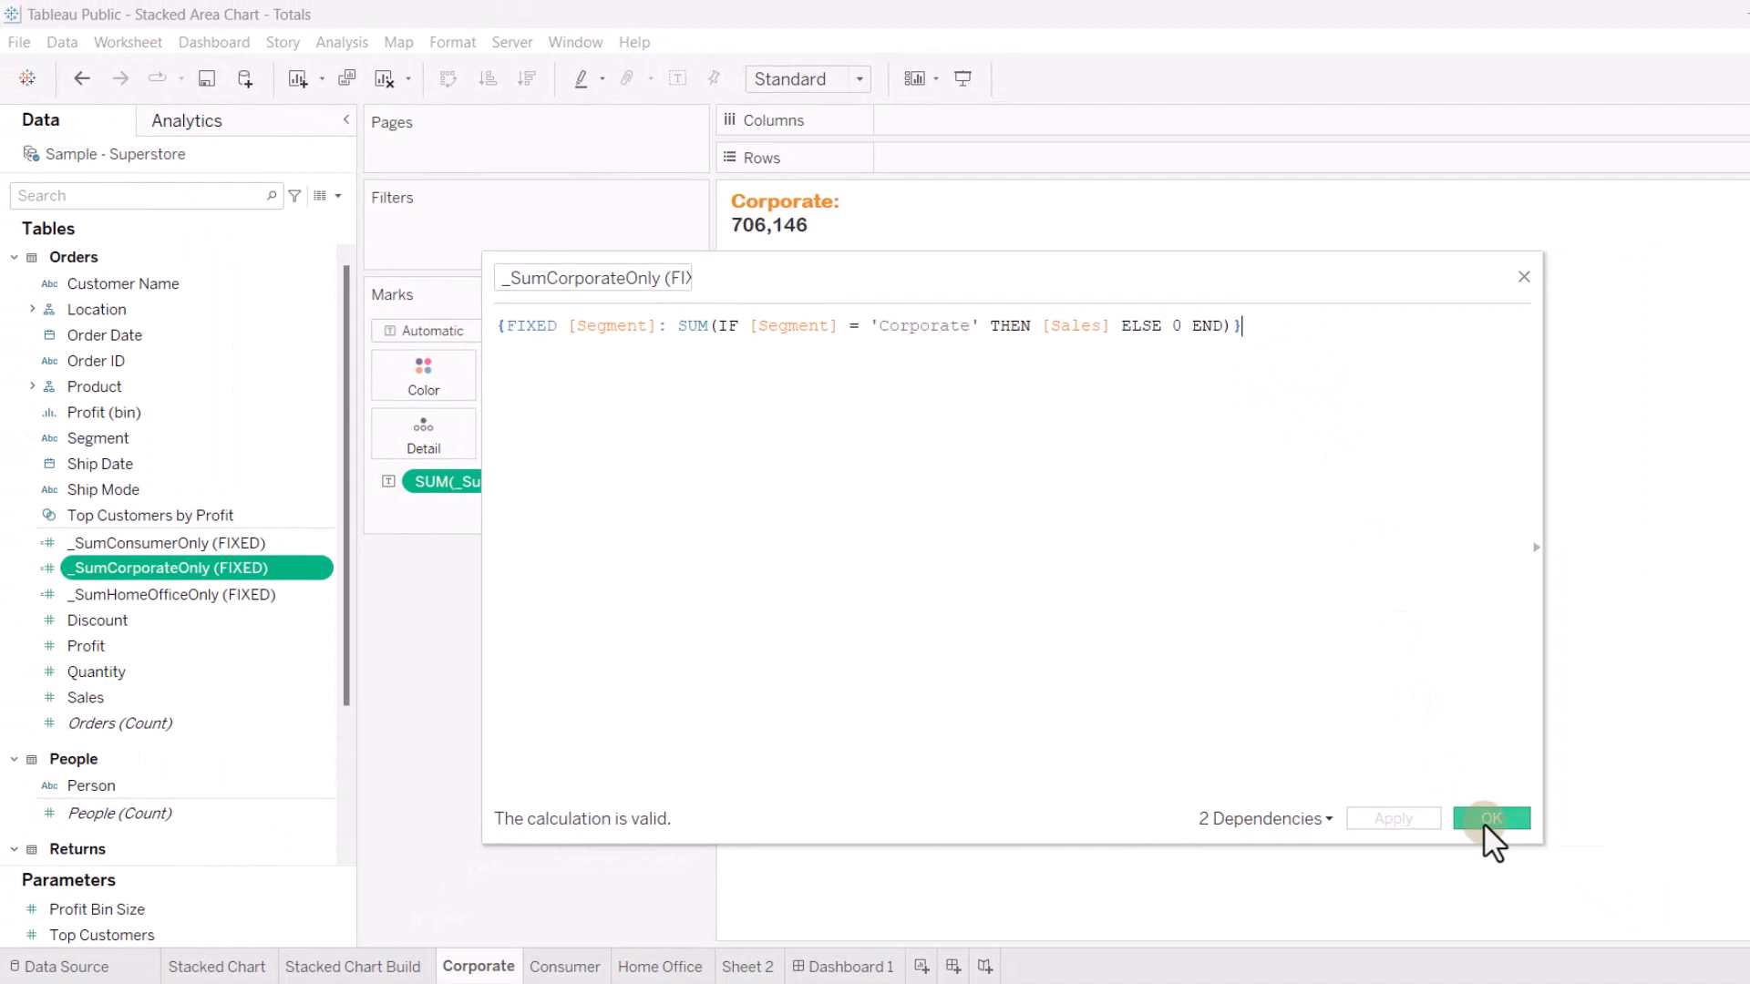
click(1490, 818)
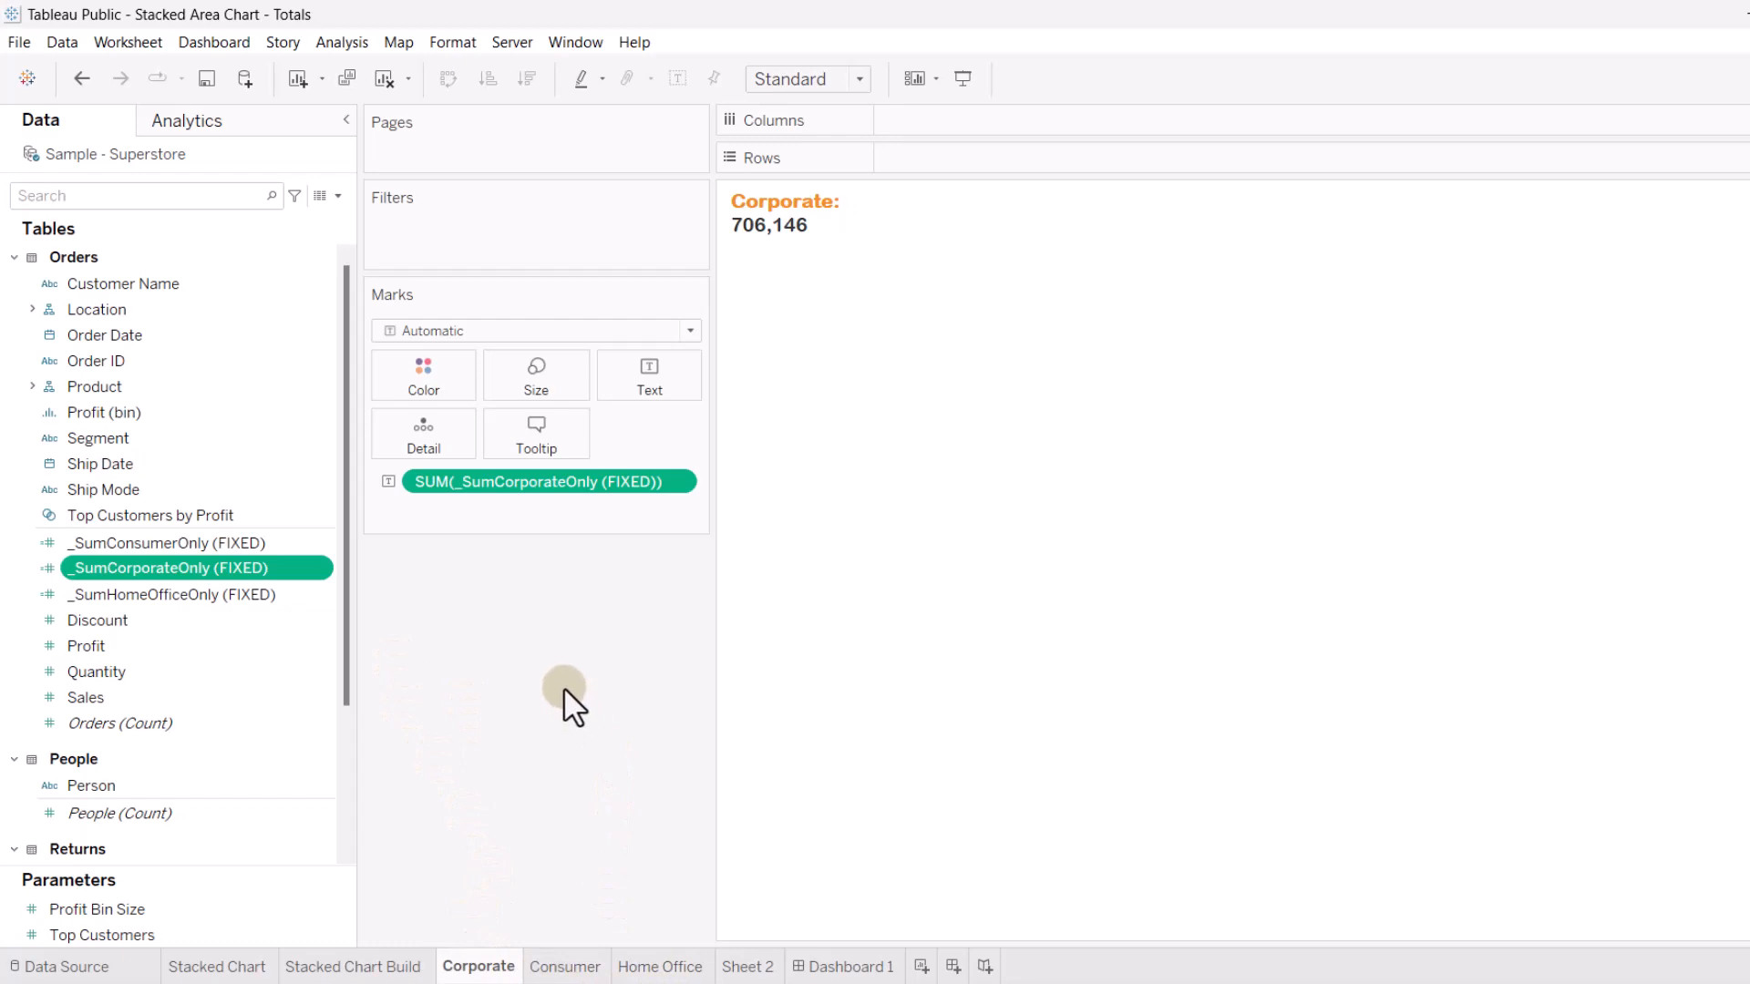
mouse_move(577, 657)
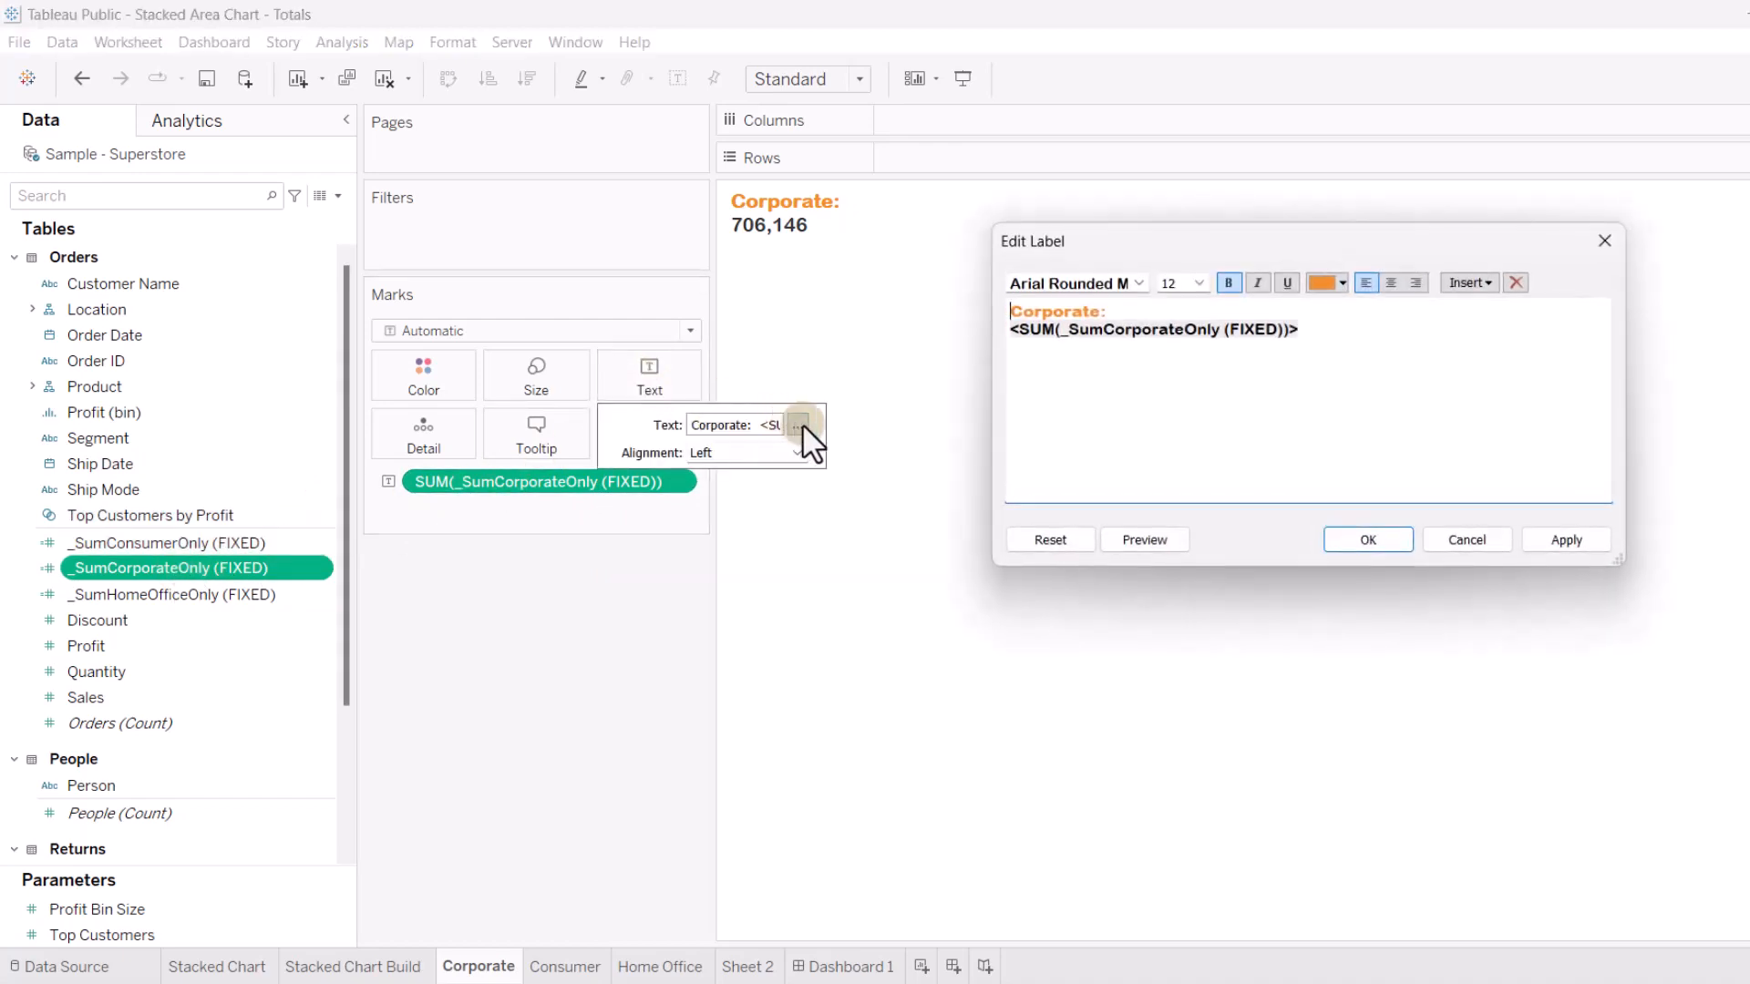
Review the Corporate total label's text formatting, confirm it and return to Dashboard 1
double_click(1055, 310)
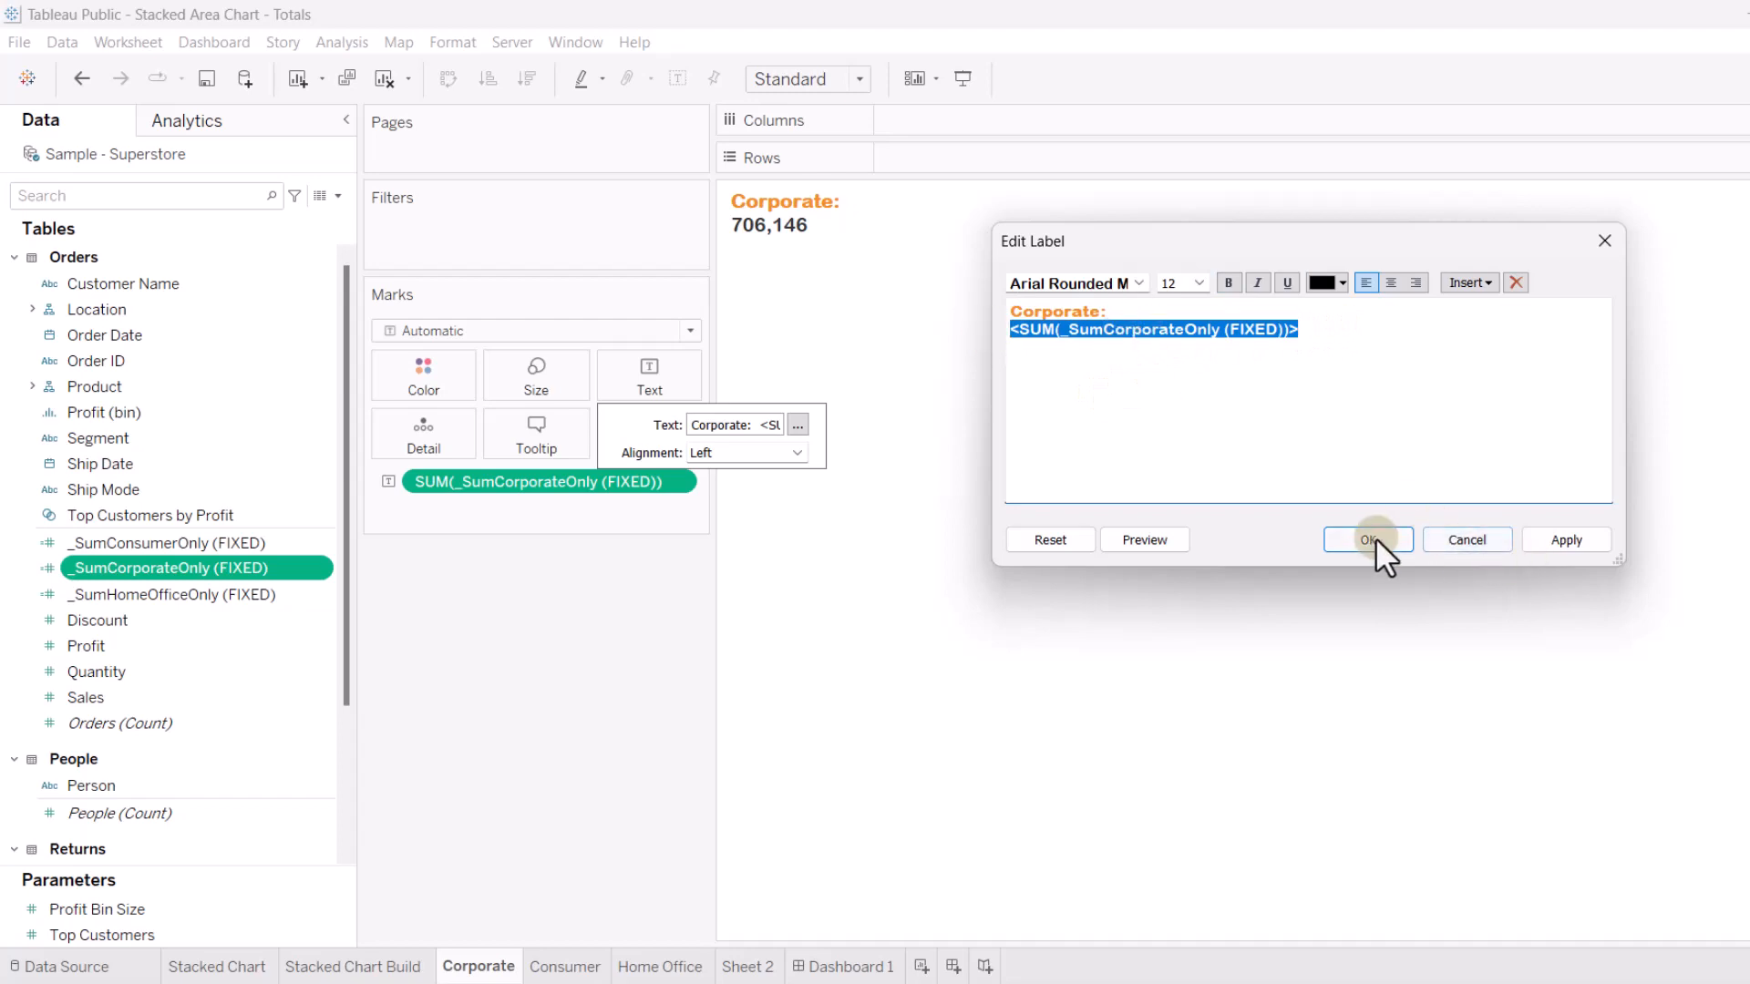
click(1367, 540)
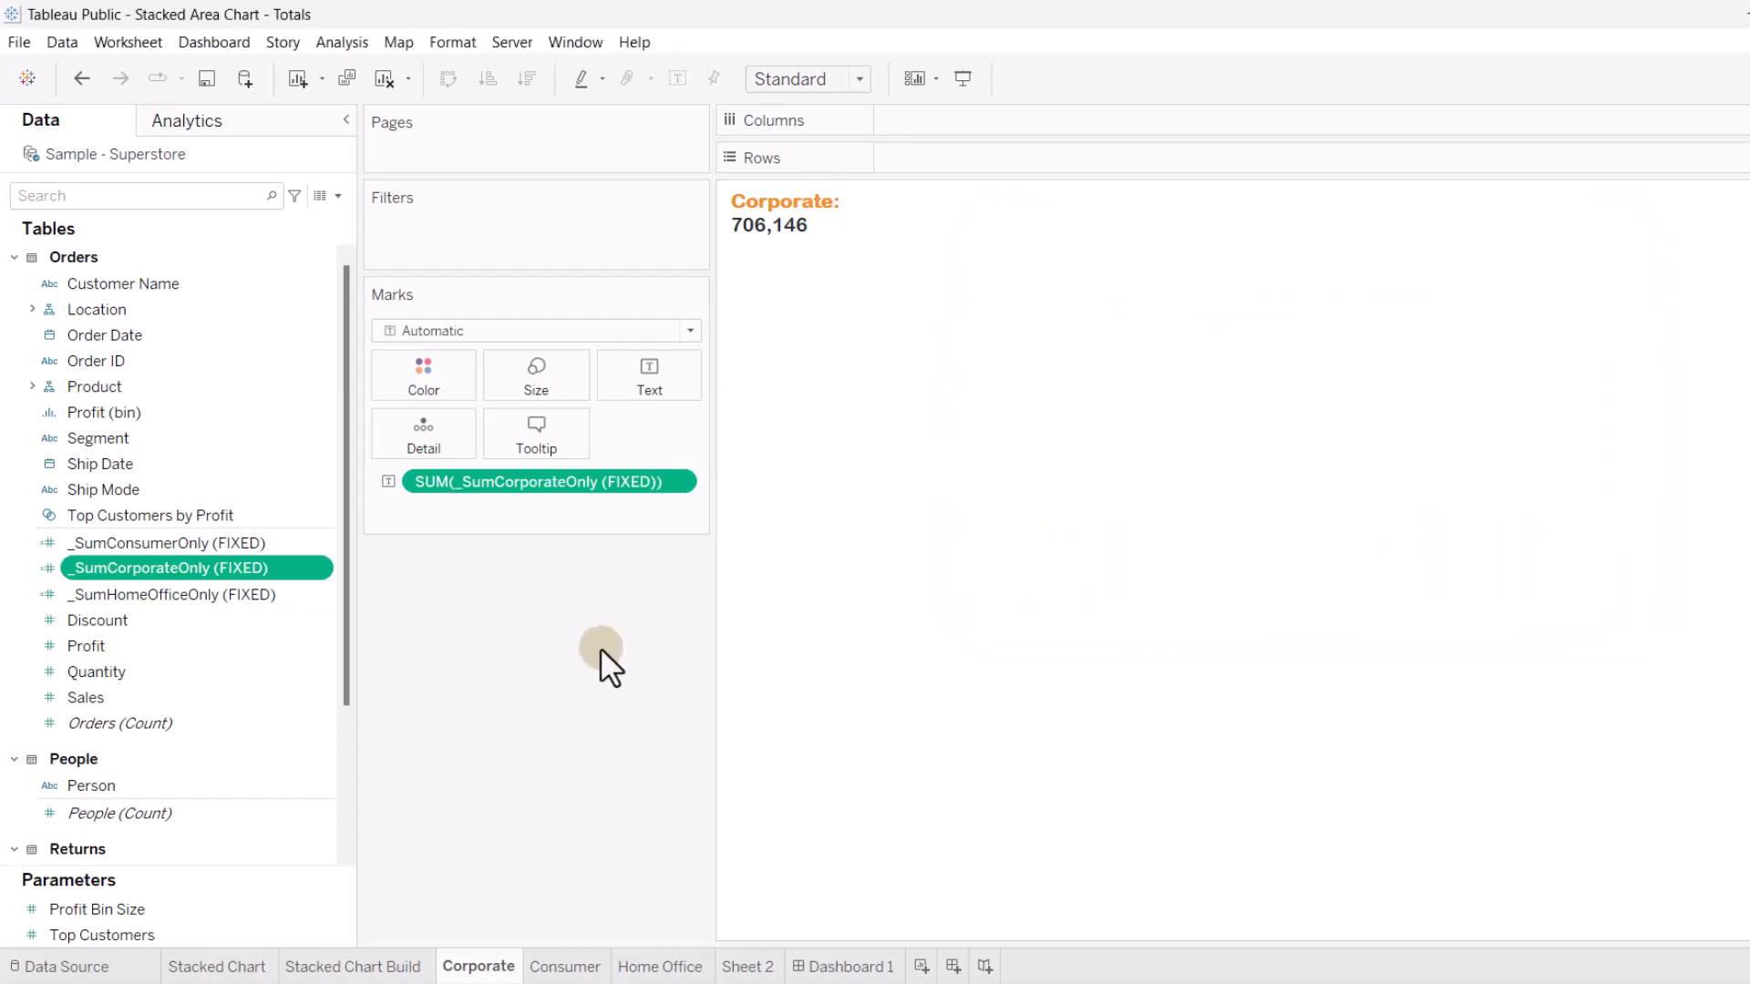
click(853, 966)
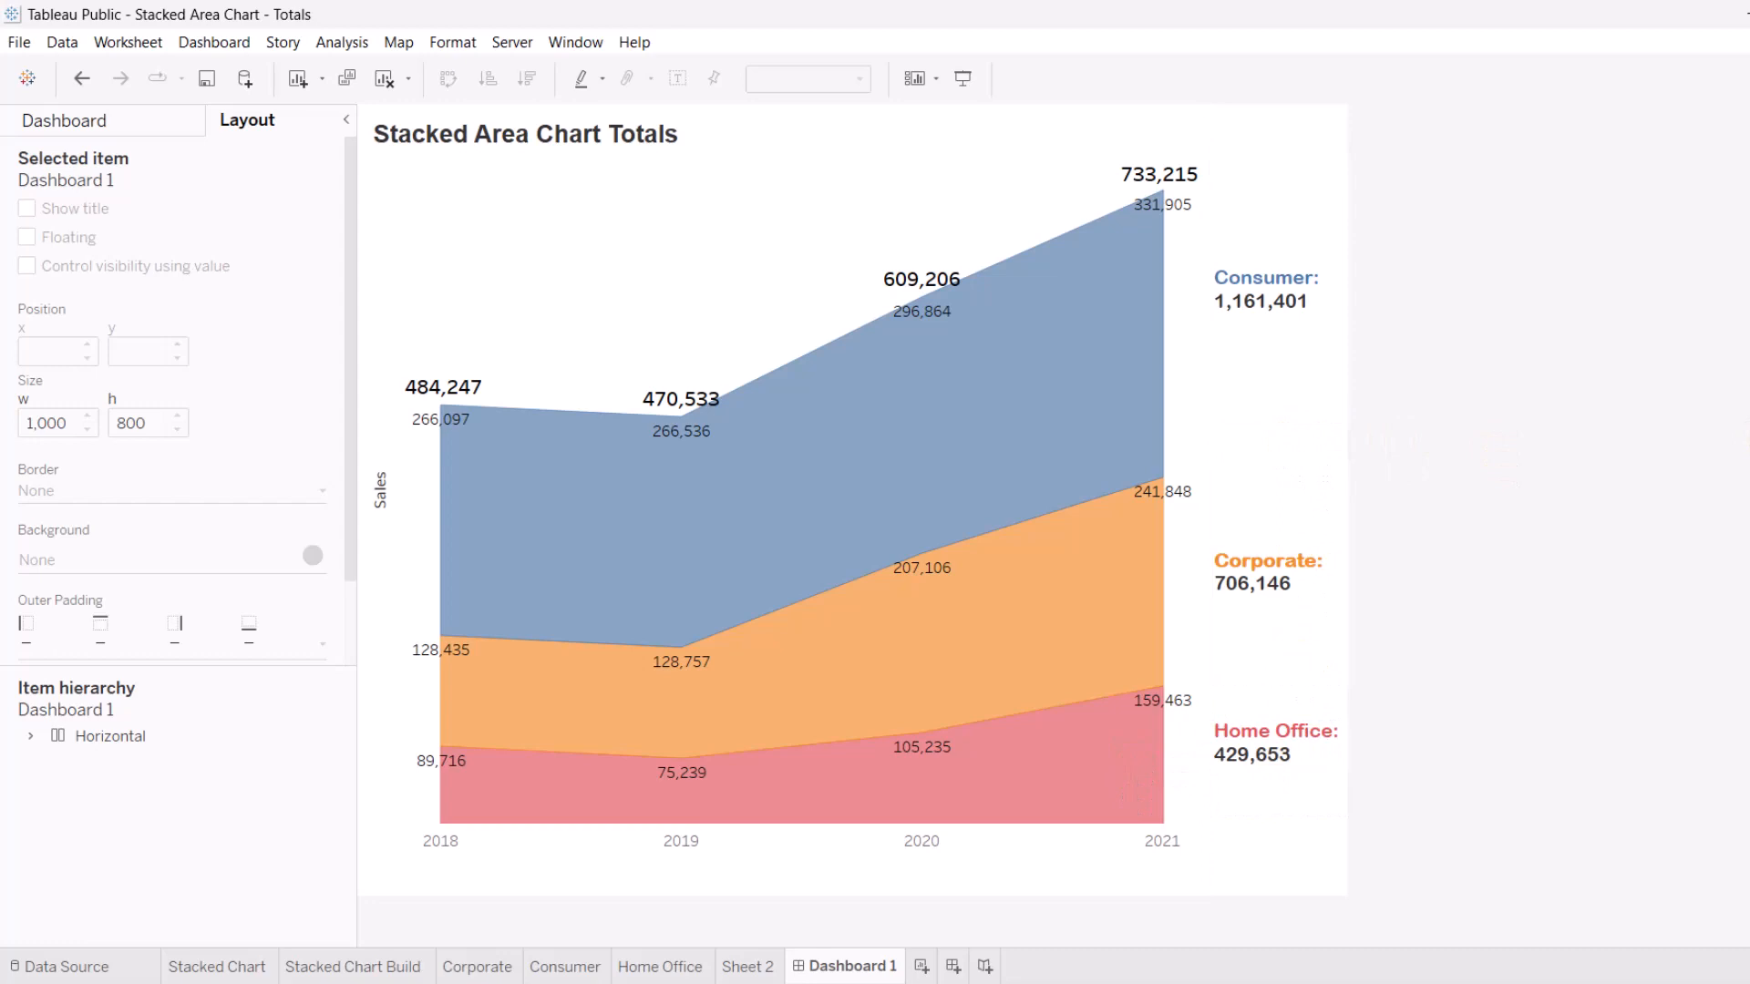
Switch to the Stacked Chart Build sheet
click(355, 966)
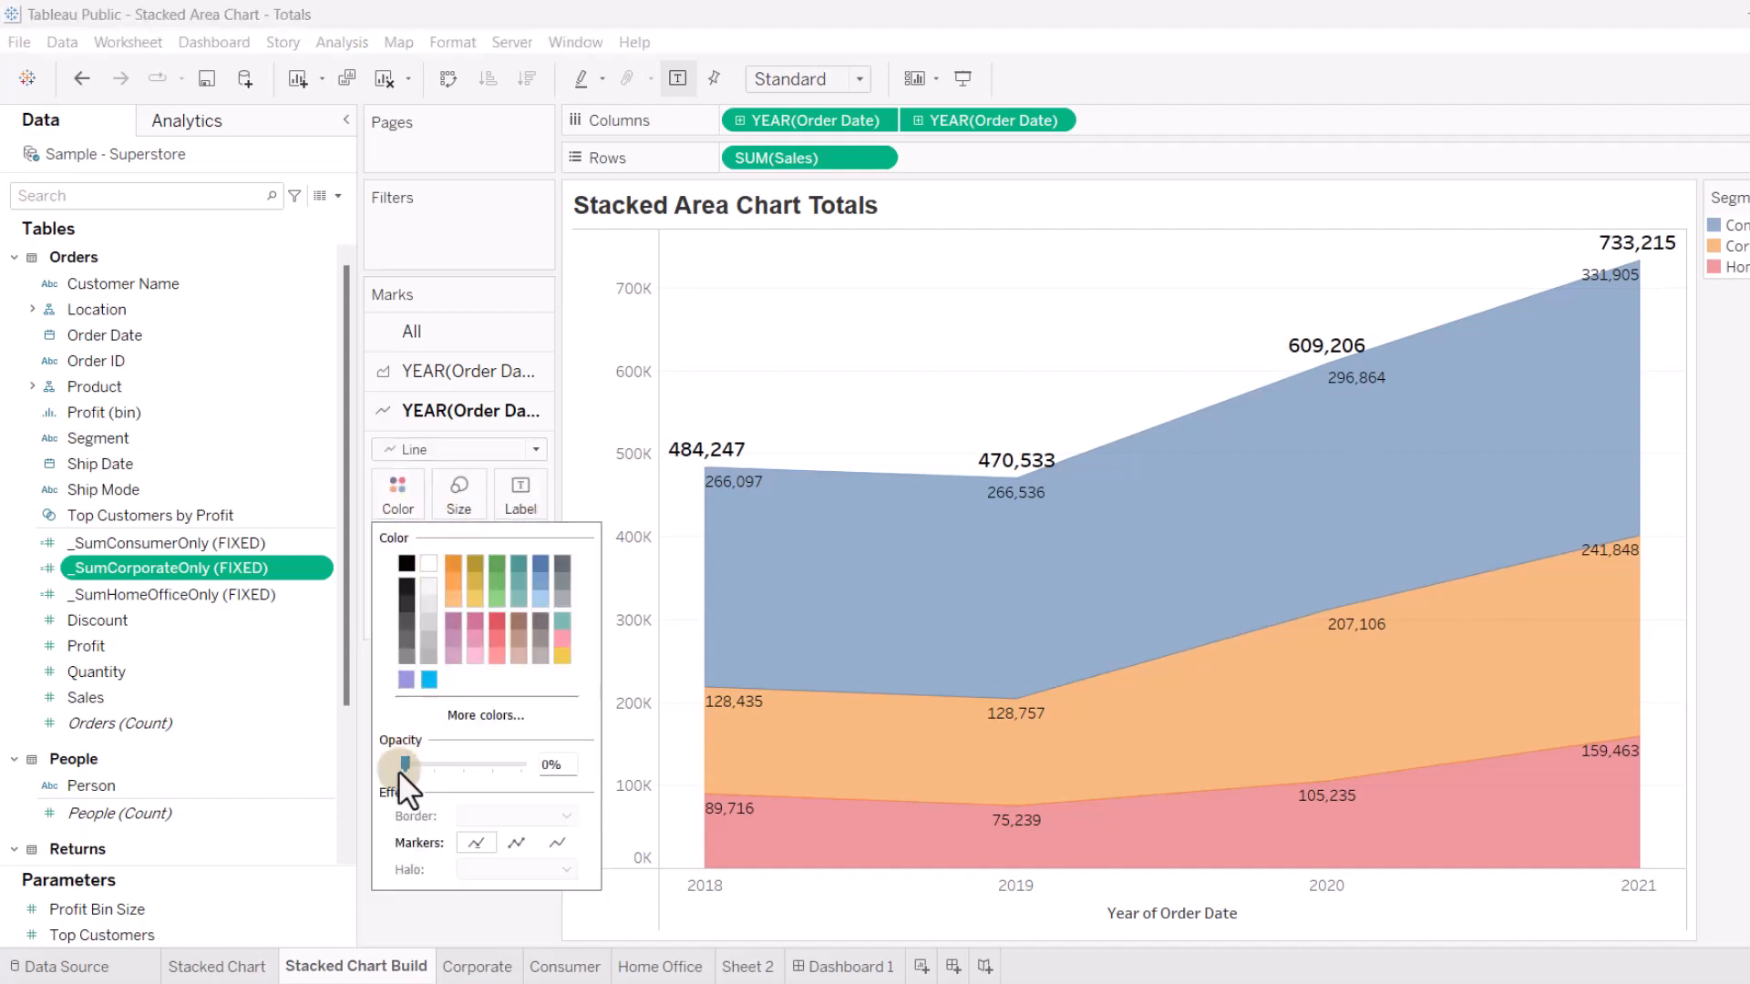
Raise the Color opacity so the yearly totals line shows in black above the stacked areas
drag(404, 764, 525, 763)
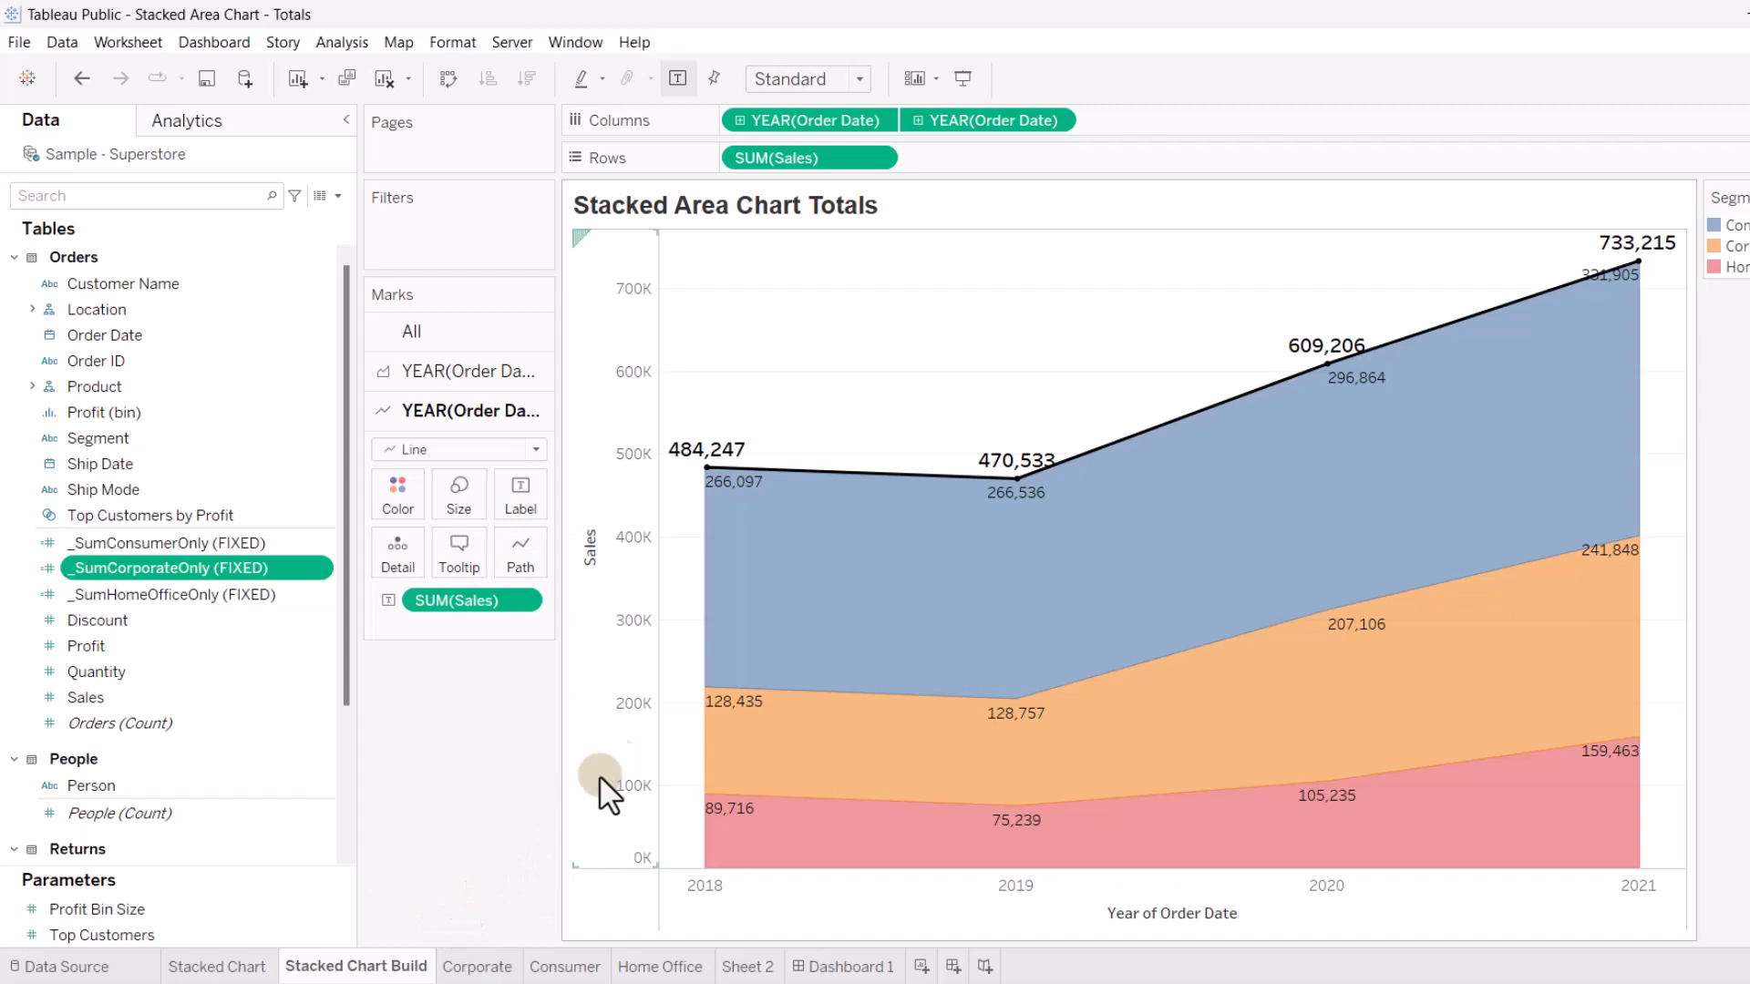
mouse_move(461, 809)
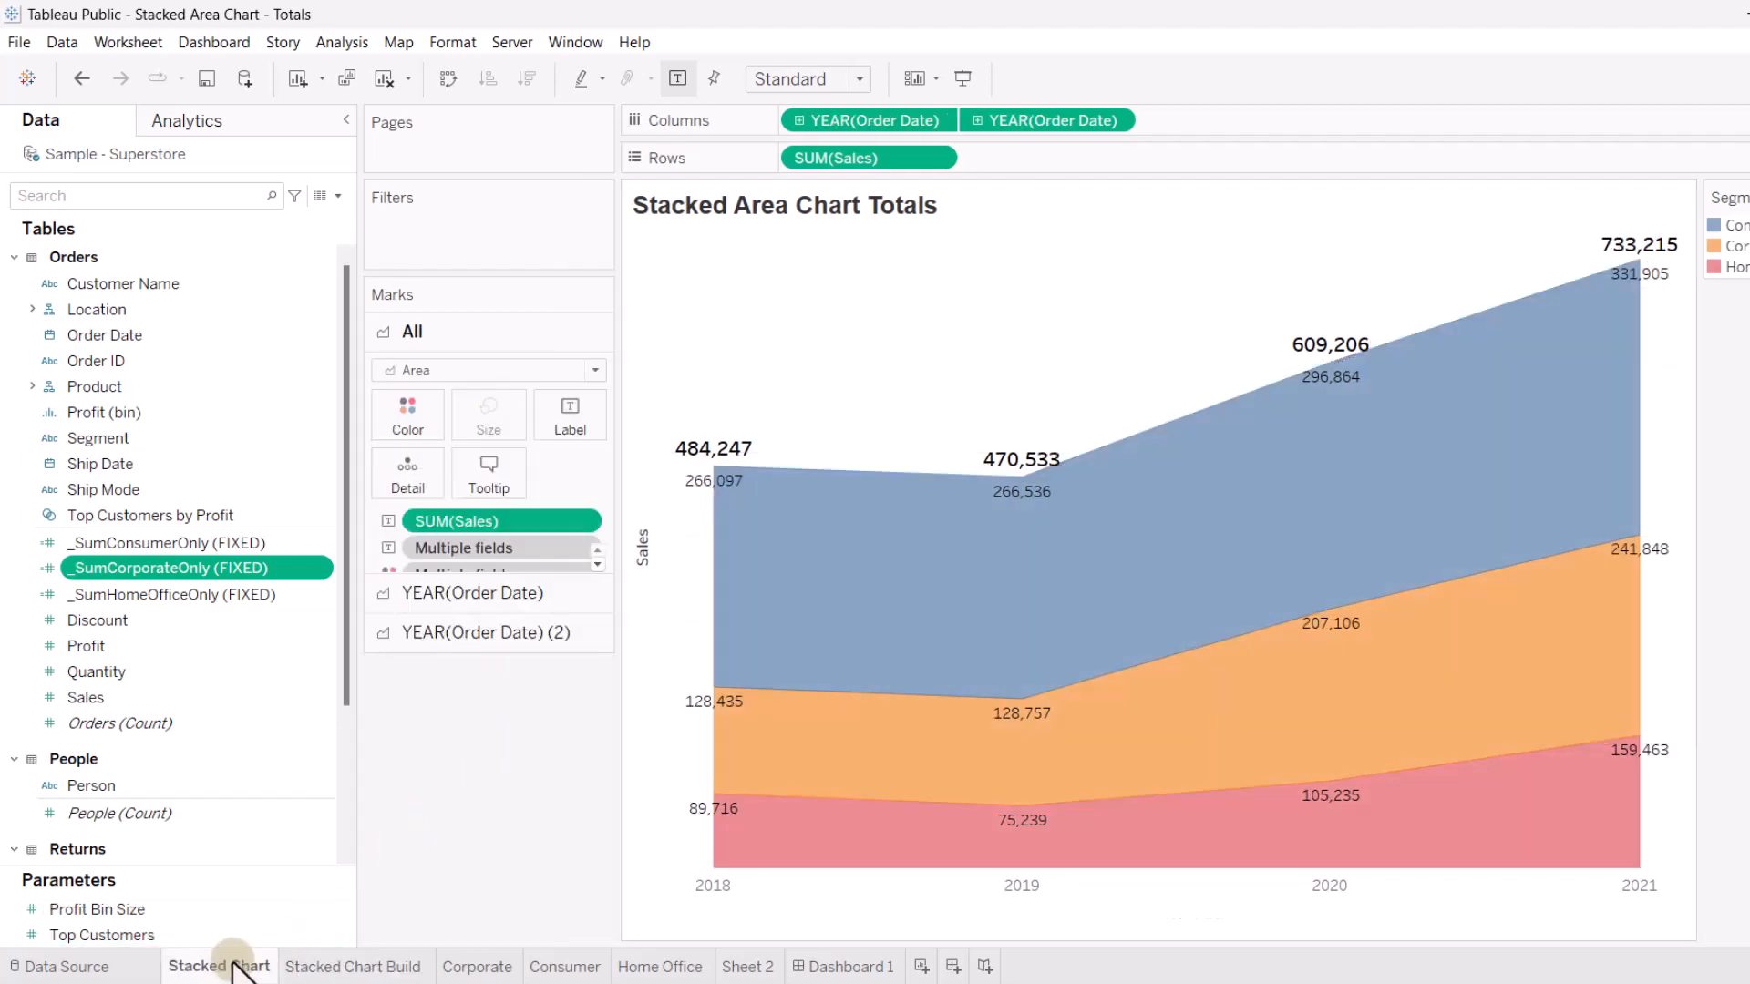
mouse_move(536, 736)
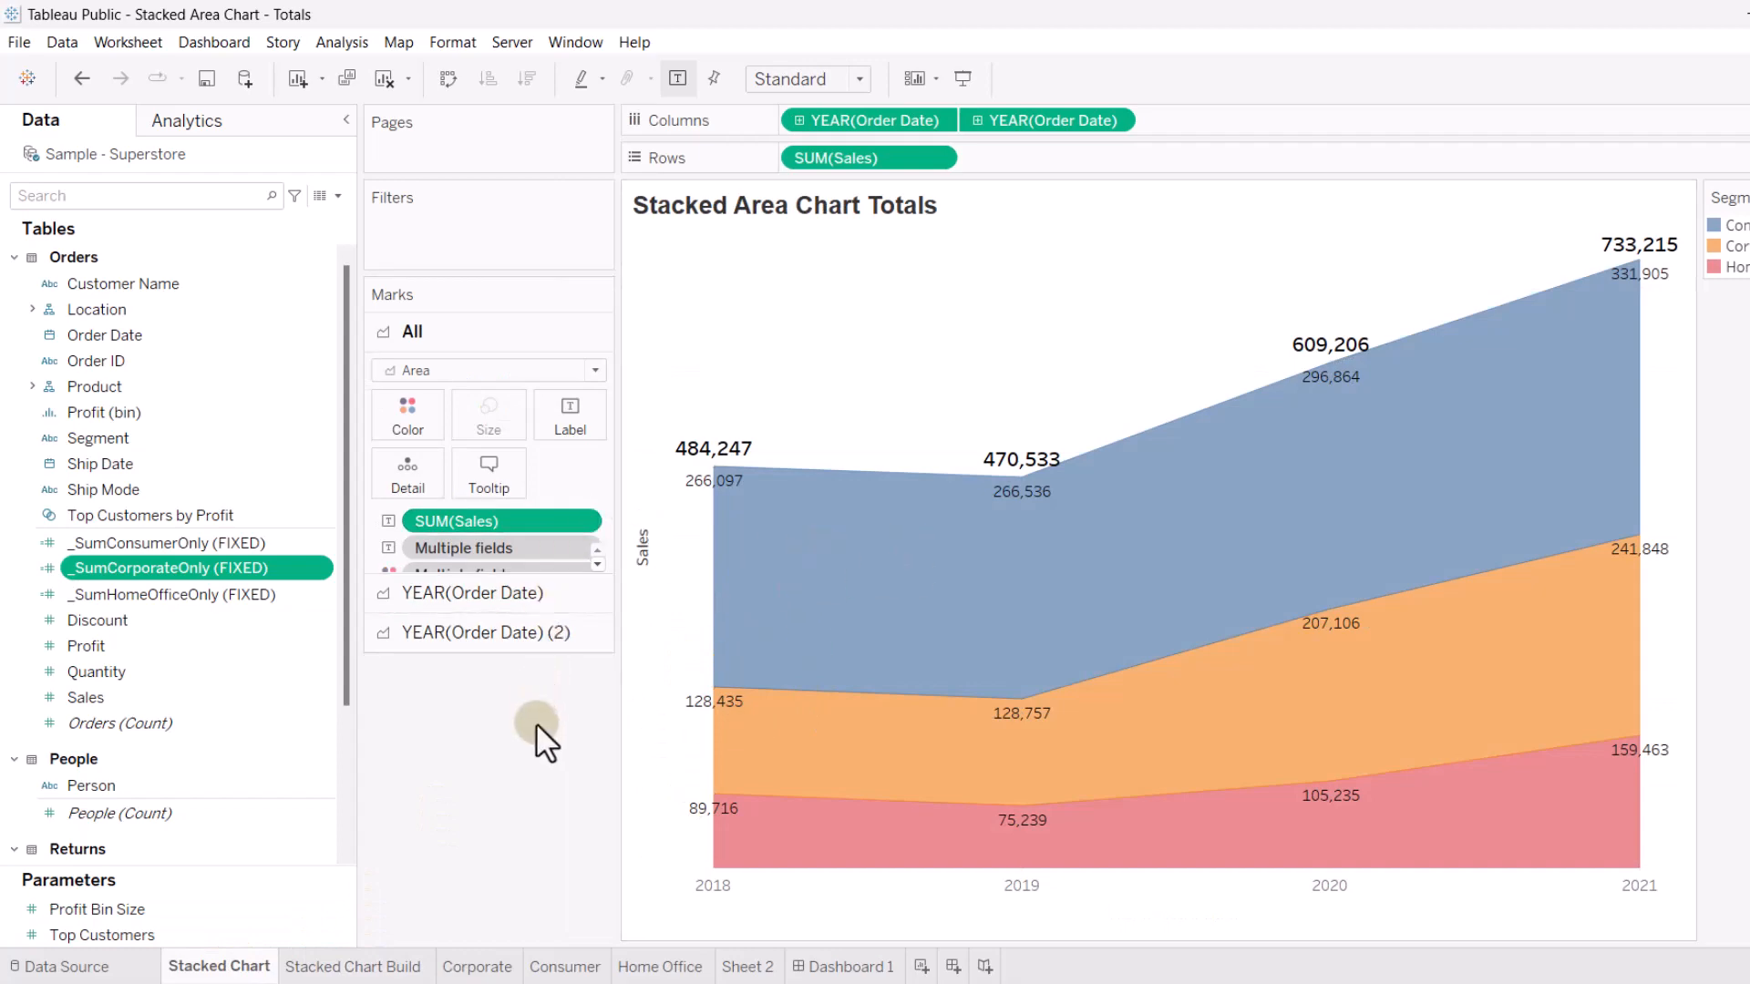
Return to Dashboard 1 showing the stacked area chart with yearly and segment totals
click(851, 966)
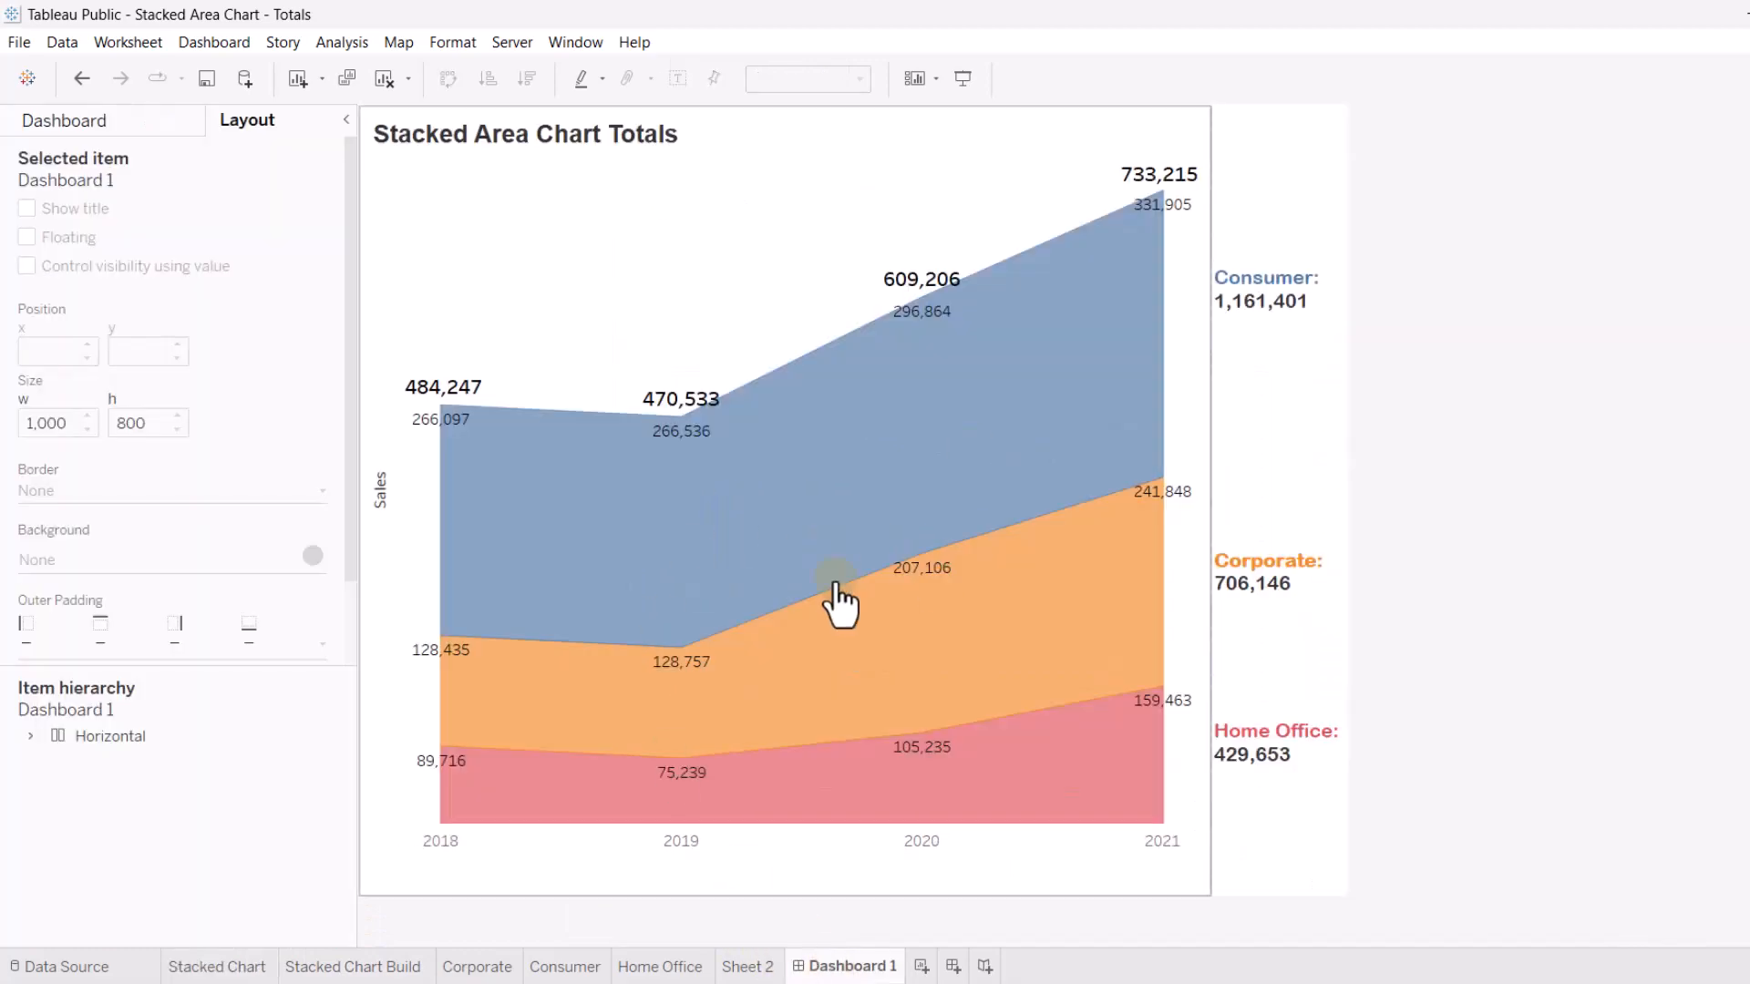
click(961, 78)
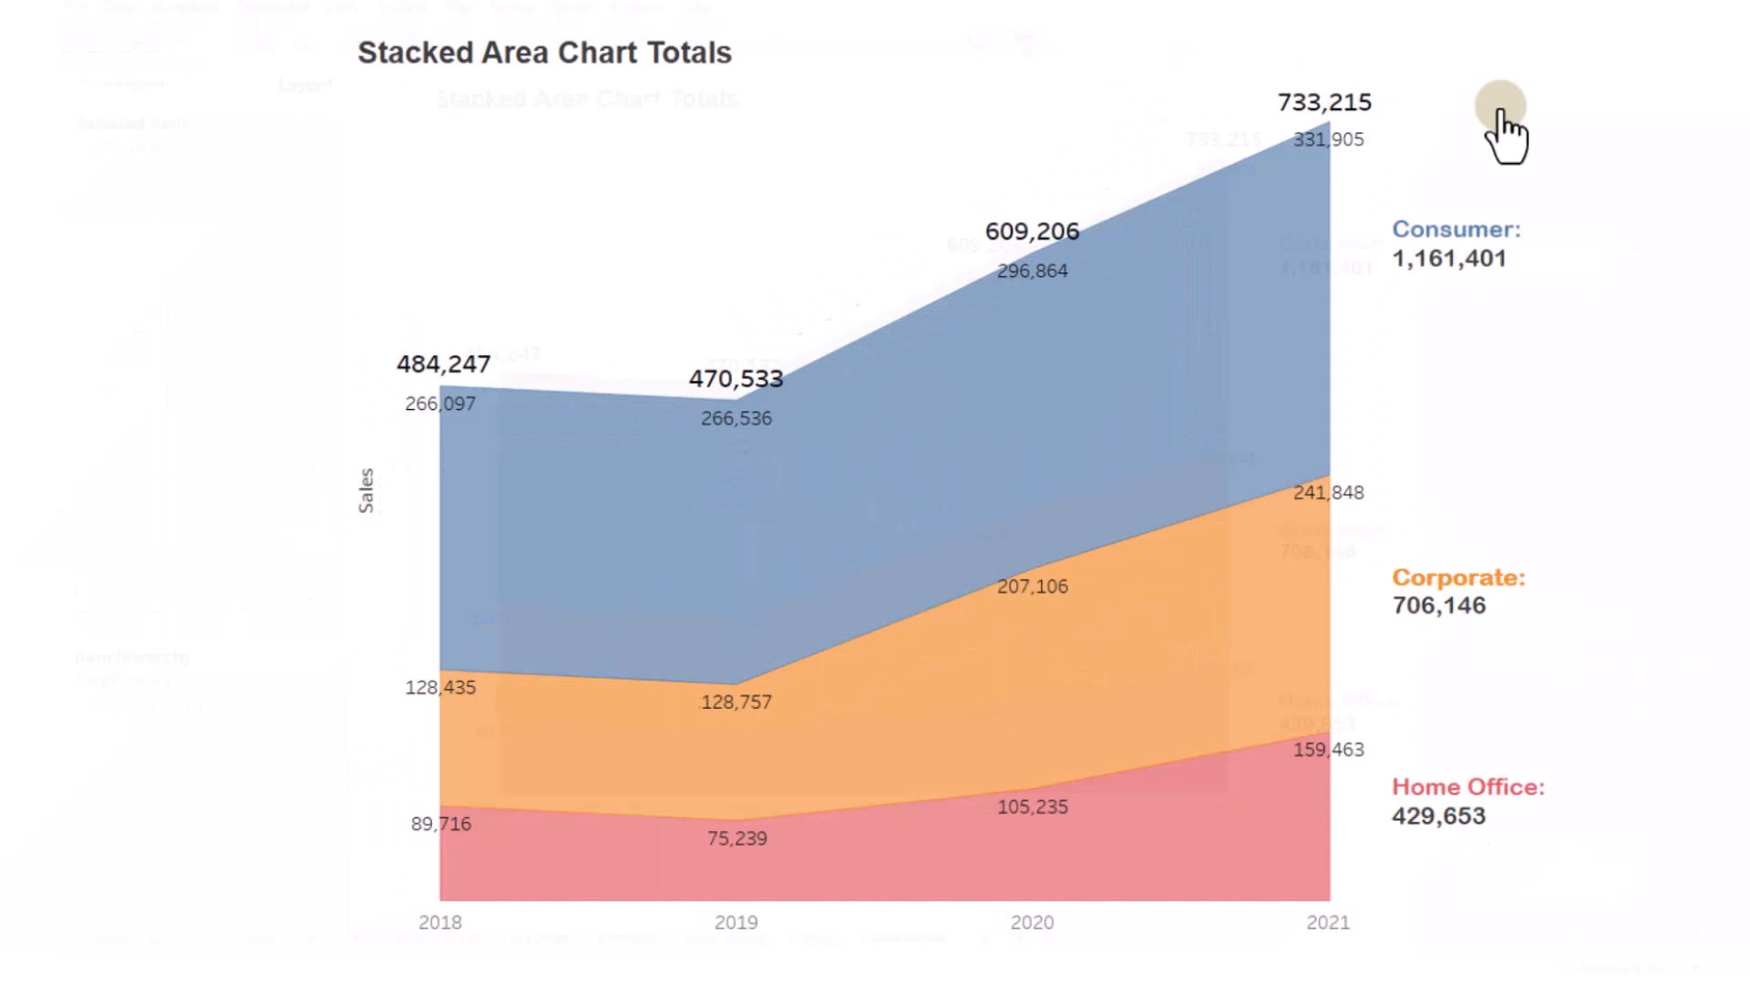